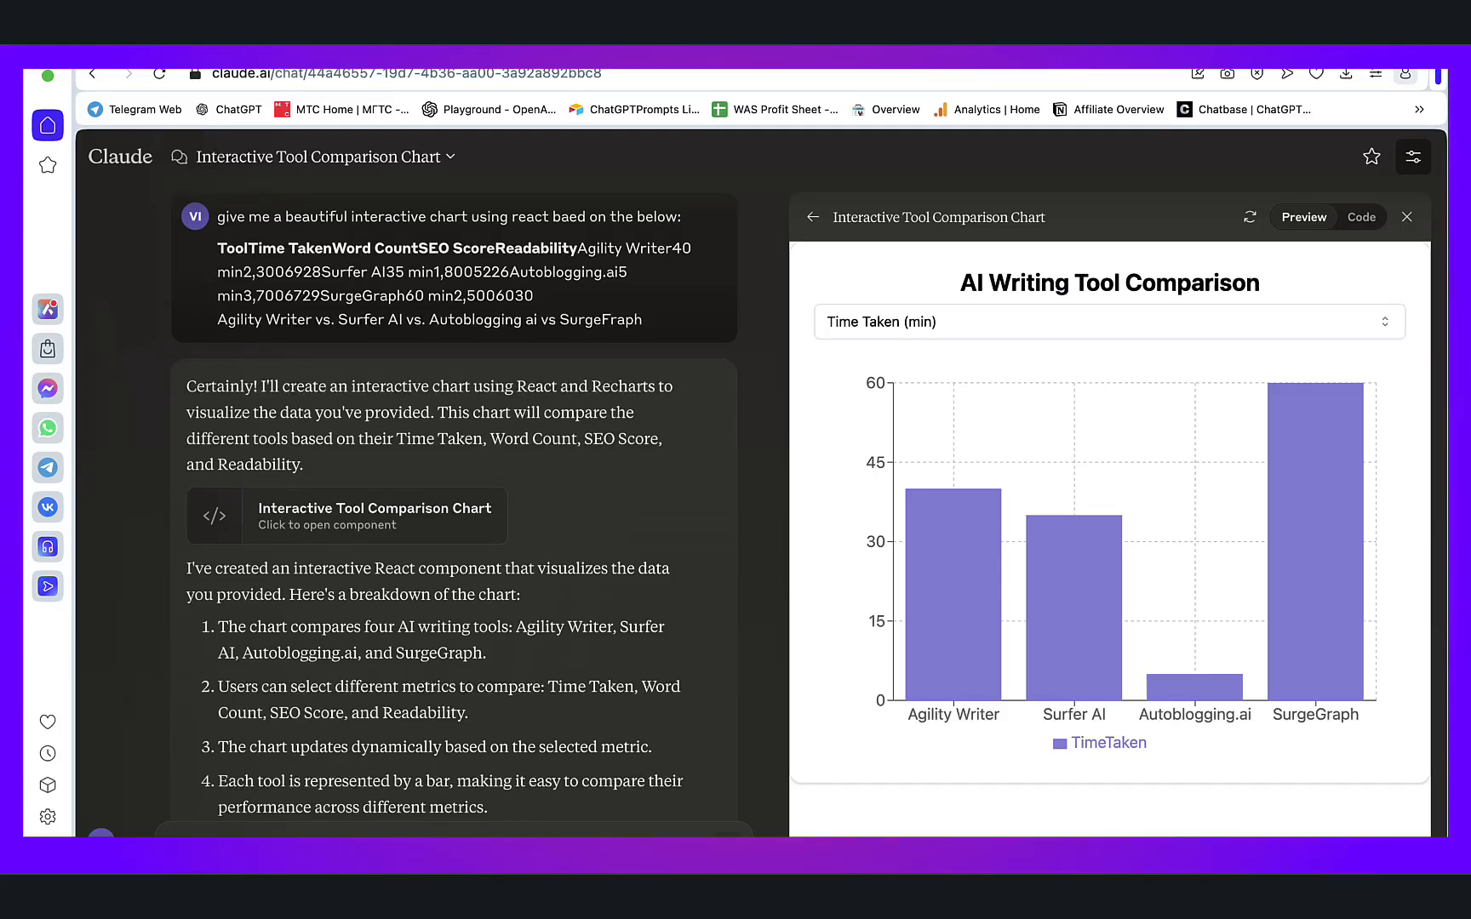
pyautogui.moveTo(526, 666)
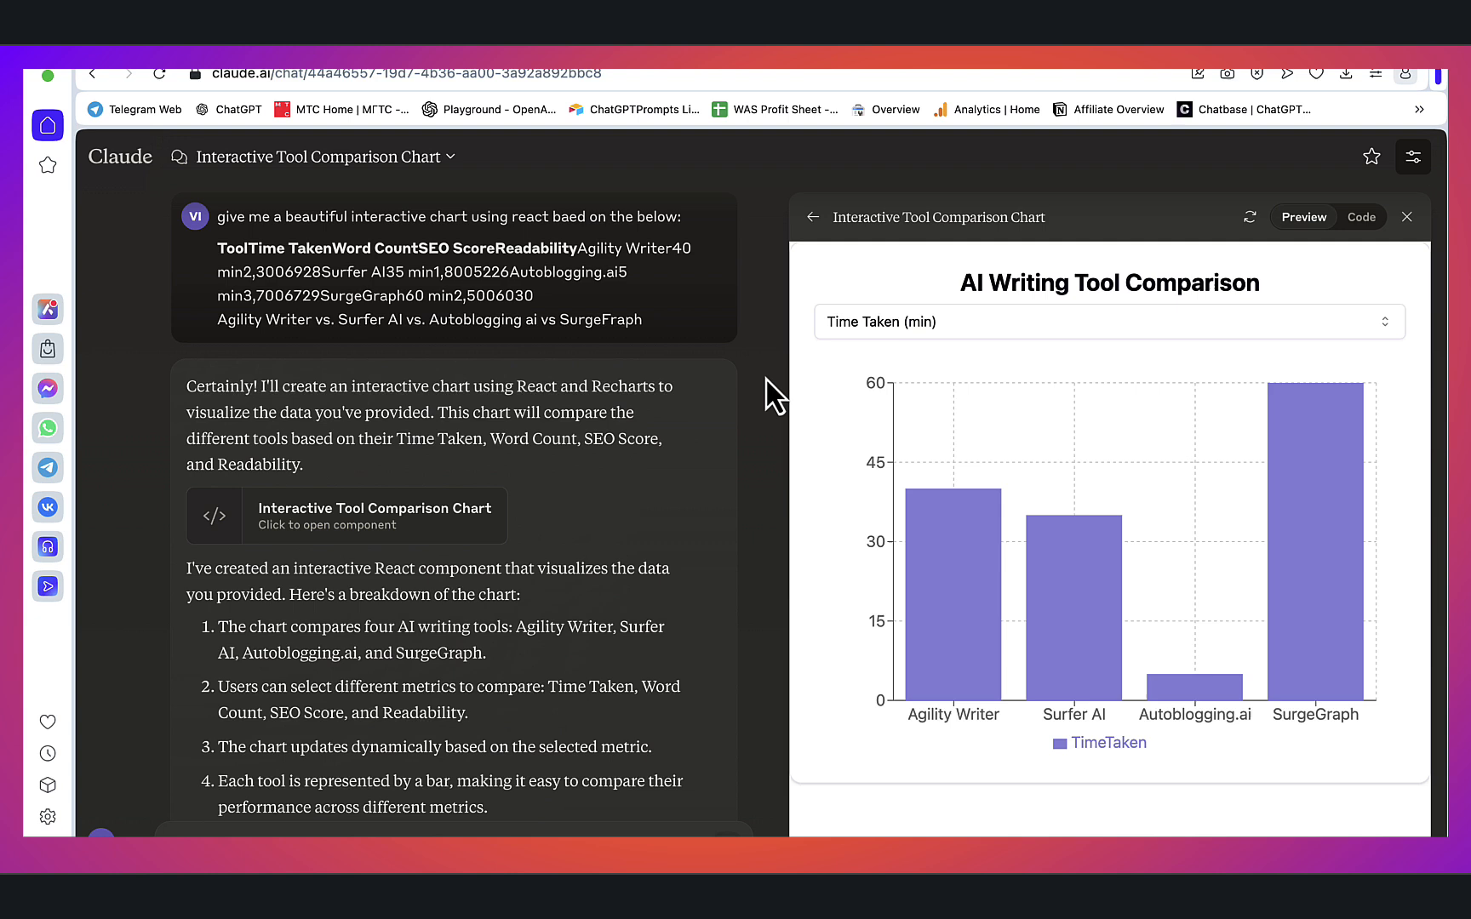
pyautogui.moveTo(962, 485)
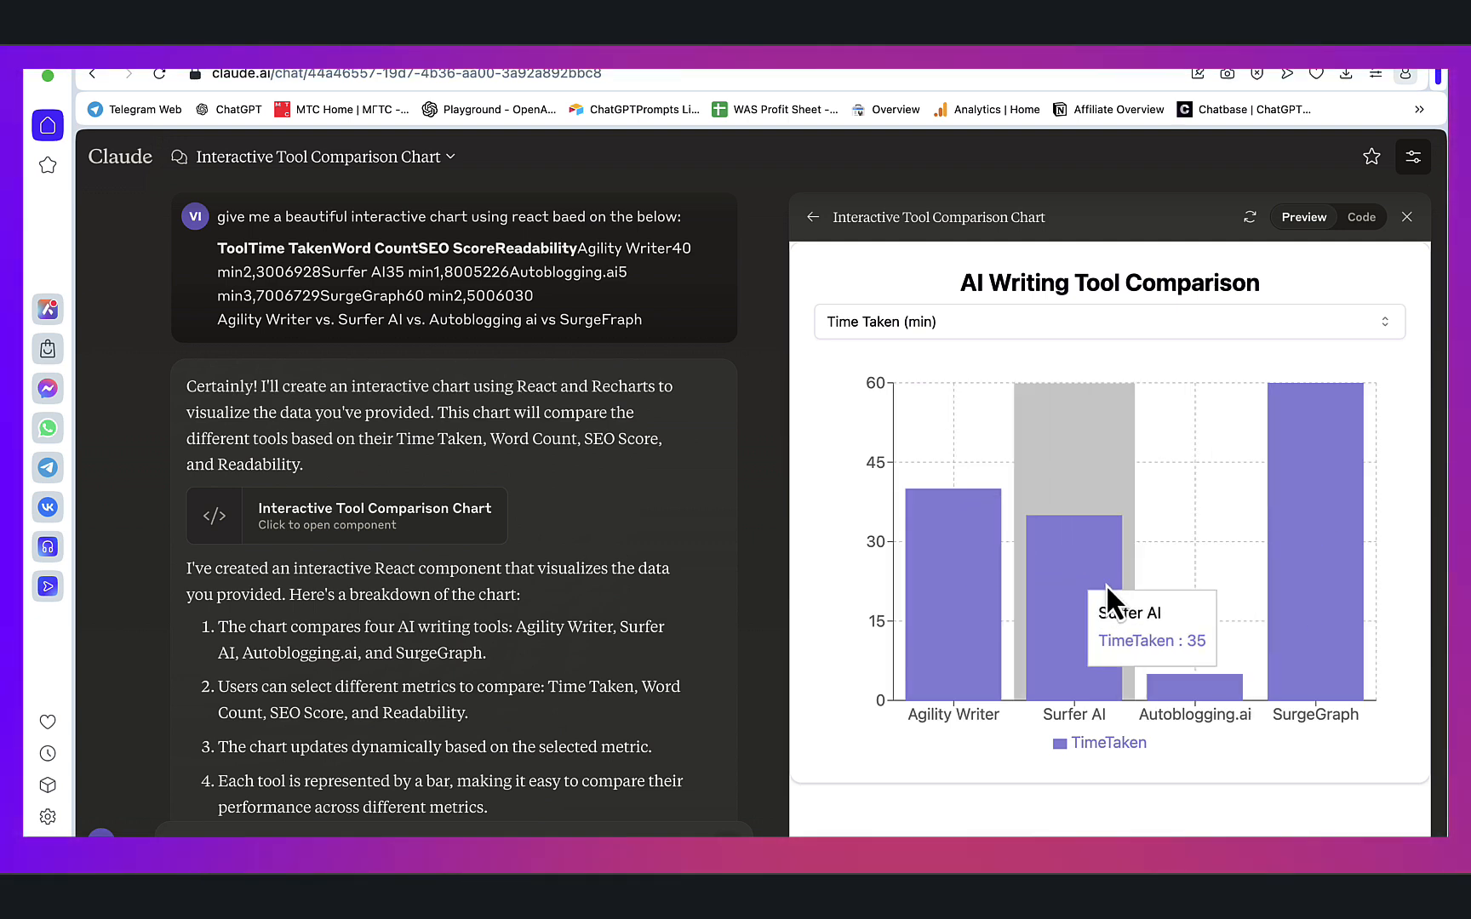
pyautogui.moveTo(865, 548)
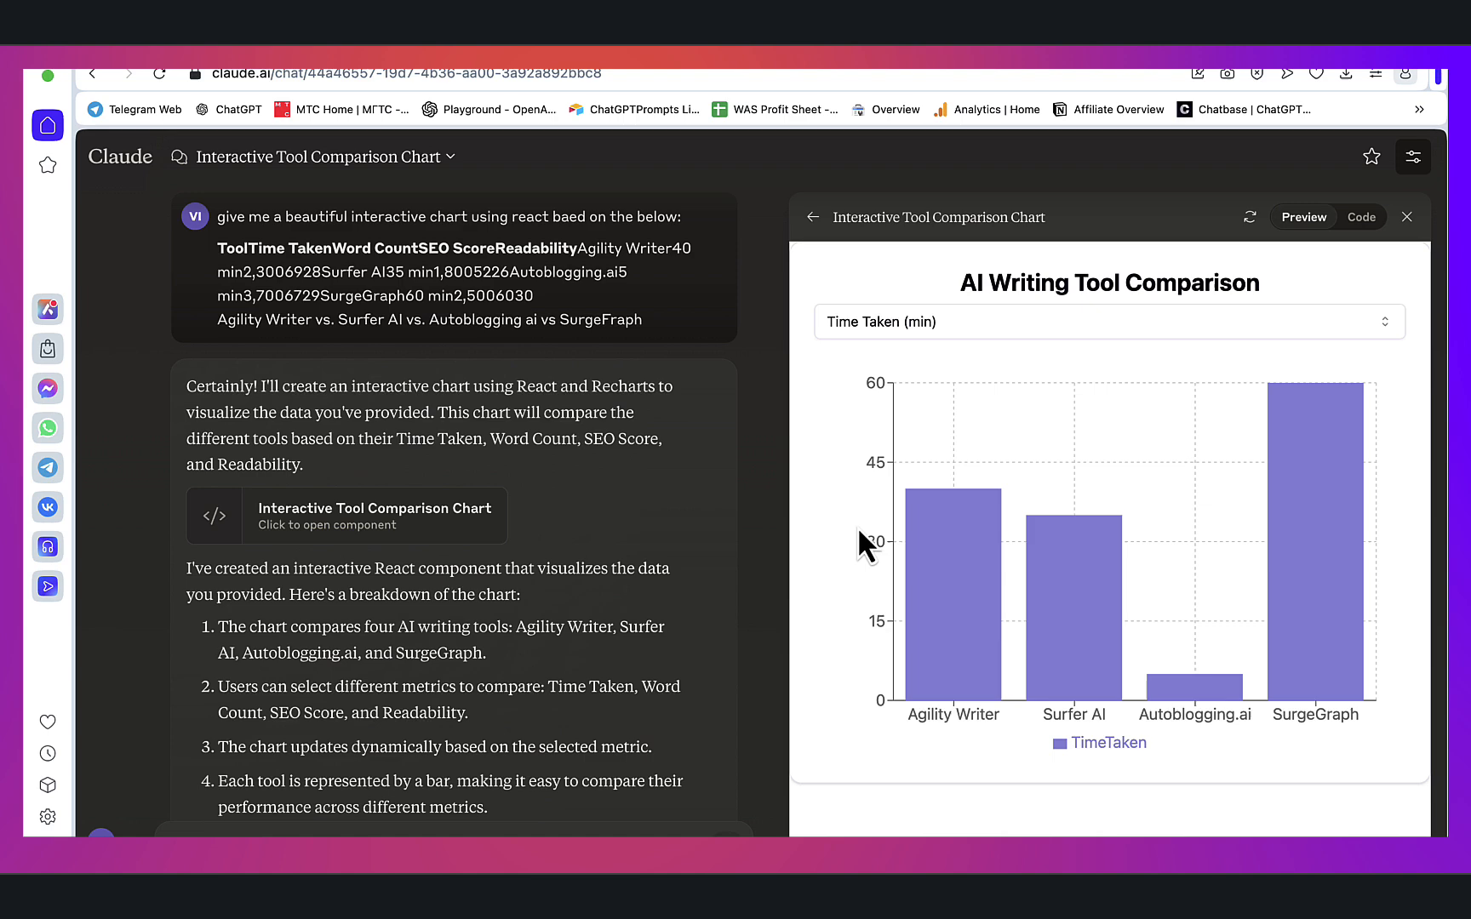
pyautogui.moveTo(832, 497)
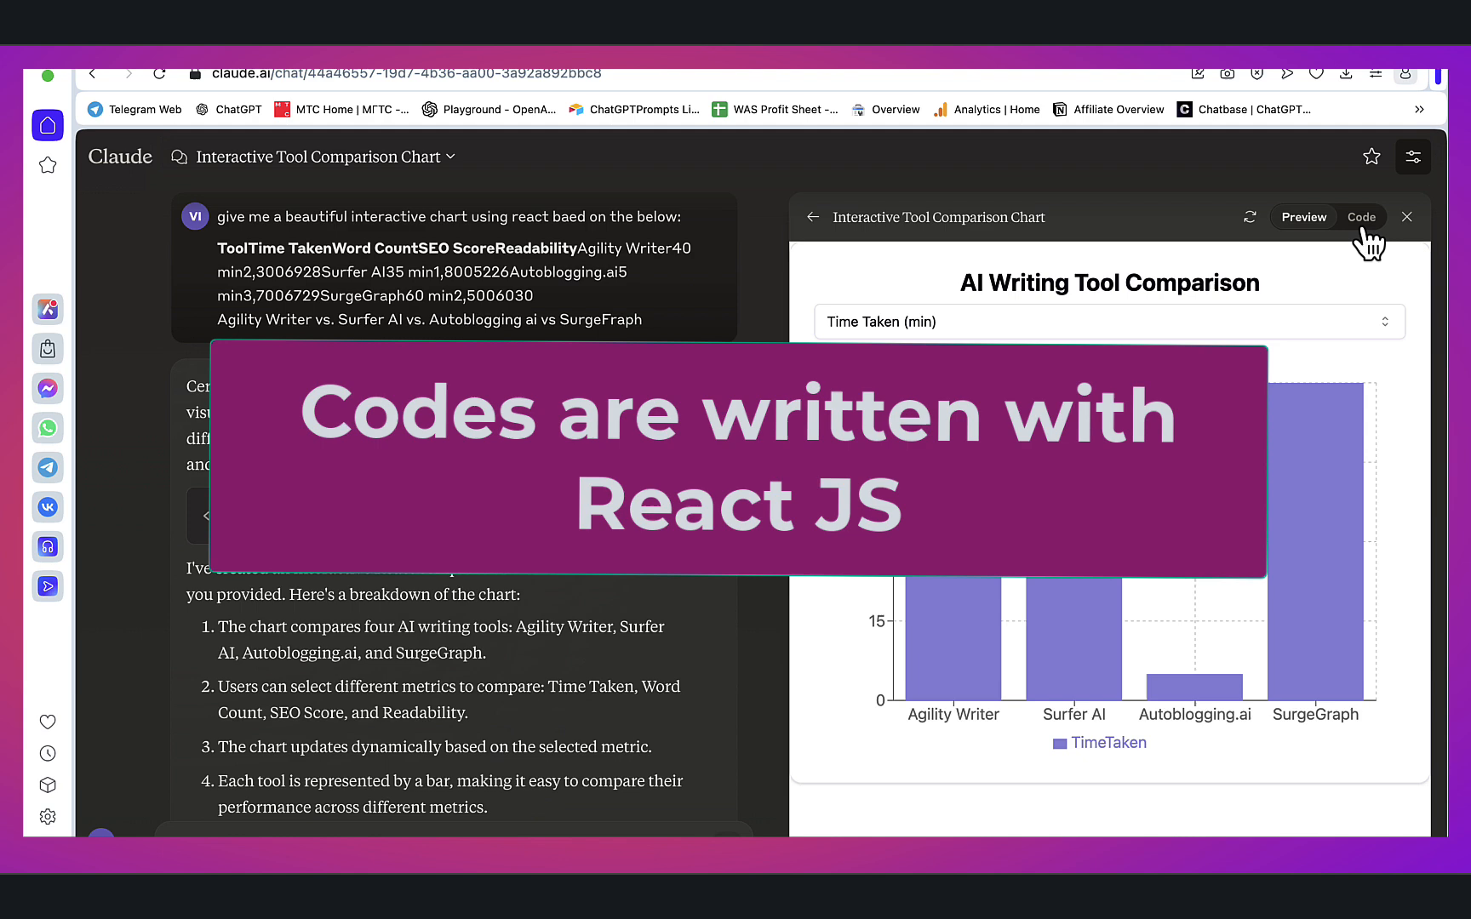
# - Check the chart's source, then show Surfer AI on the radar chart and Autoblogging.ai, Agility Writer on the line chart
pyautogui.click(1360, 216)
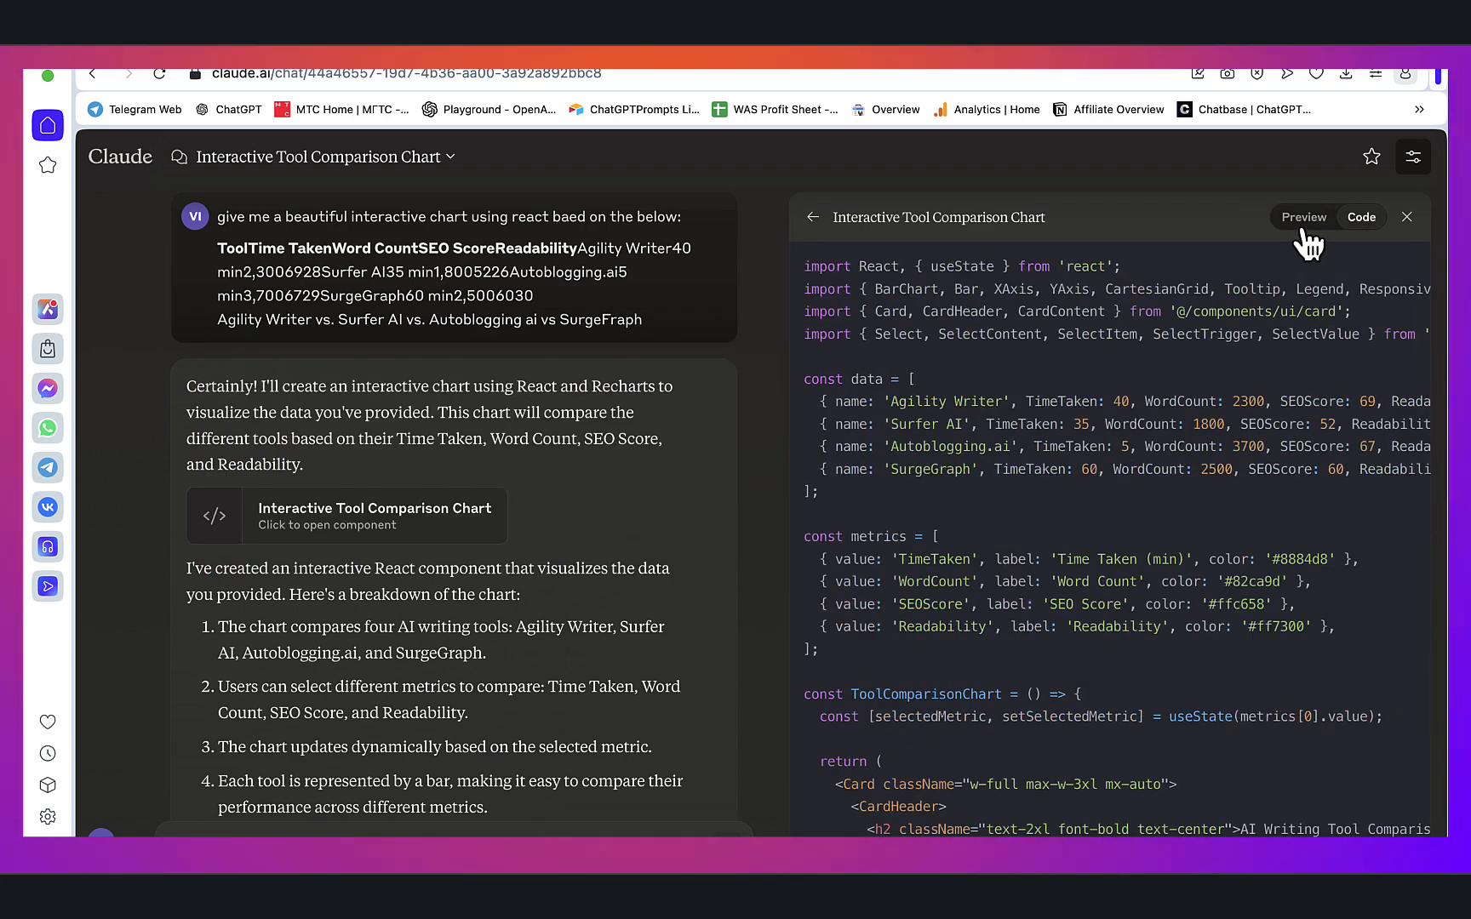
pyautogui.click(1302, 216)
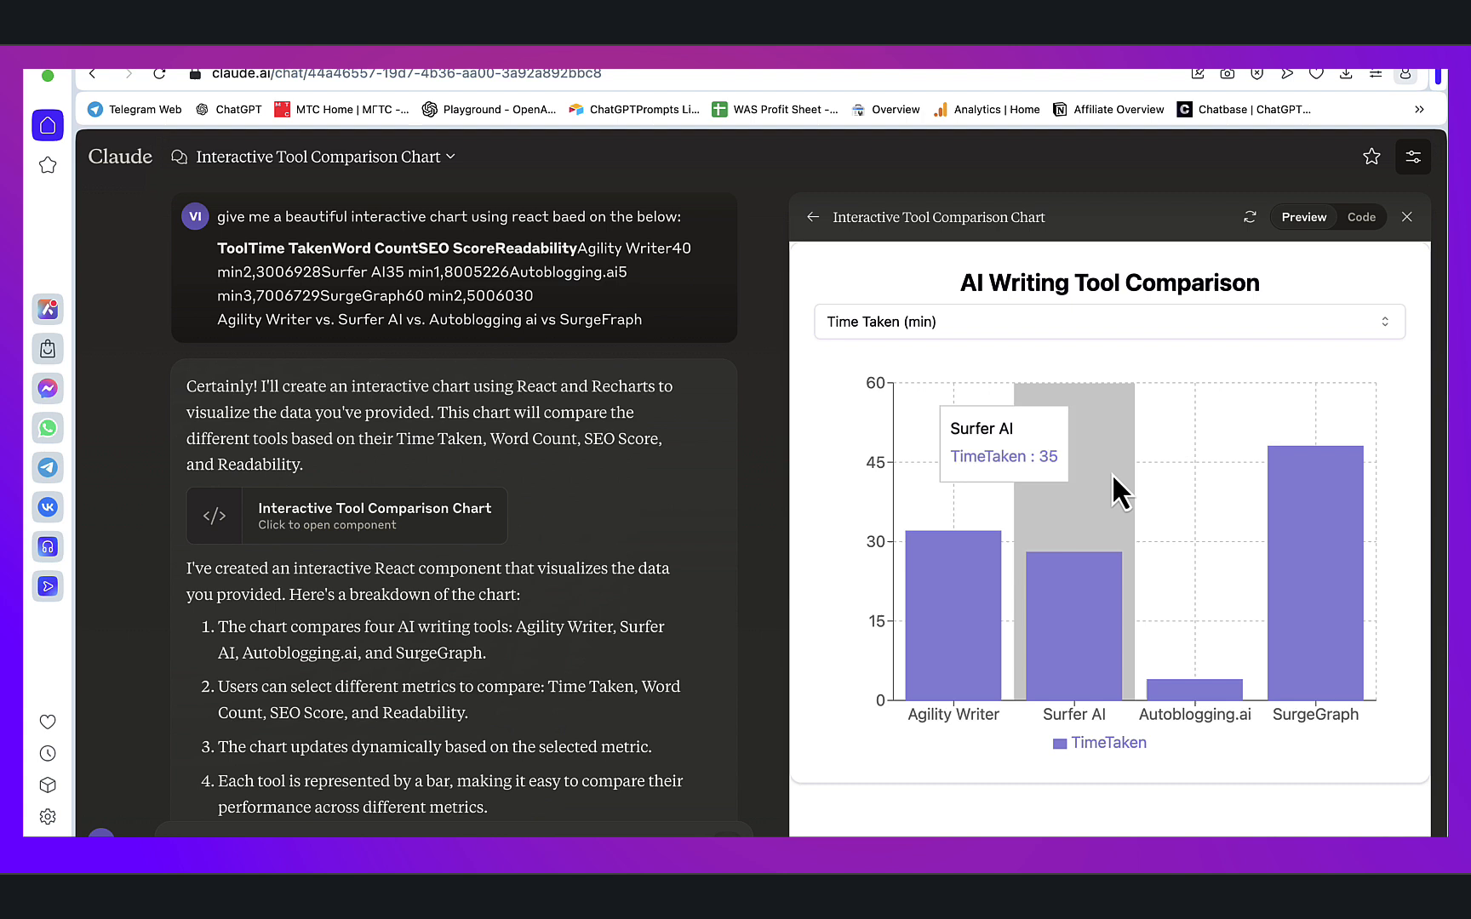
pyautogui.moveTo(1346, 535)
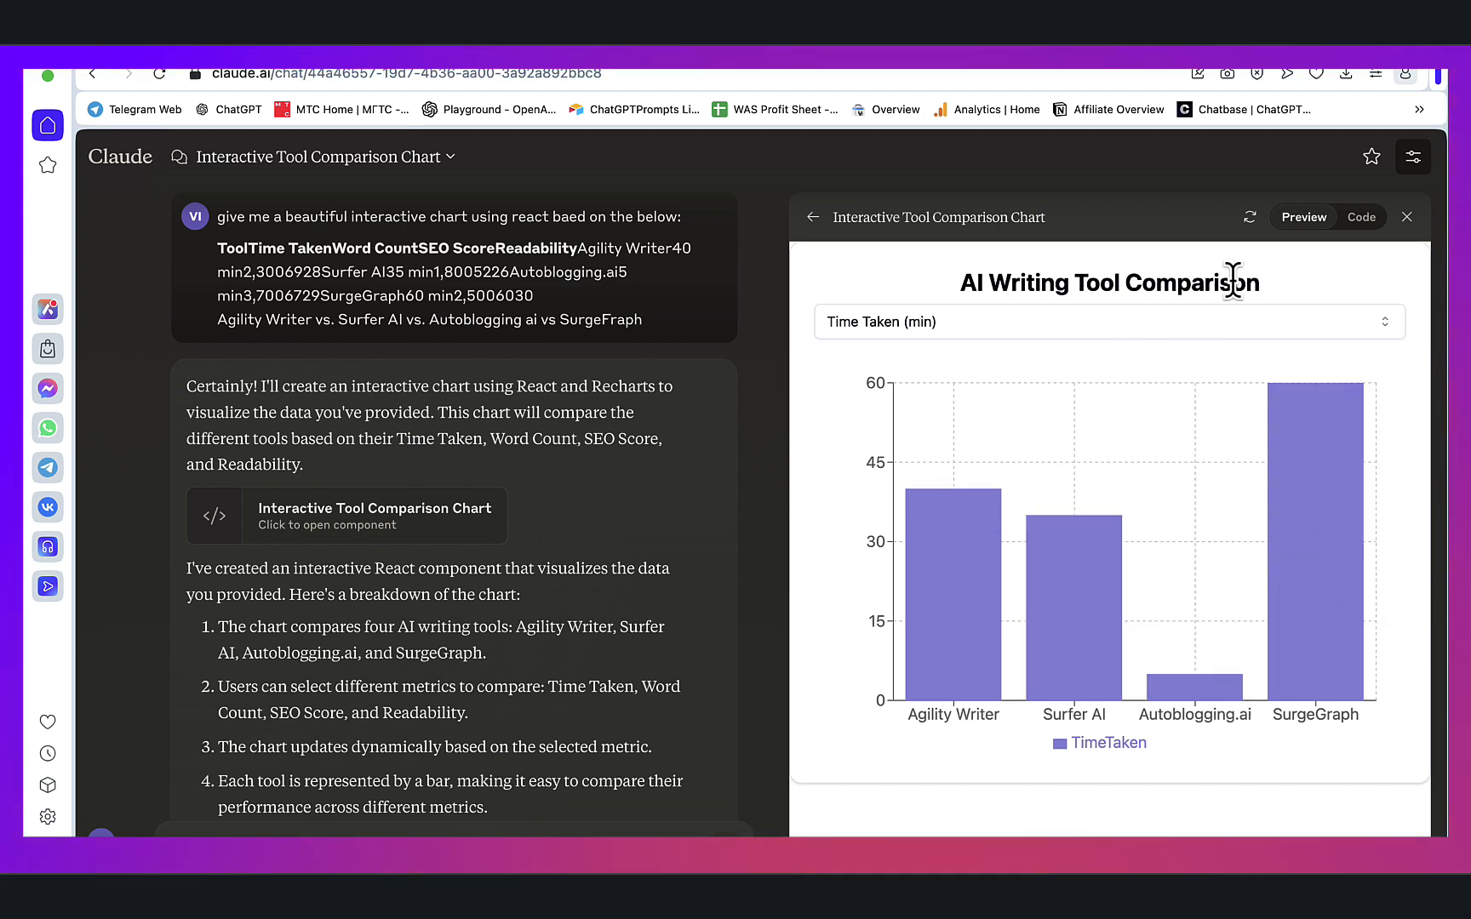
pyautogui.moveTo(1312, 545)
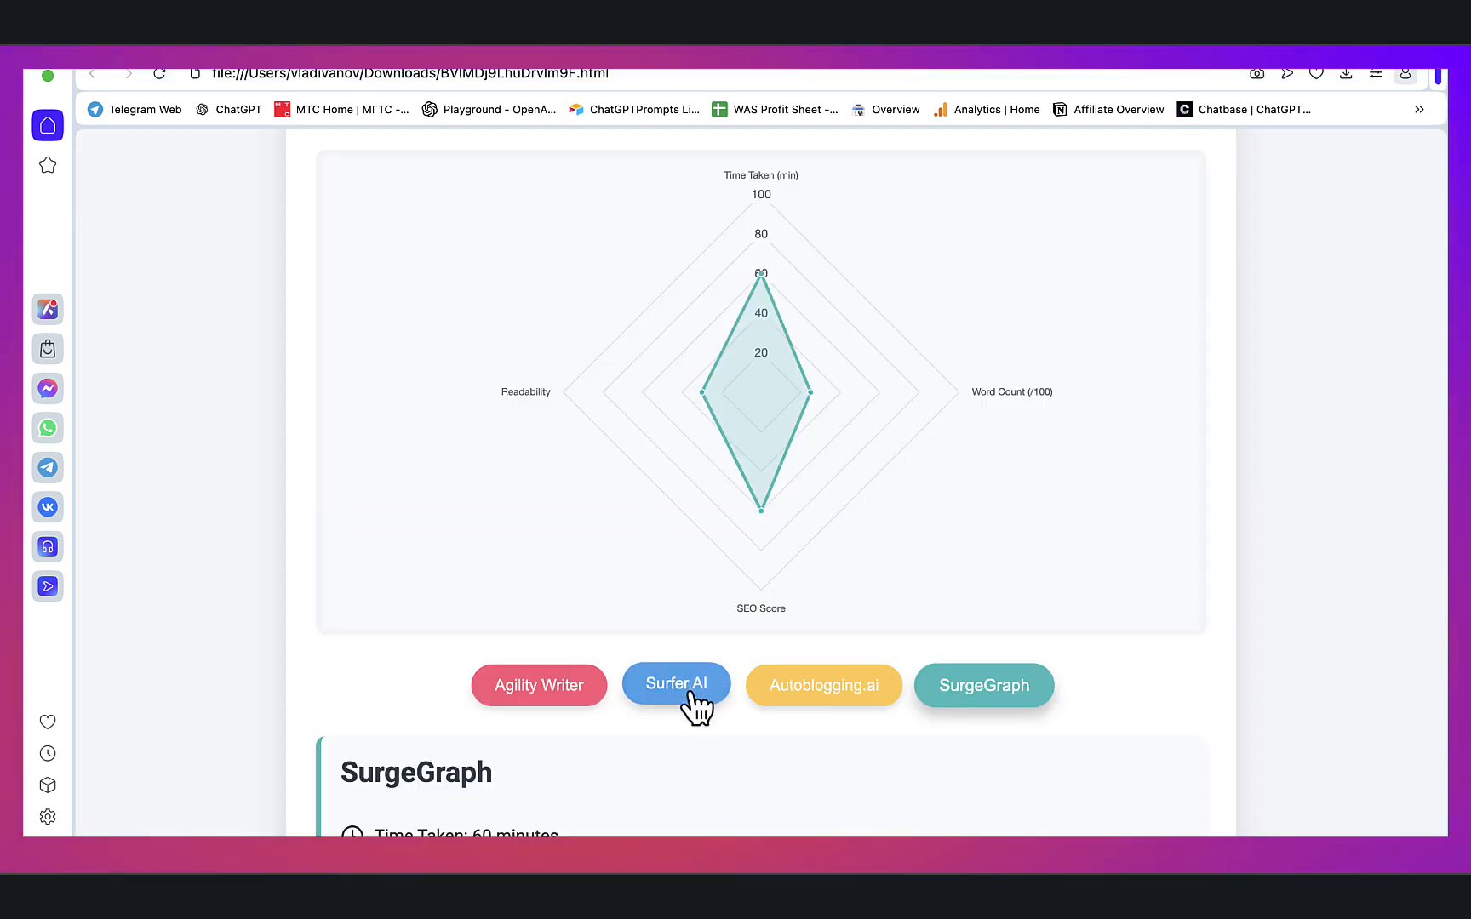
pyautogui.click(539, 684)
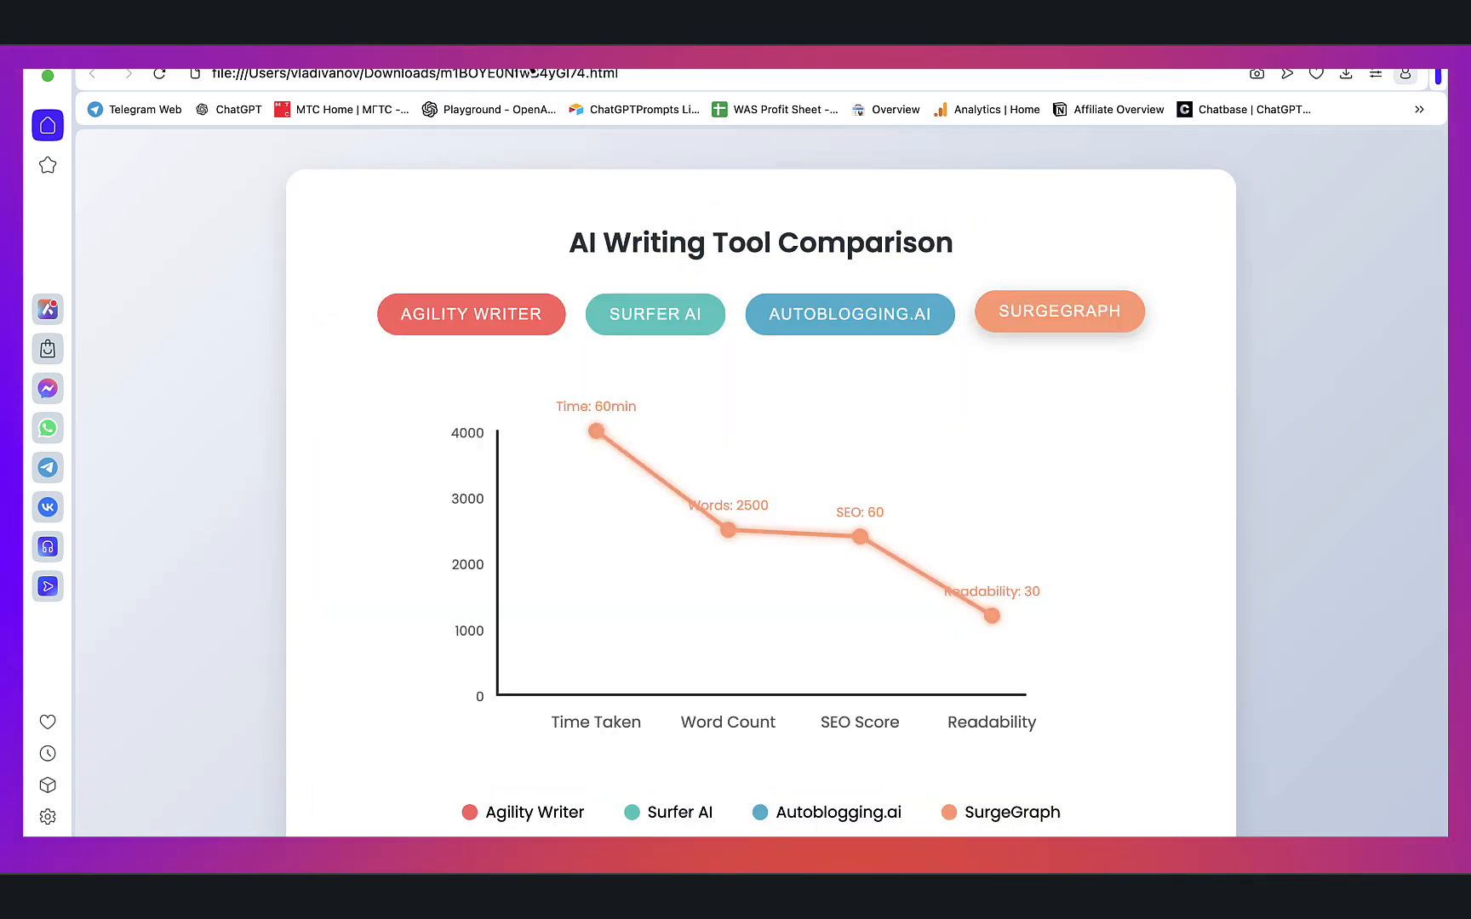
pyautogui.click(848, 308)
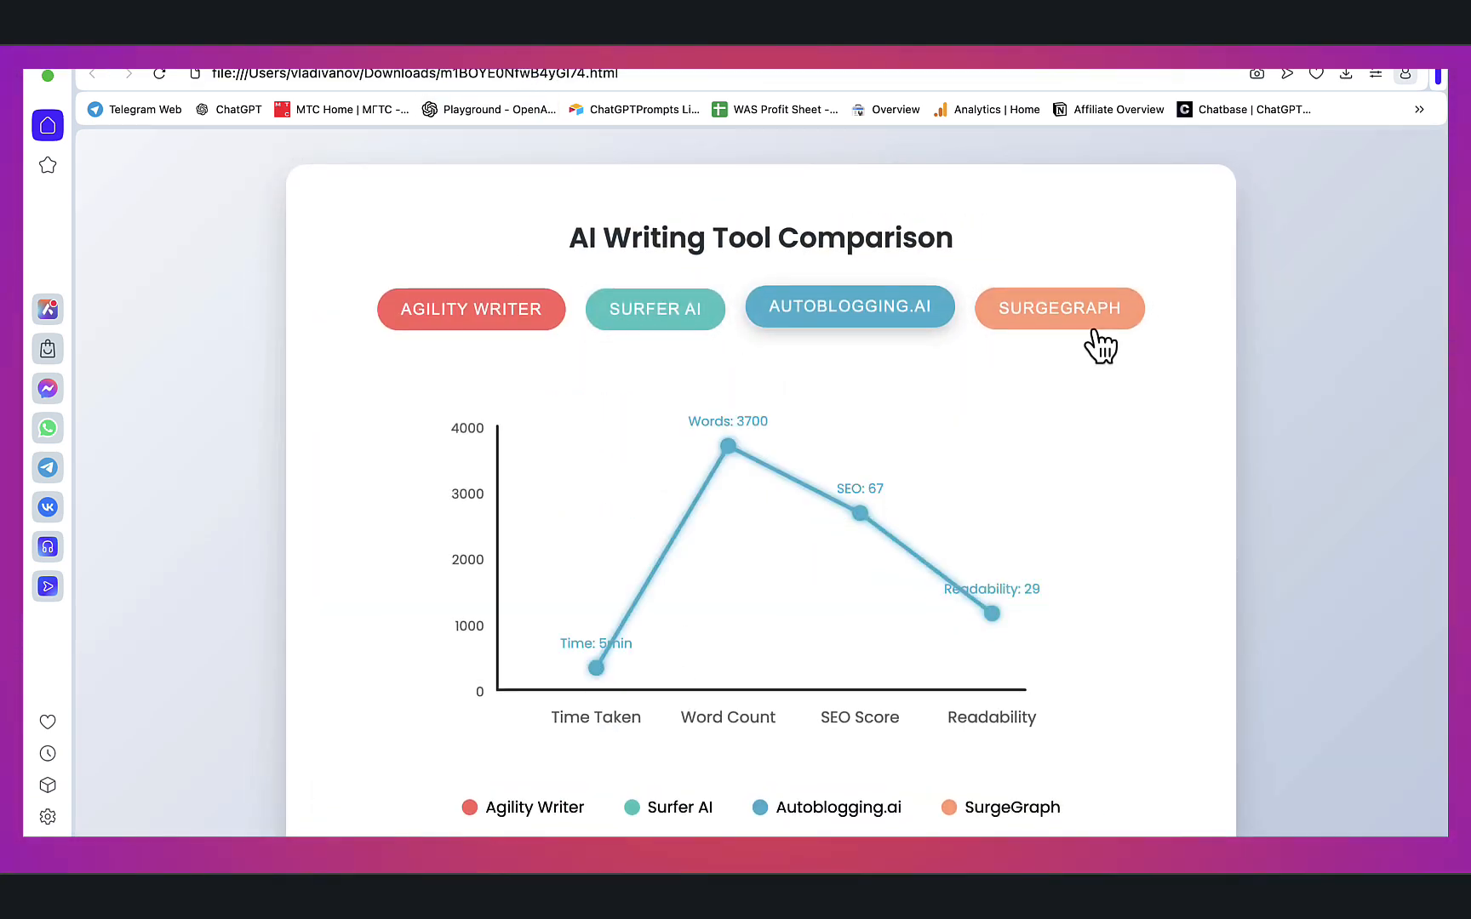
pyautogui.click(471, 308)
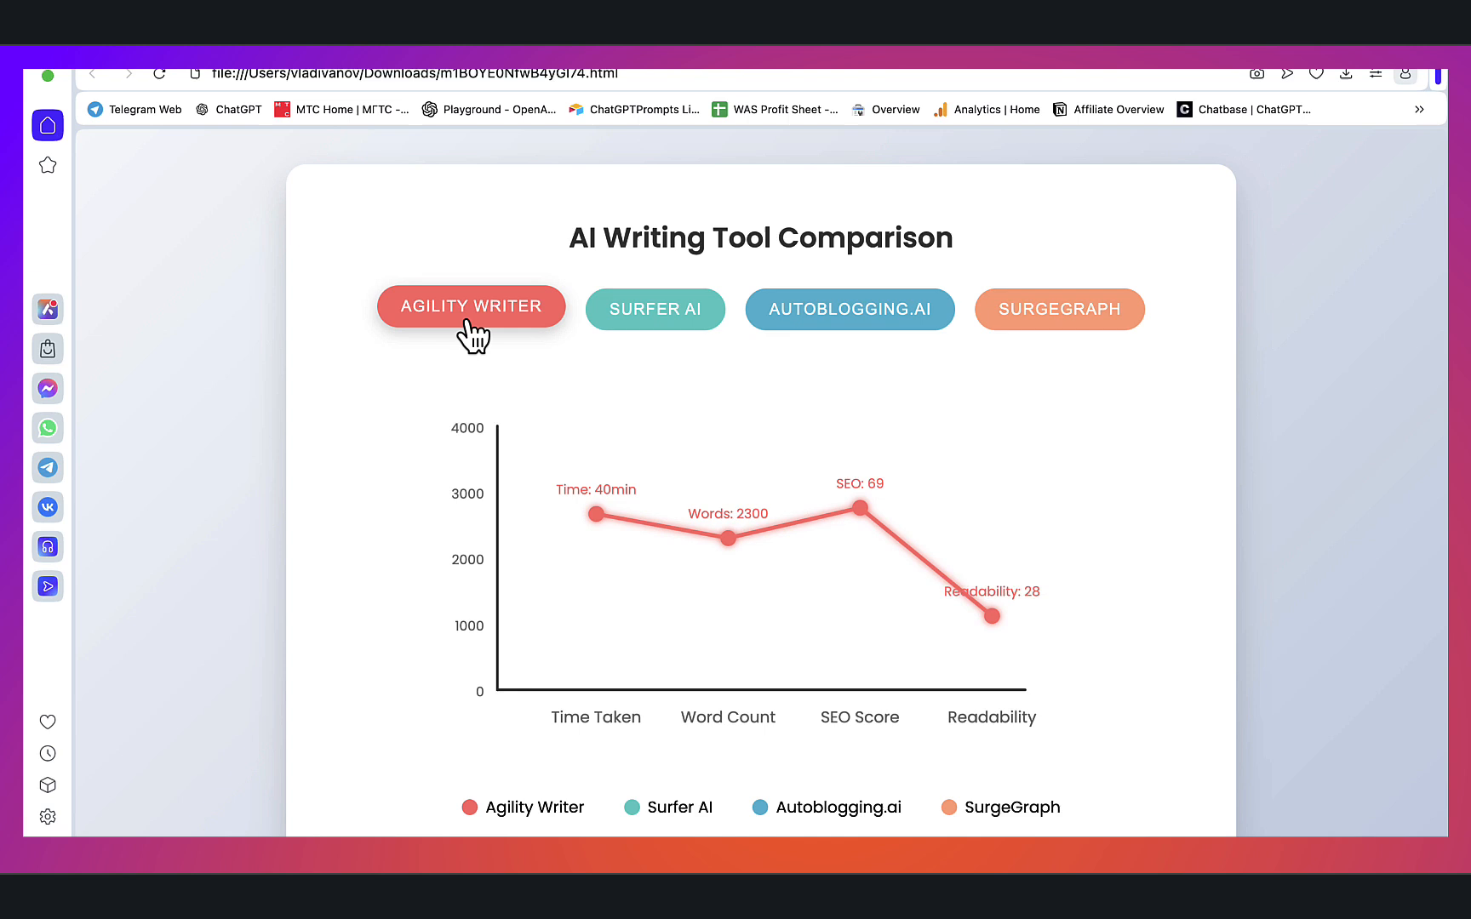
pyautogui.moveTo(1069, 794)
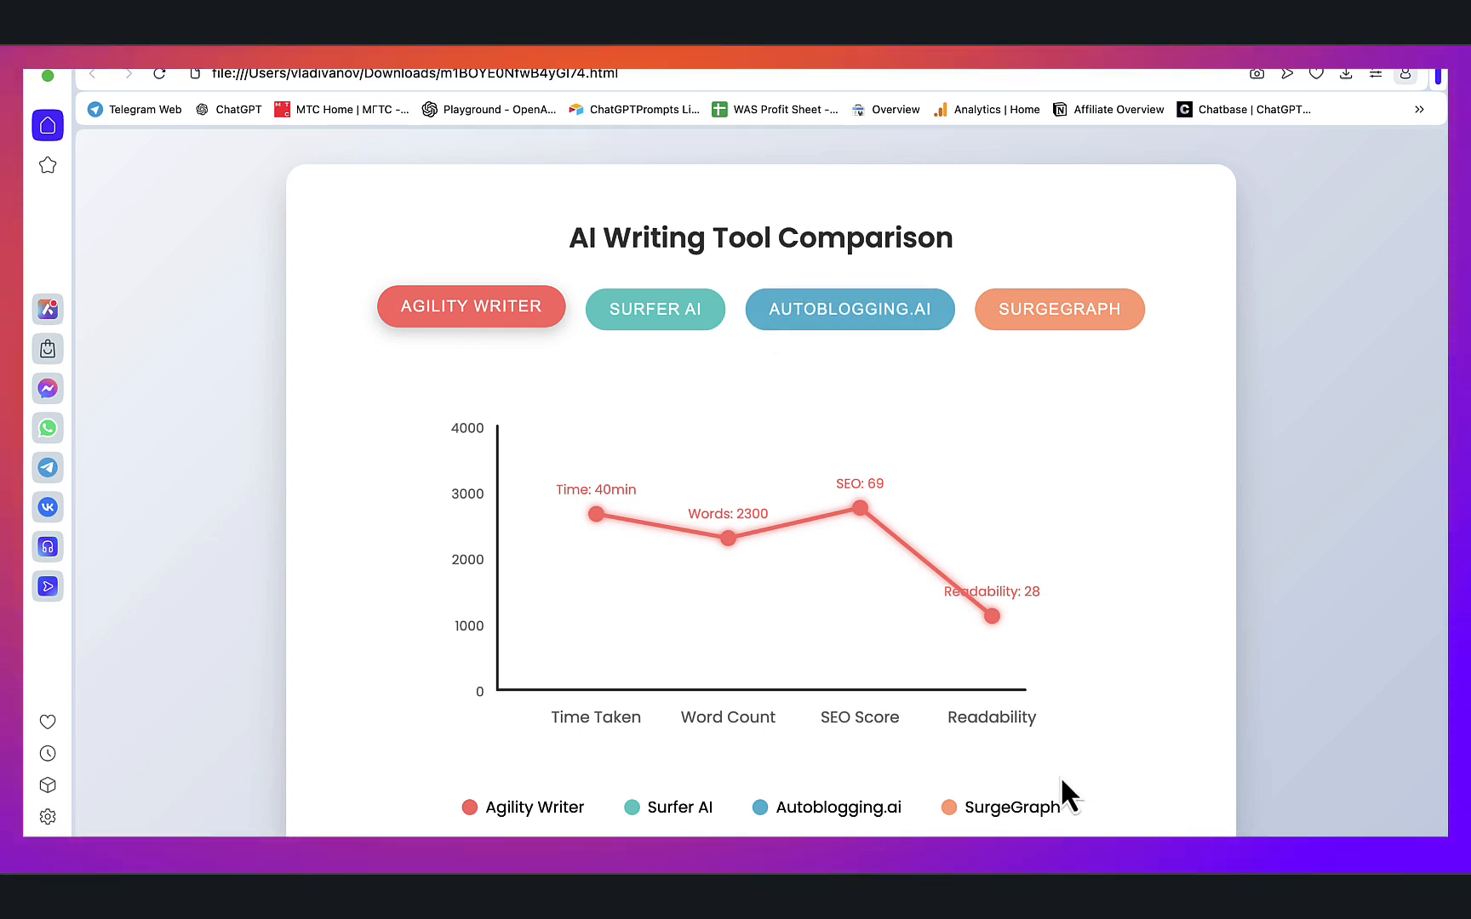
pyautogui.moveTo(950, 667)
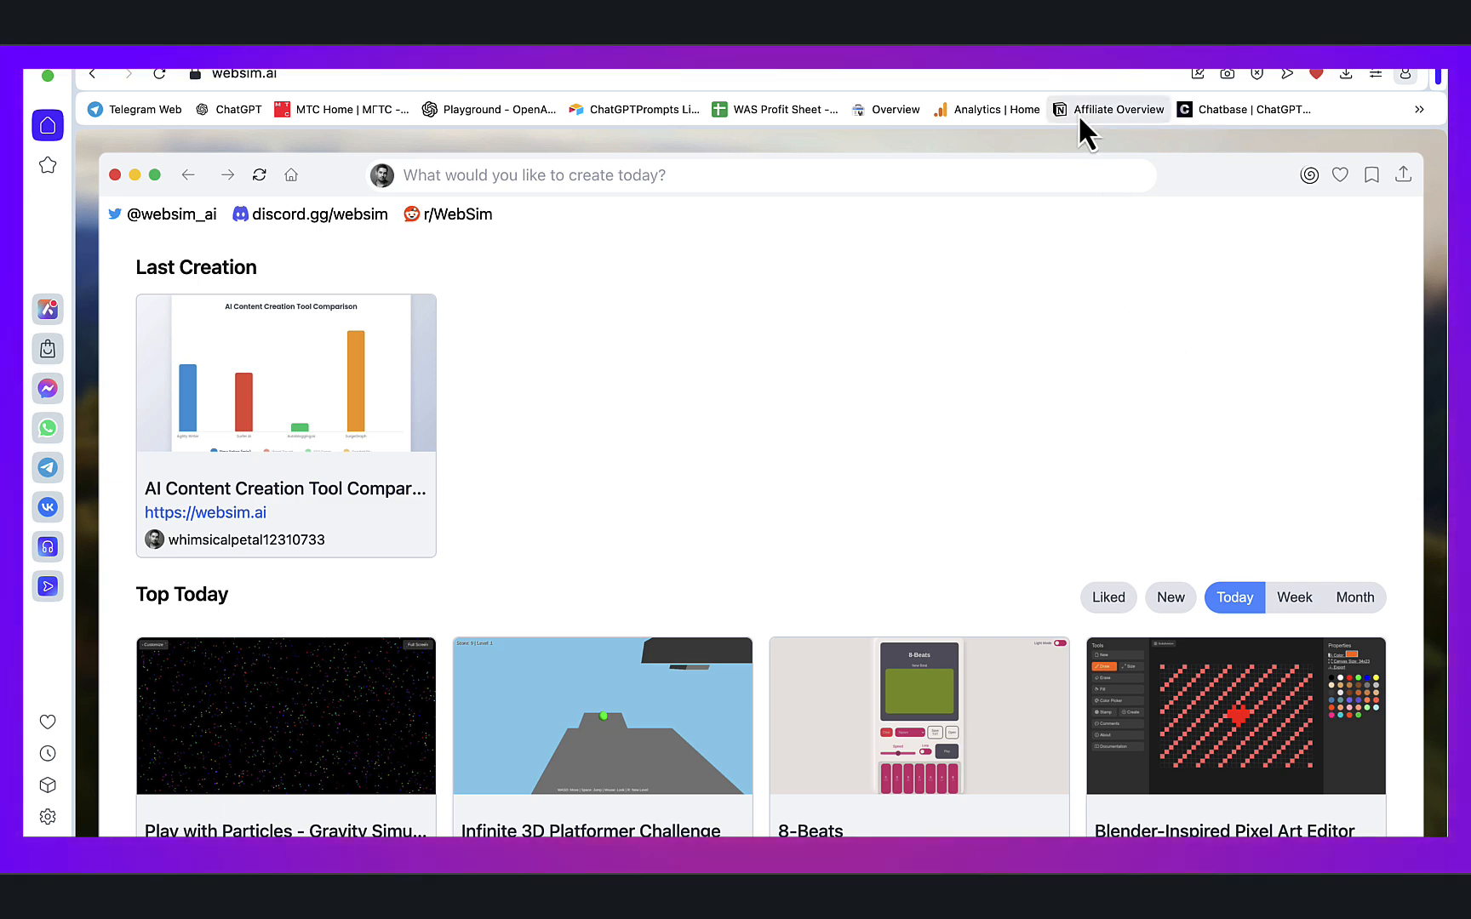
pyautogui.moveTo(1011, 552)
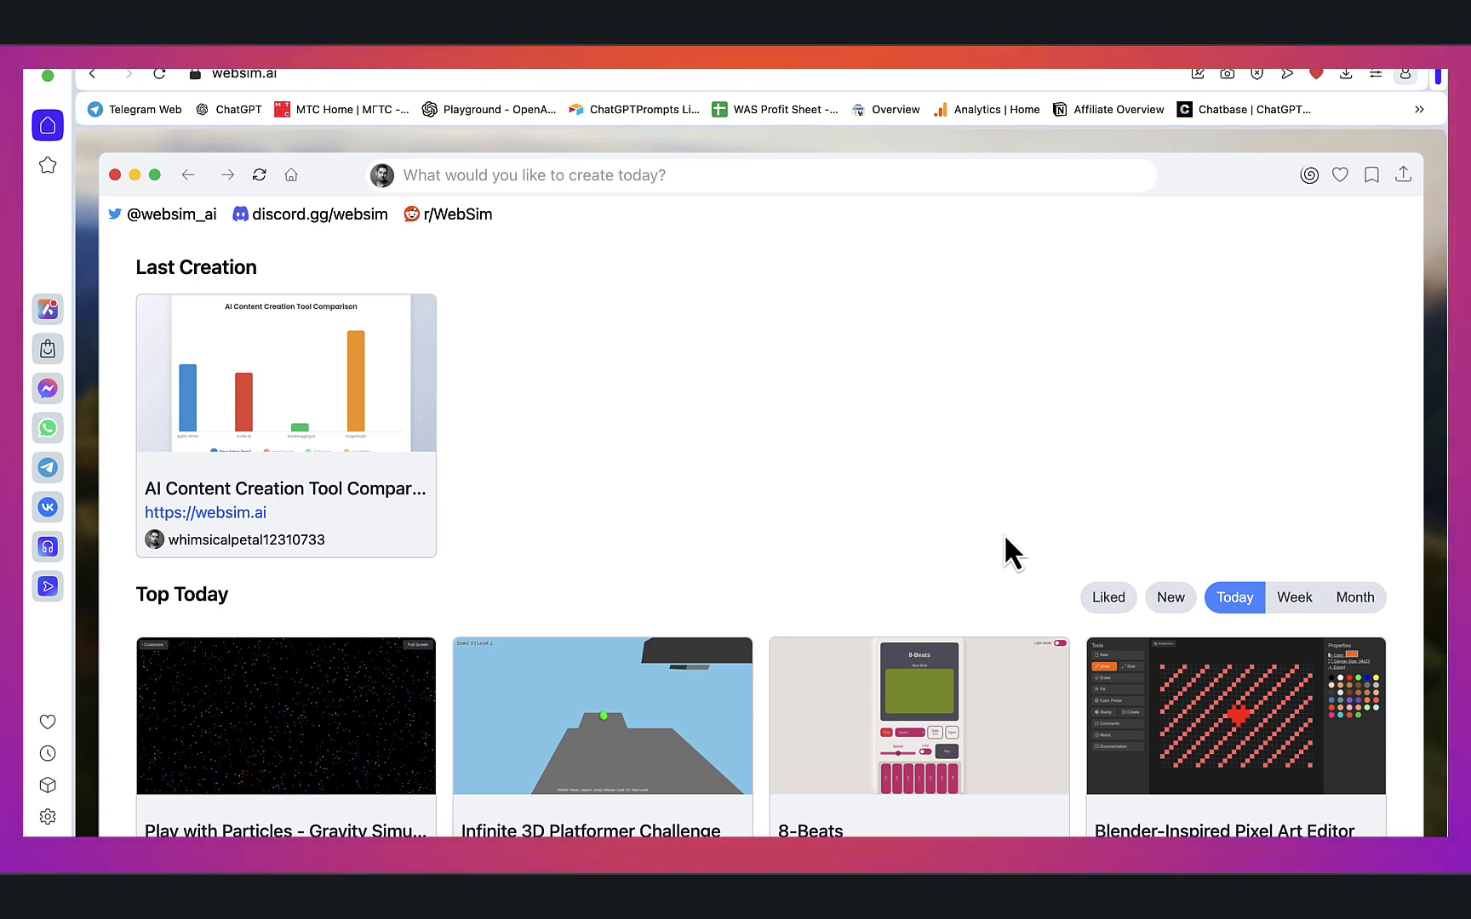
pyautogui.moveTo(883, 458)
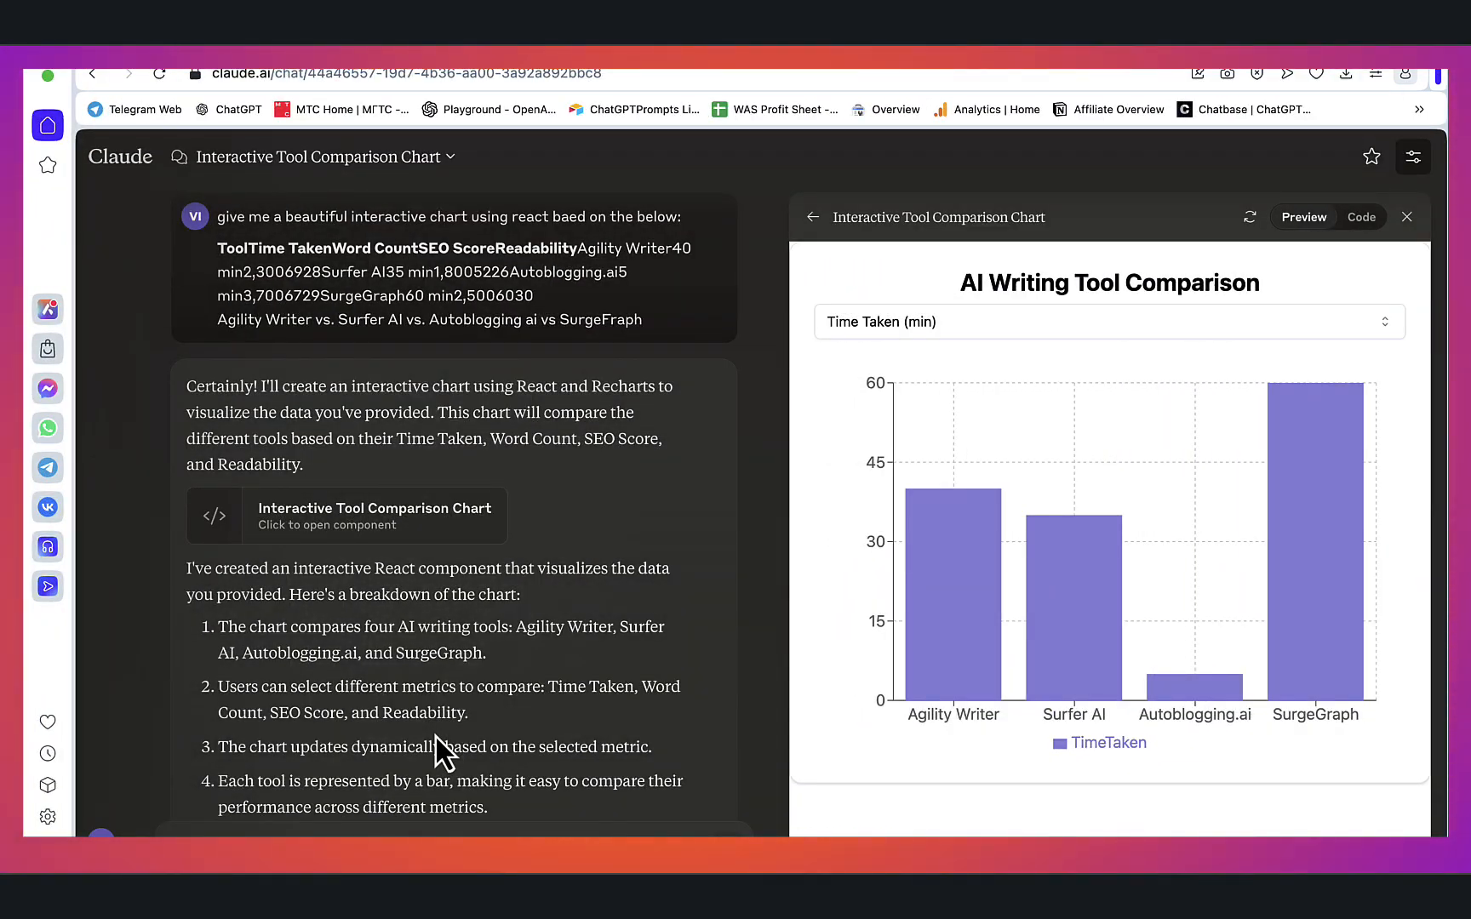
pyautogui.moveTo(449, 657)
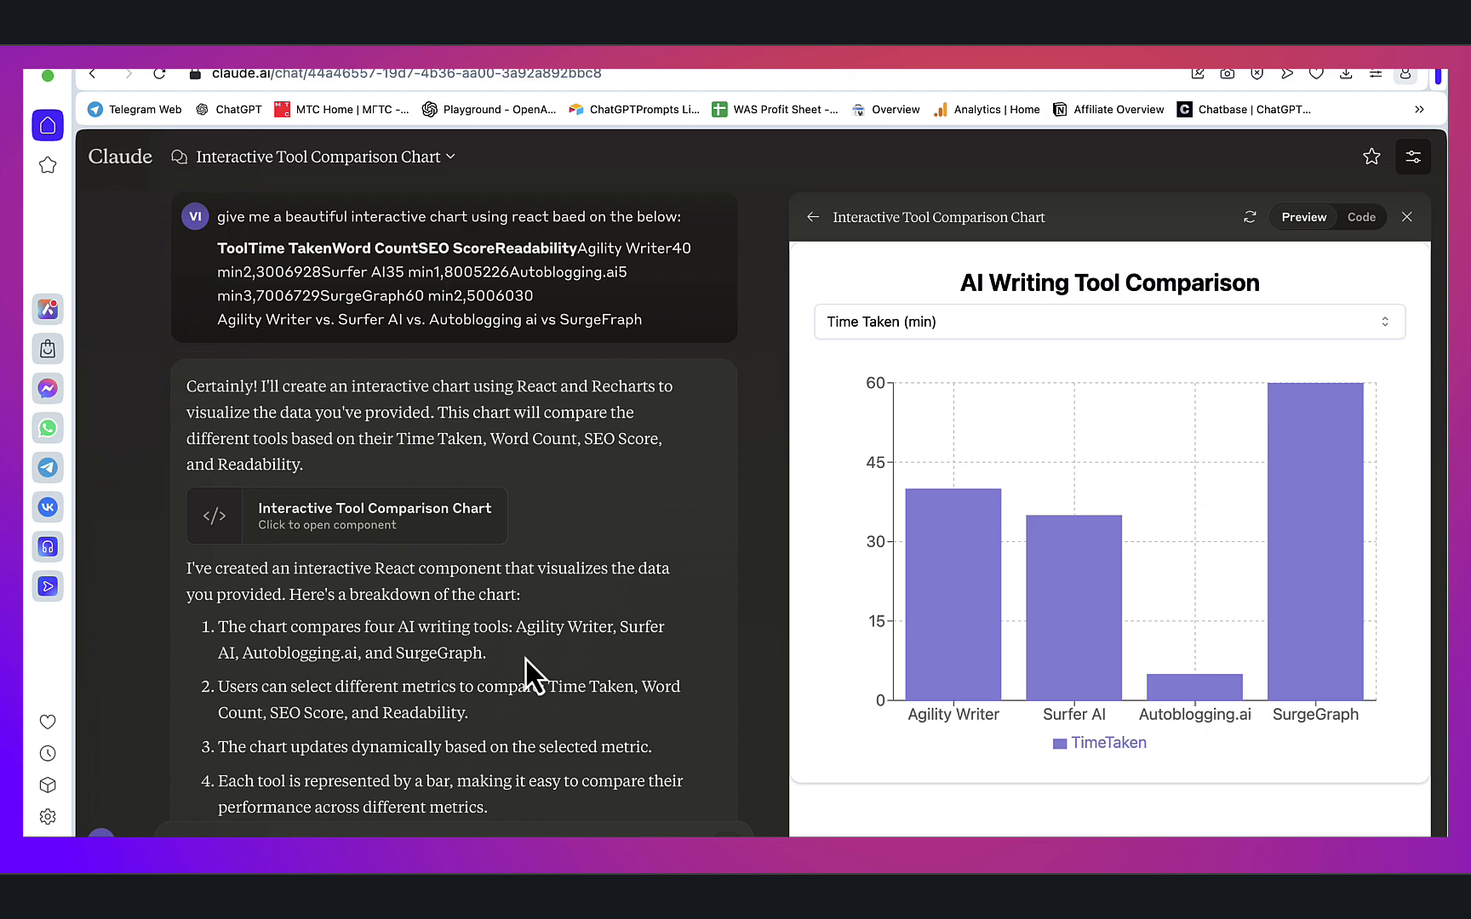
# - Bring the Claude chat tab with the Interactive Tool Comparison Chart artifact back into view
pyautogui.click(48, 124)
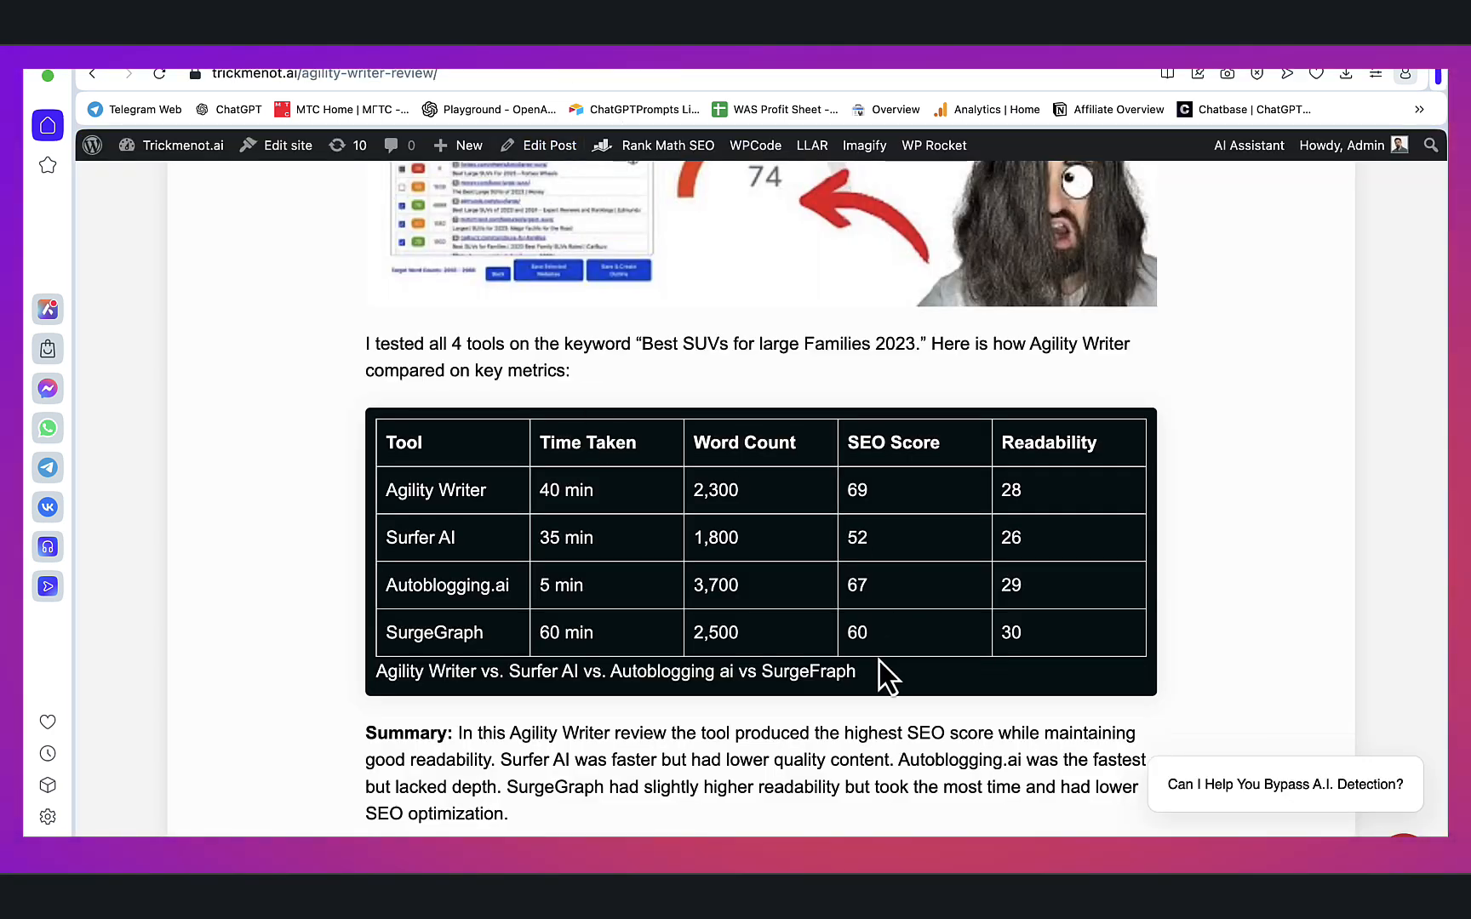
# - Select the four-tool comparison table in the Agility Writer review post
pyautogui.moveTo(887, 675); pyautogui.dragTo(385, 436)
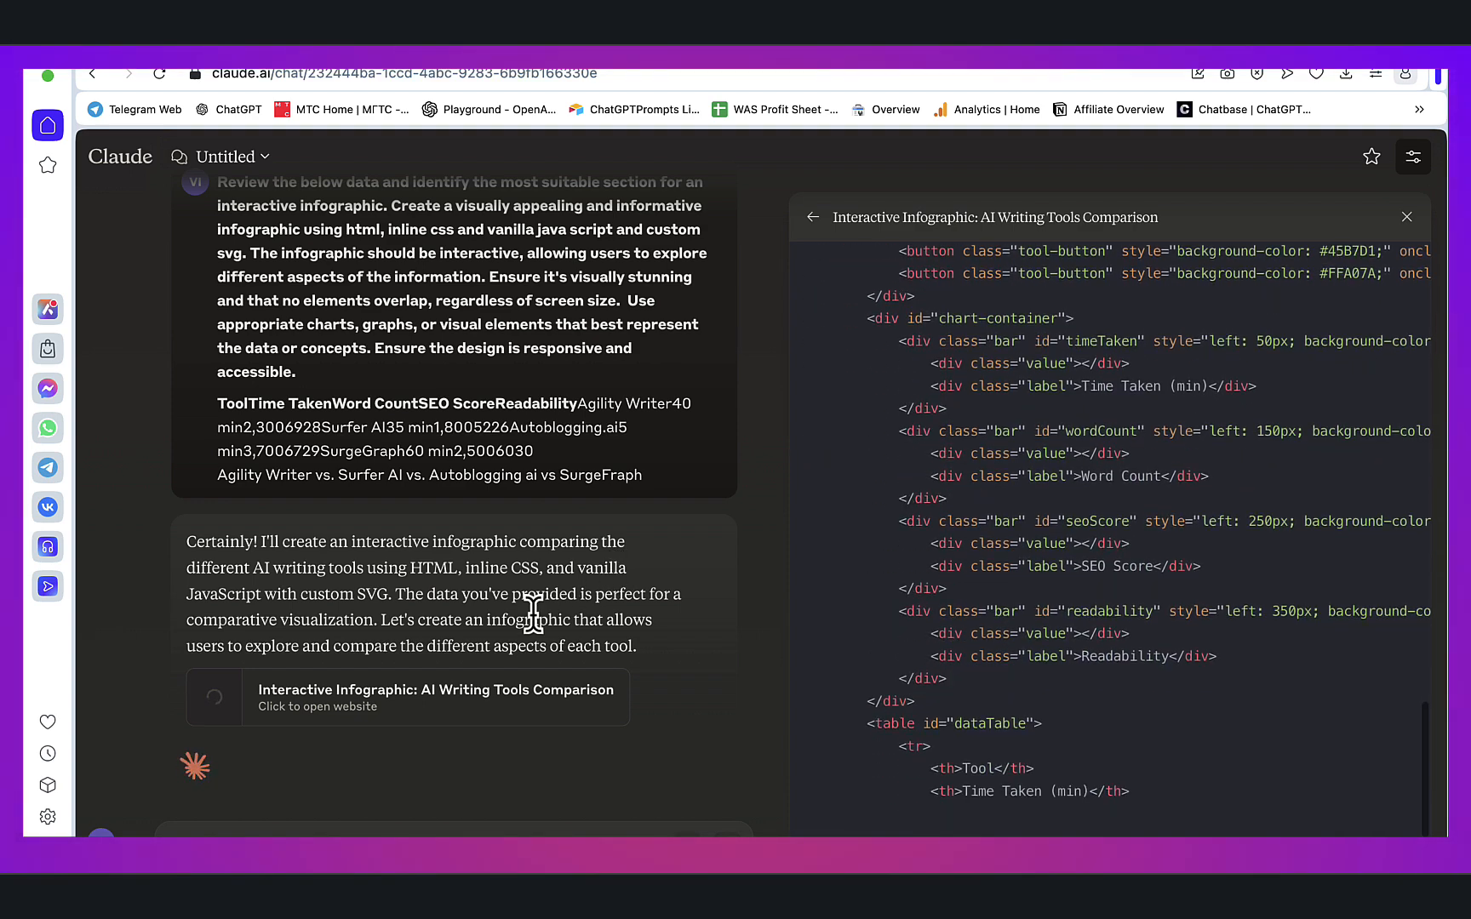
# - Preview the generated infographic, show SurgeGraph's metrics, and view it standalone in the browser
pyautogui.scroll(-3)
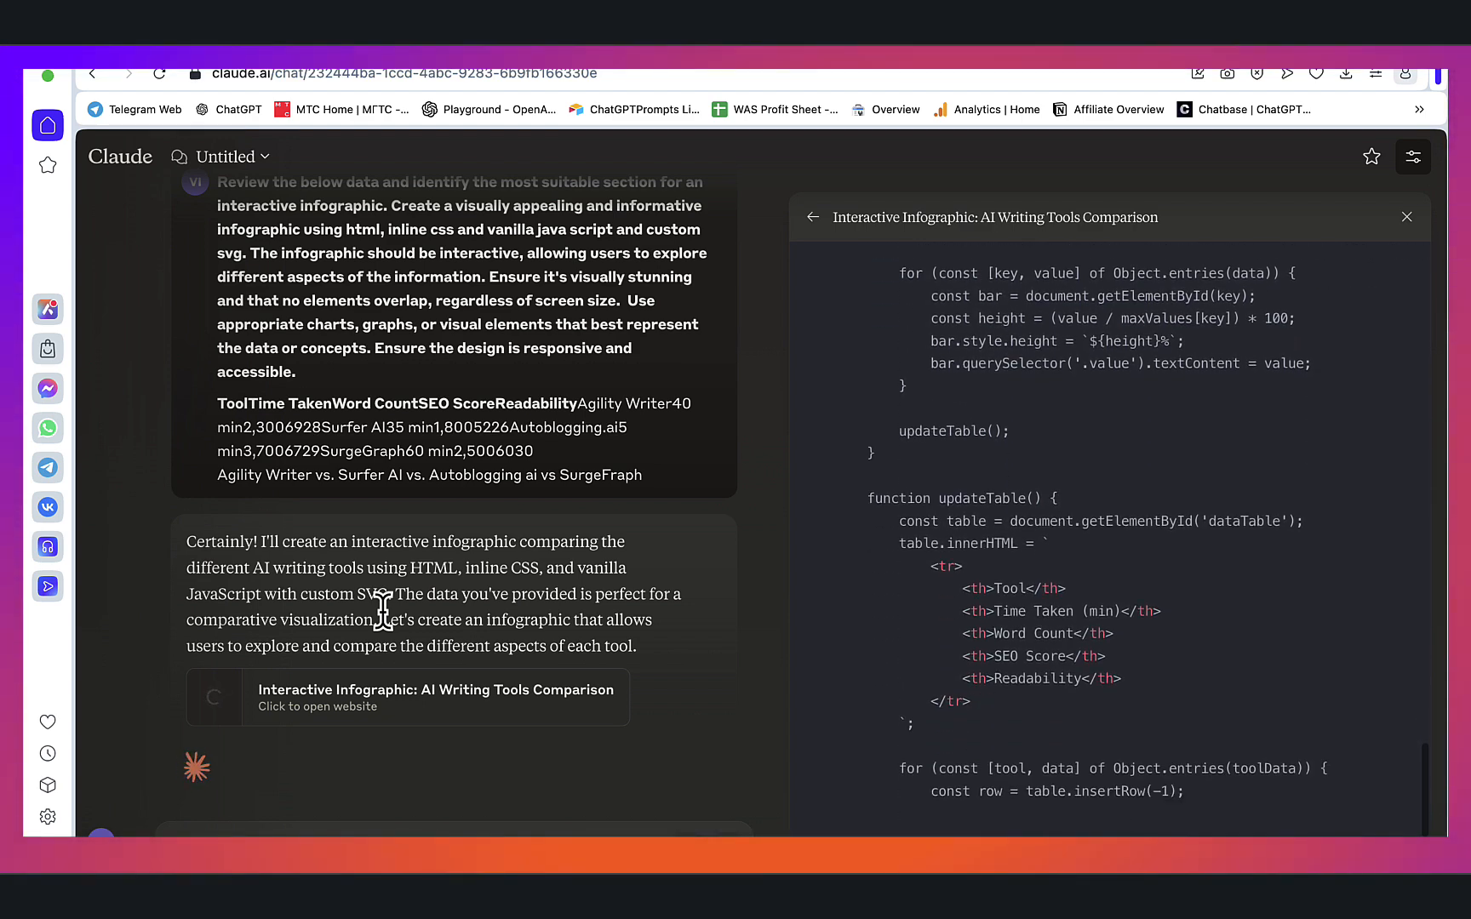
pyautogui.click(1302, 216)
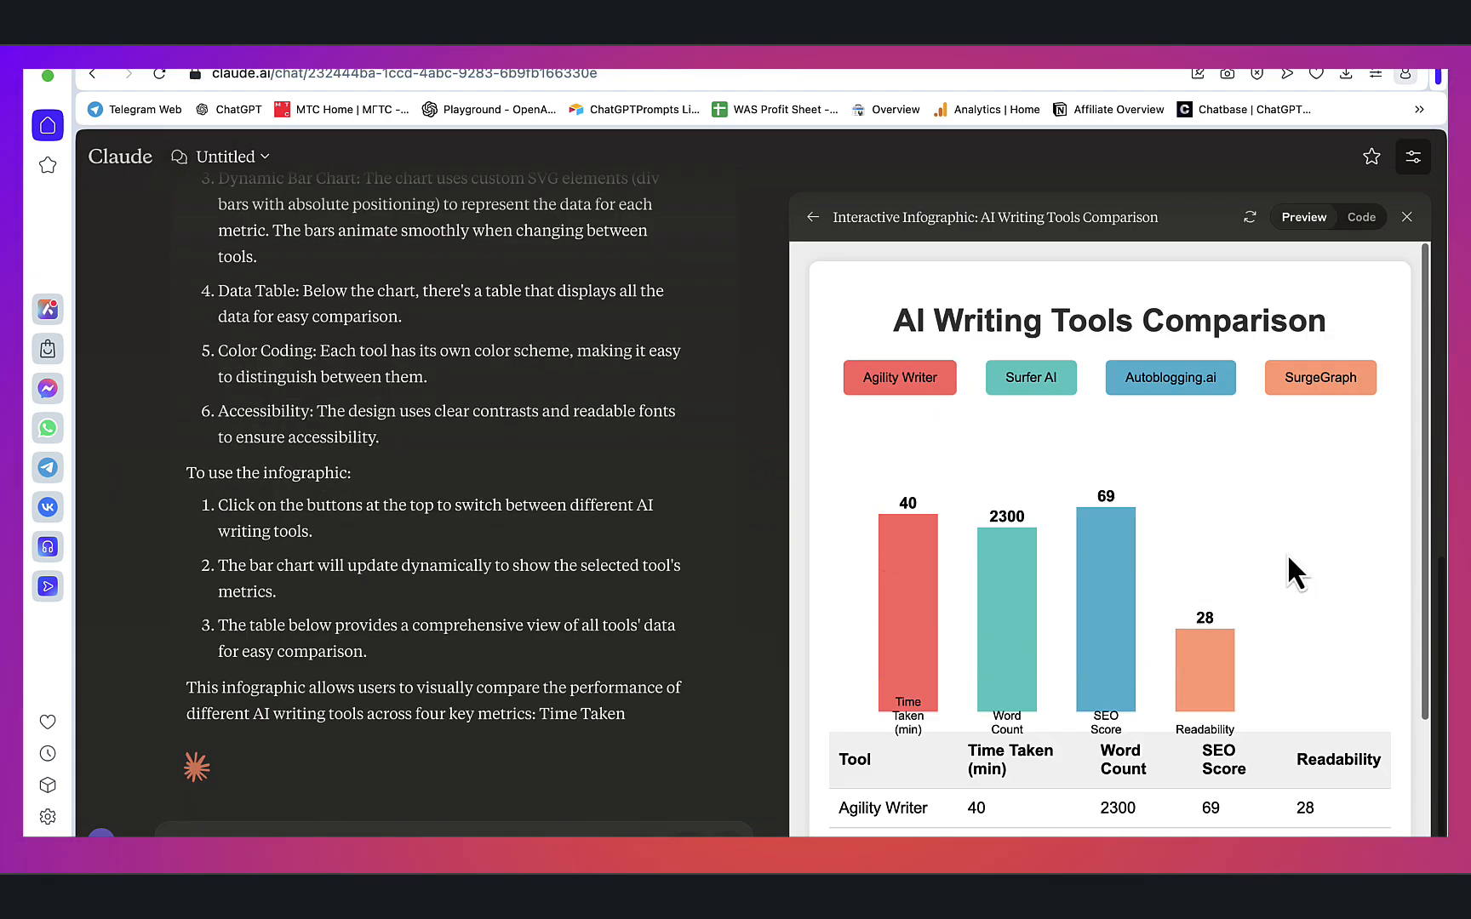
pyautogui.click(1319, 377)
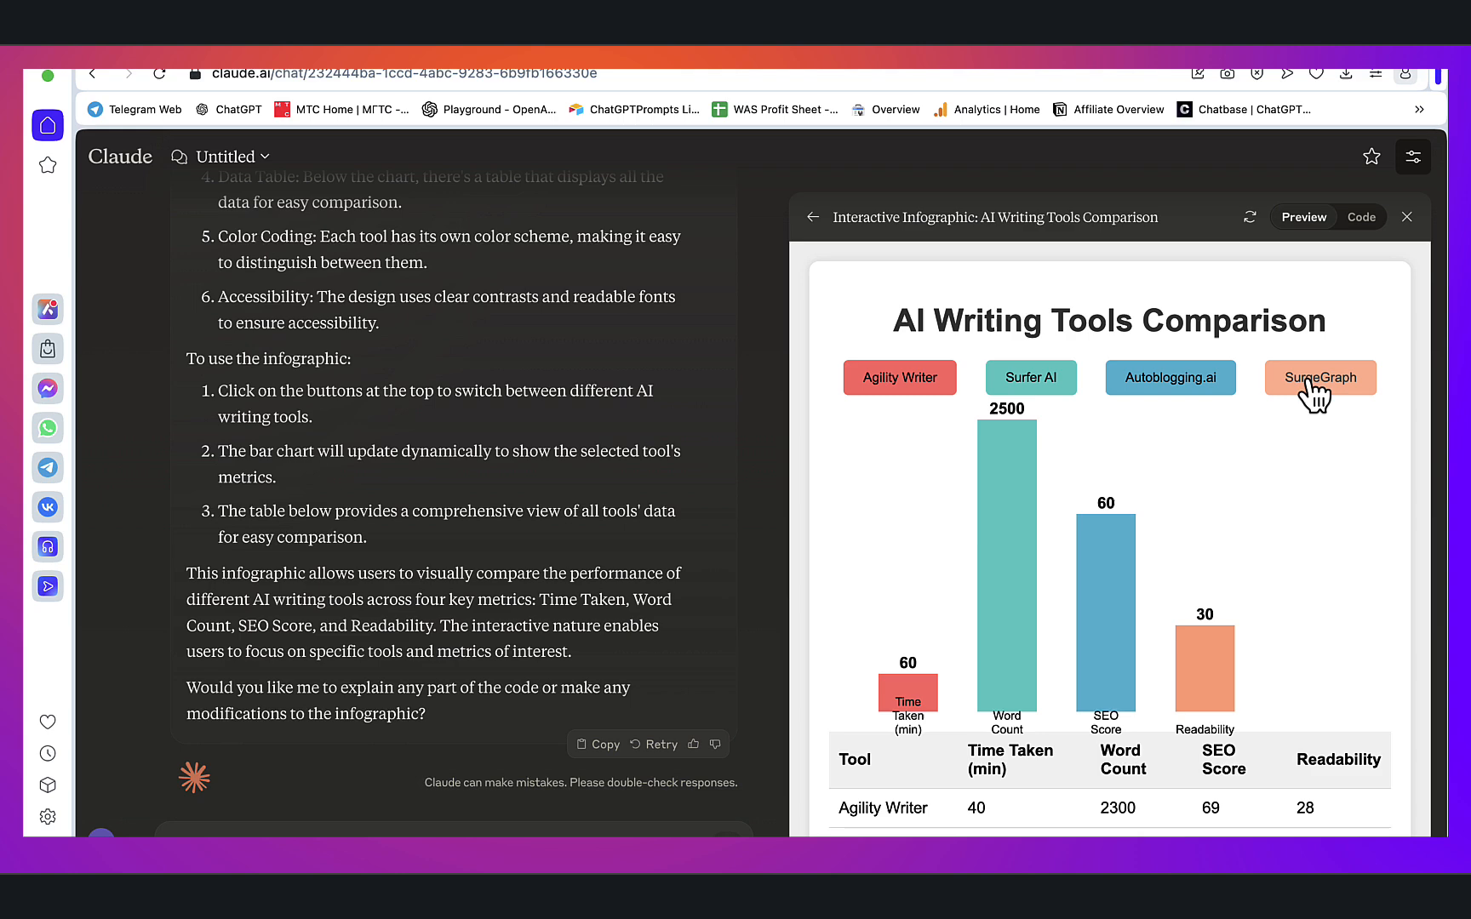
pyautogui.click(1360, 216)
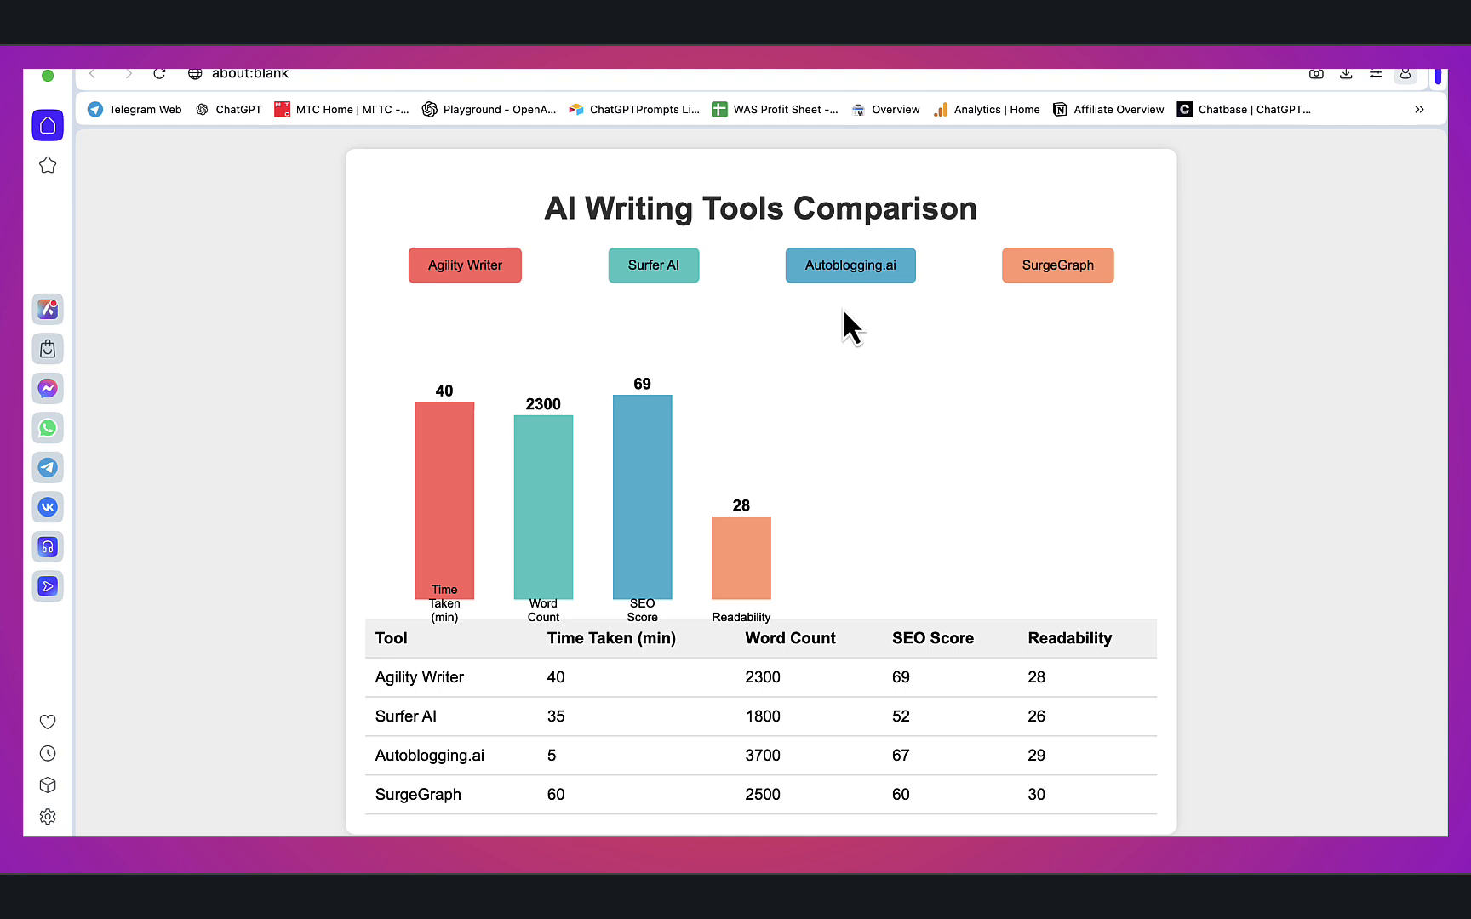
pyautogui.moveTo(727, 492)
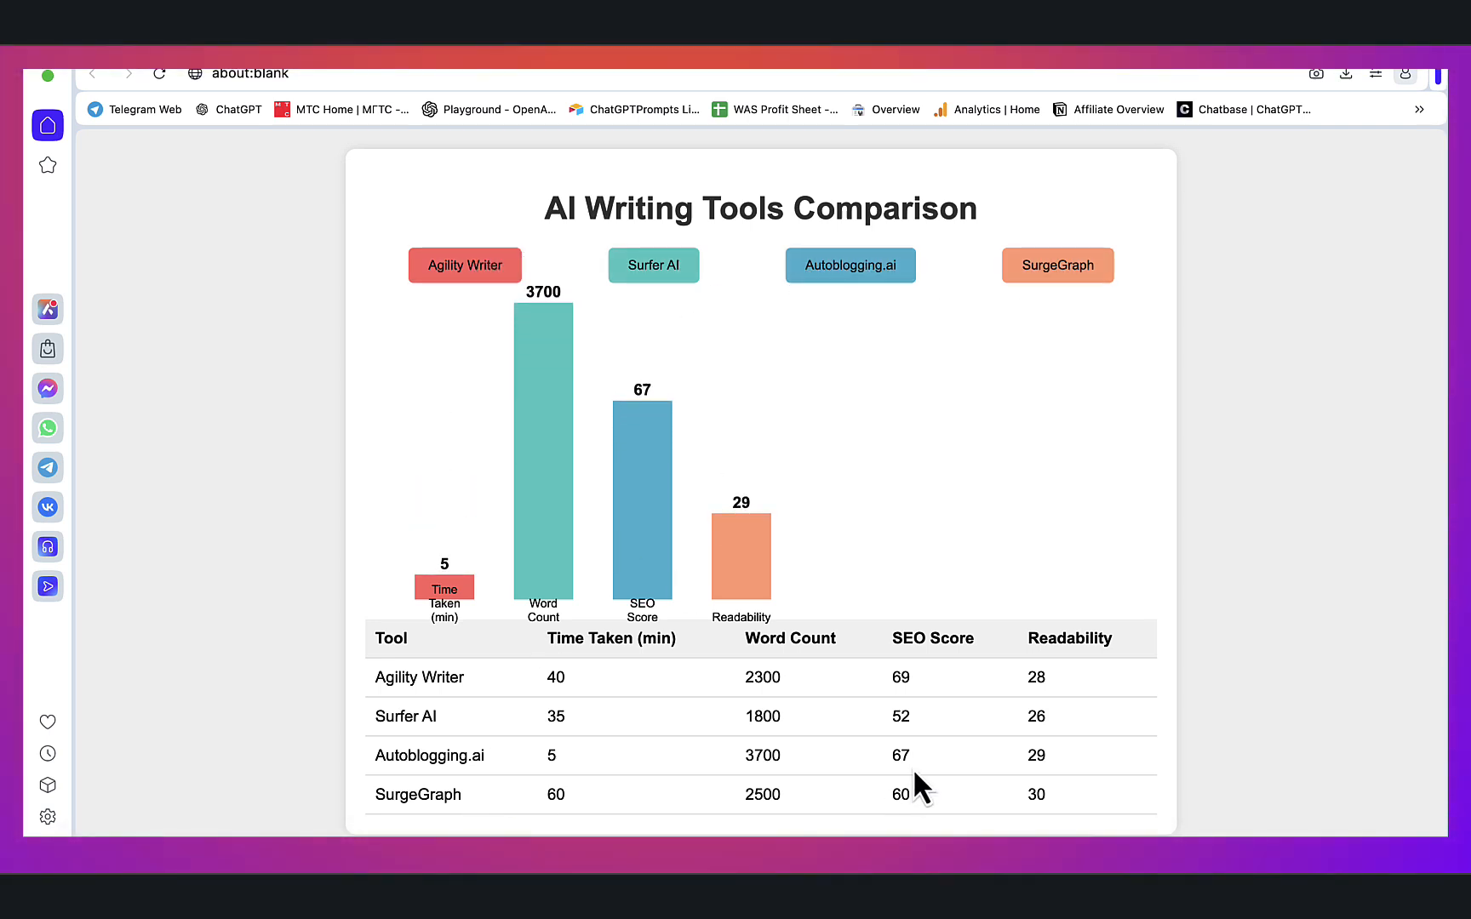
pyautogui.moveTo(907, 484)
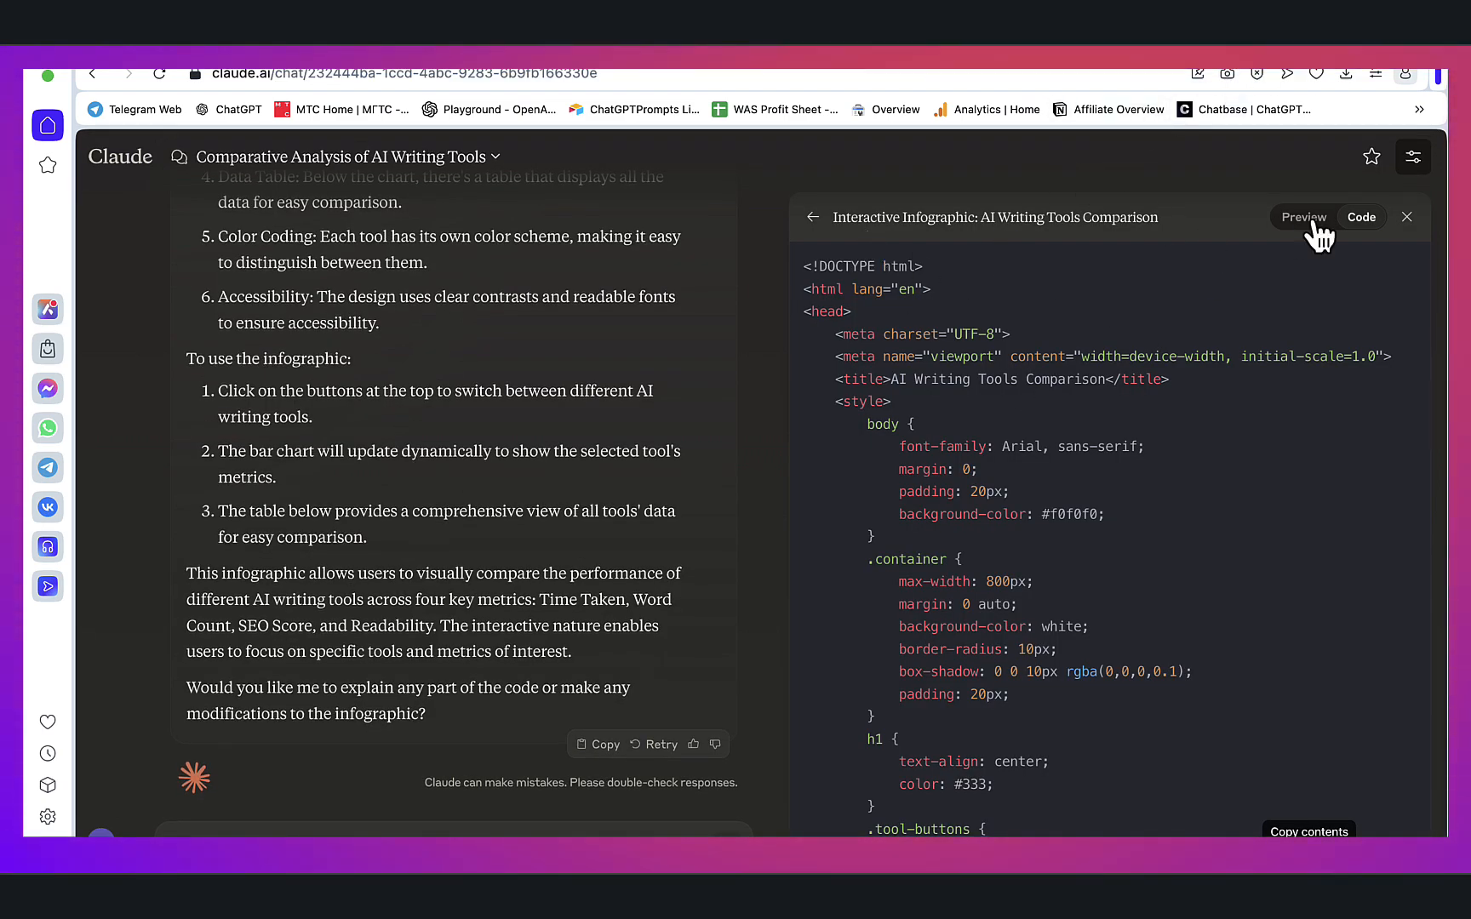
# - View the Beautified infographic preview and scroll through it while it generates
pyautogui.click(1302, 216)
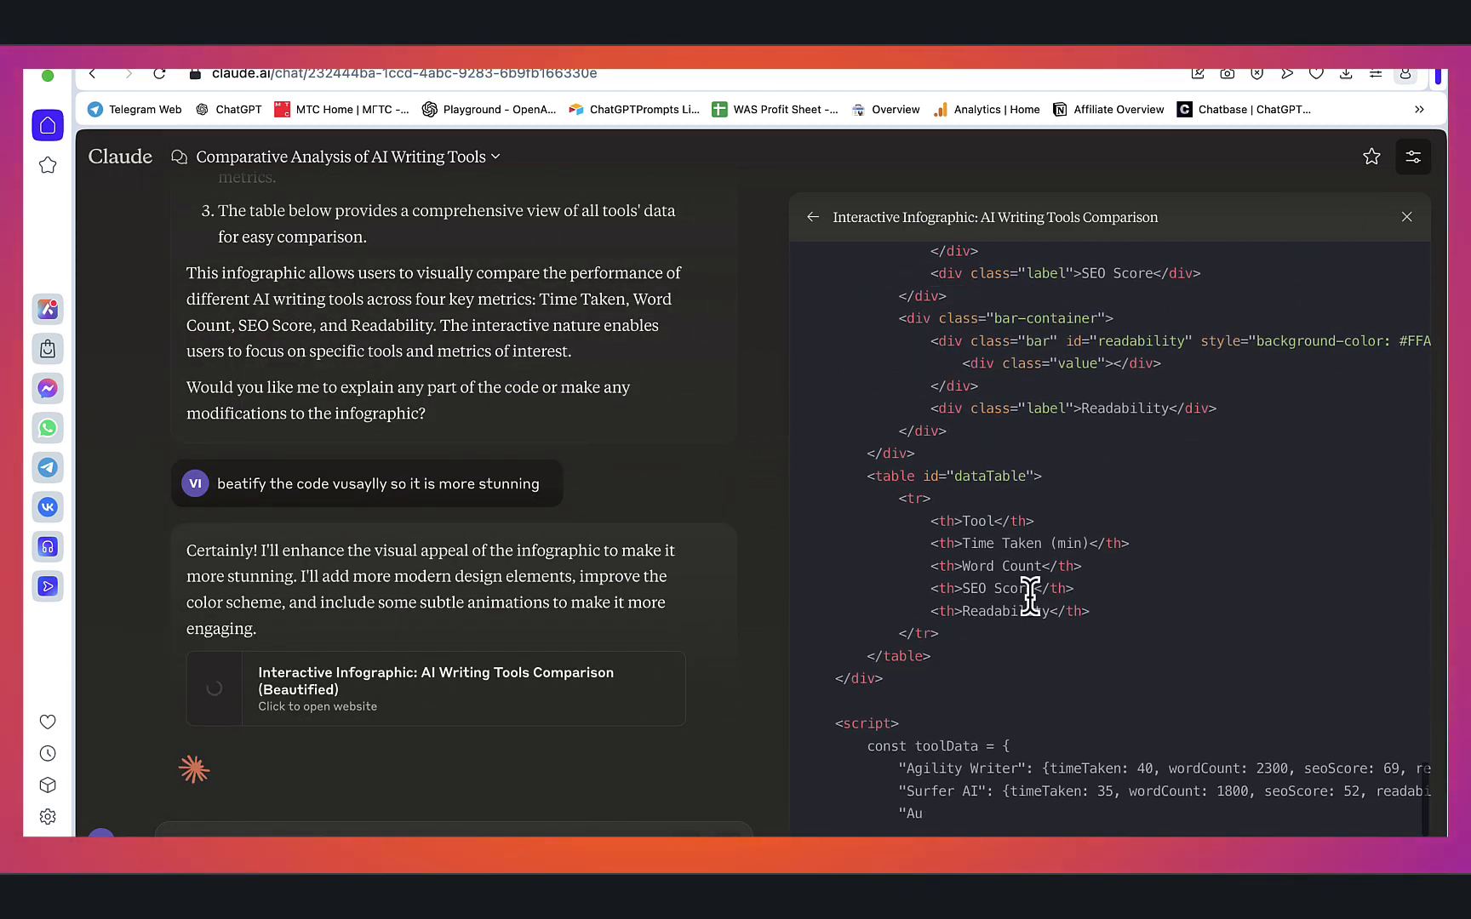
pyautogui.scroll(-3)
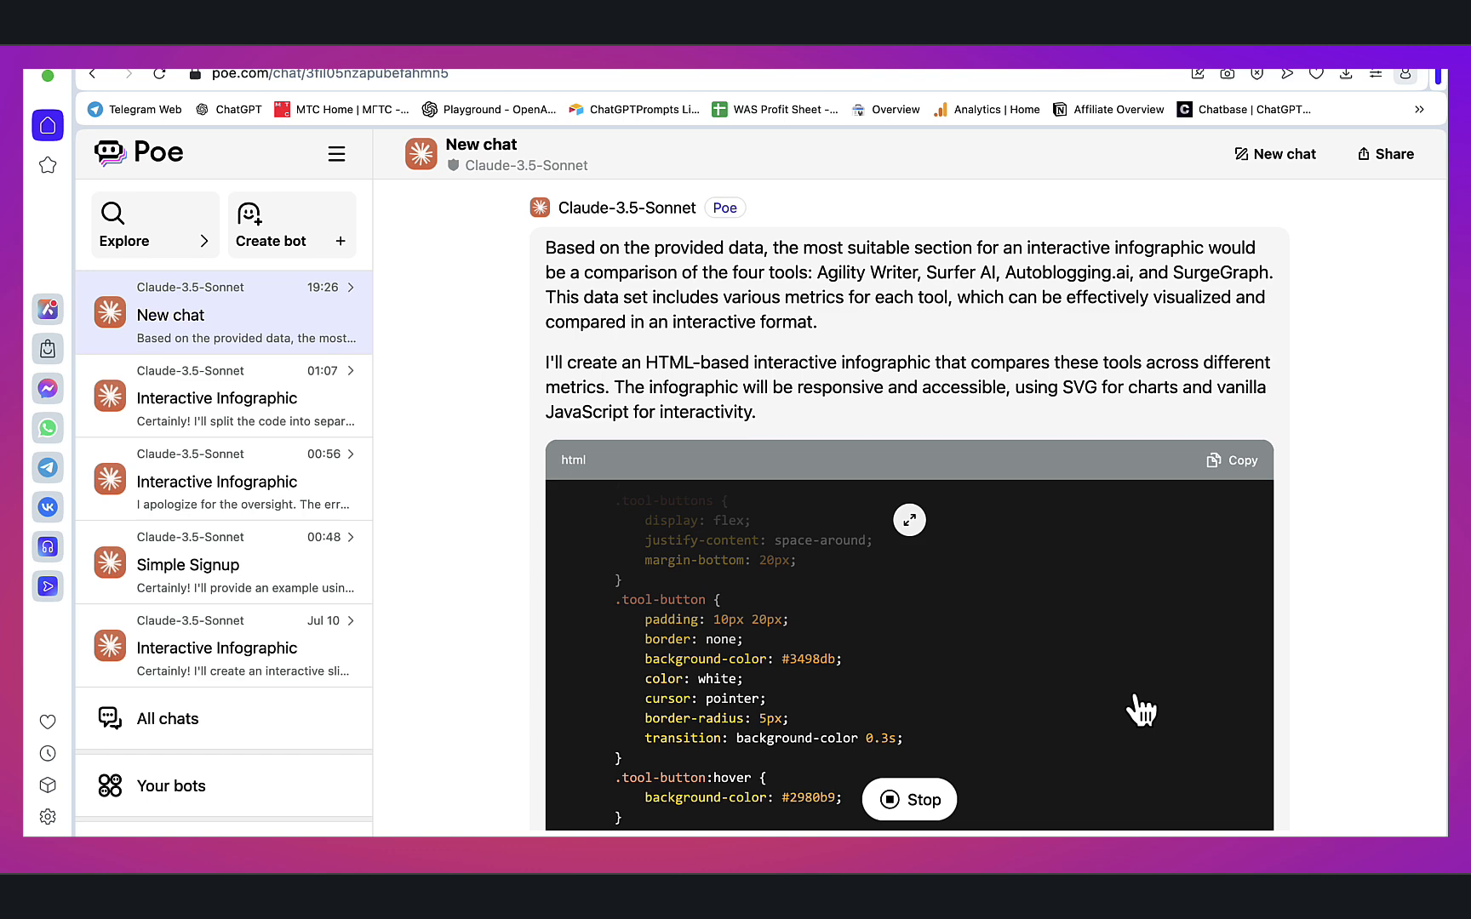
# - Scroll through Claude-3.5-Sonnet's streamed HTML code down to the rendered scatter-plot preview
pyautogui.scroll(-3)
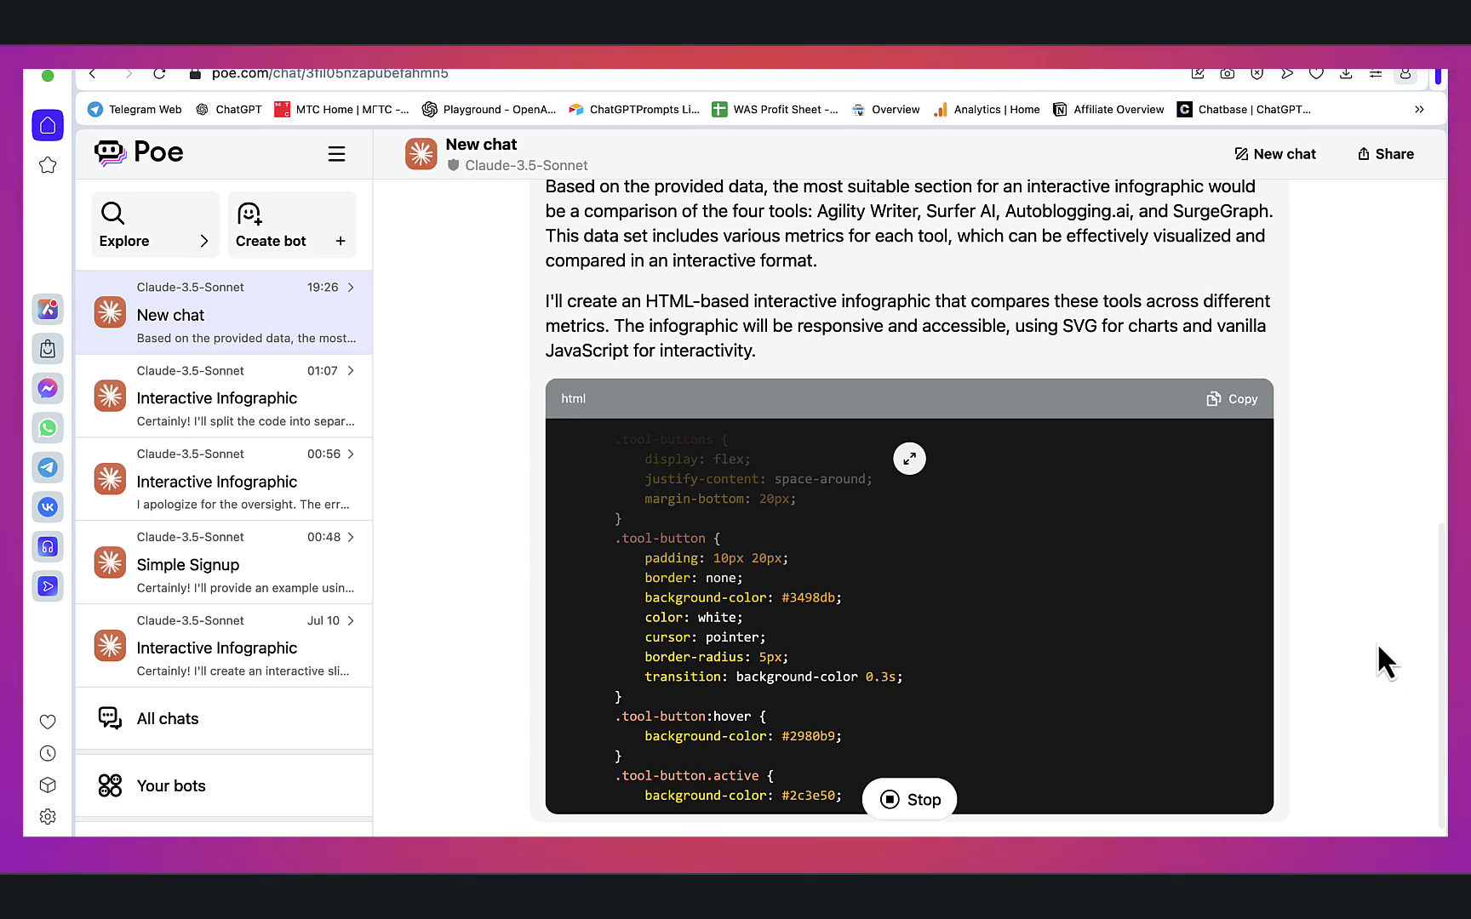
pyautogui.scroll(-3)
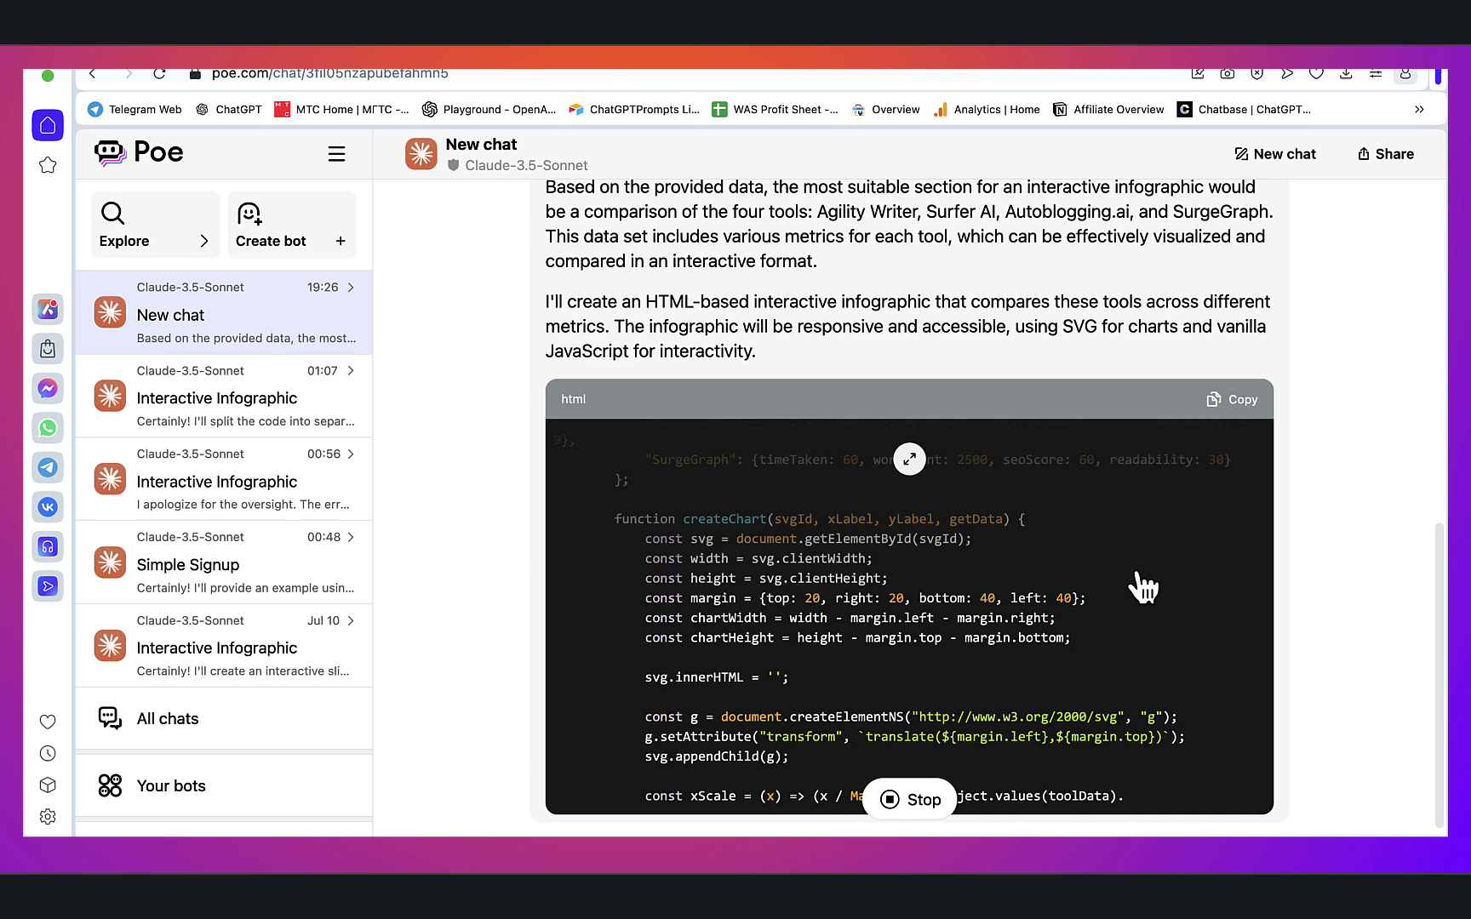
pyautogui.scroll(-3)
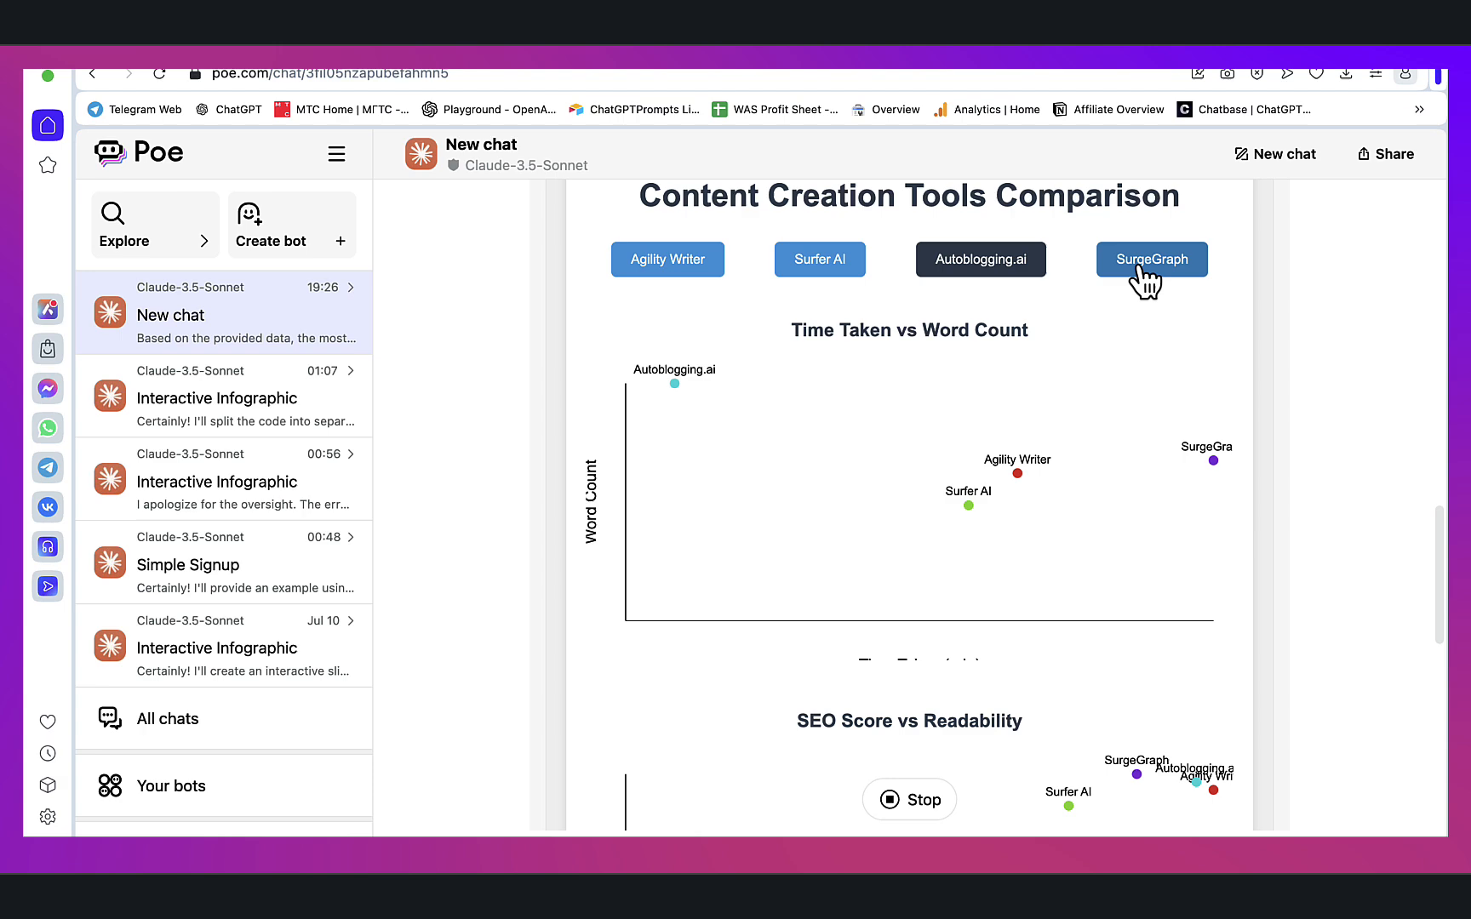
pyautogui.scroll(-3)
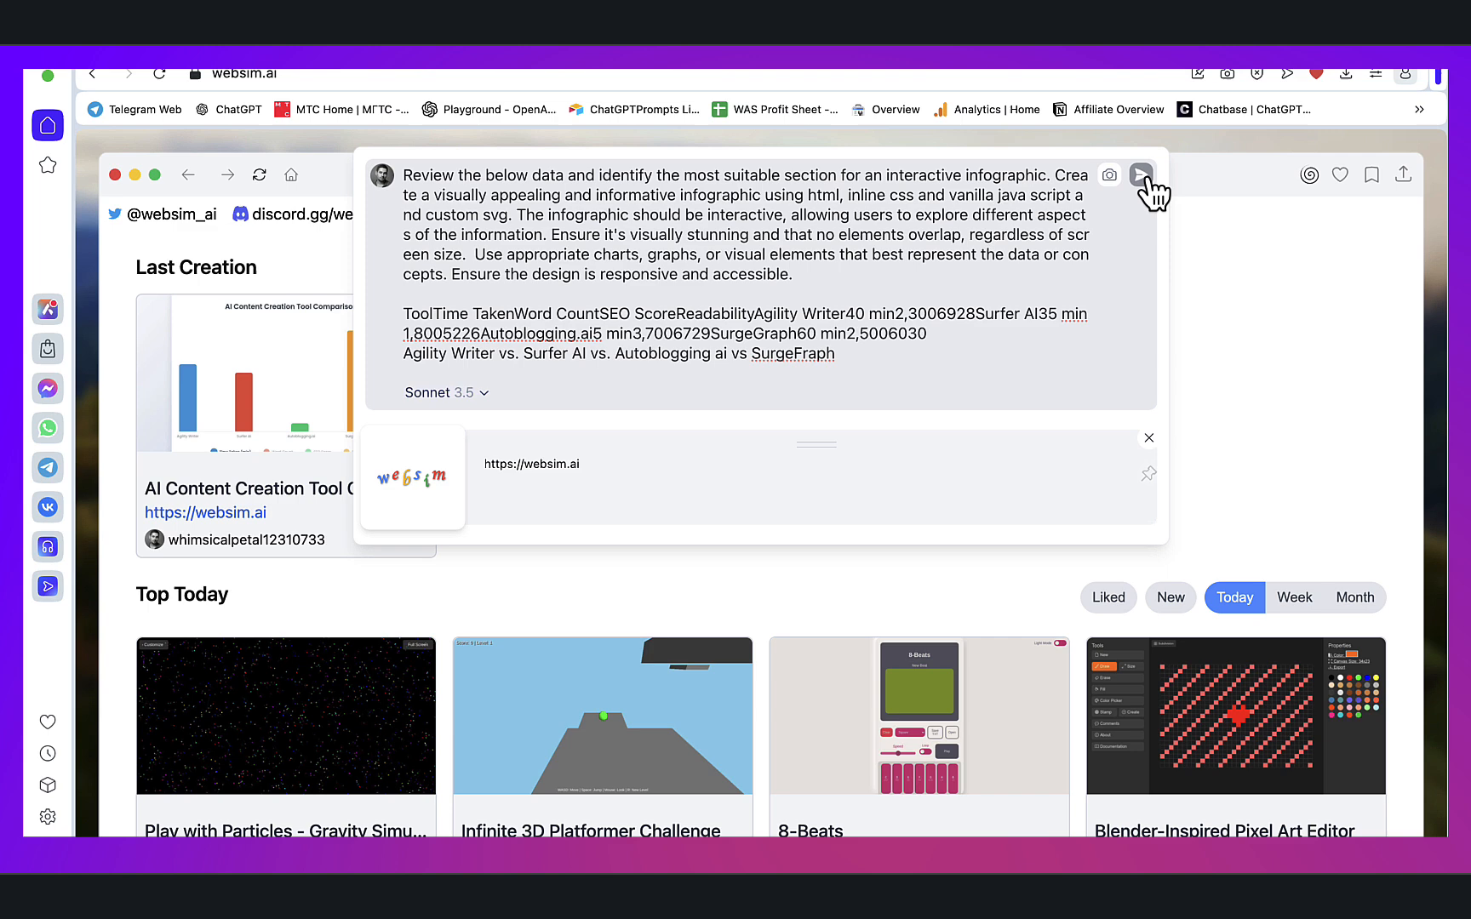
# - Generate the bar-chart comparison from the tool-data prompt and show Readability scores
pyautogui.click(1142, 173)
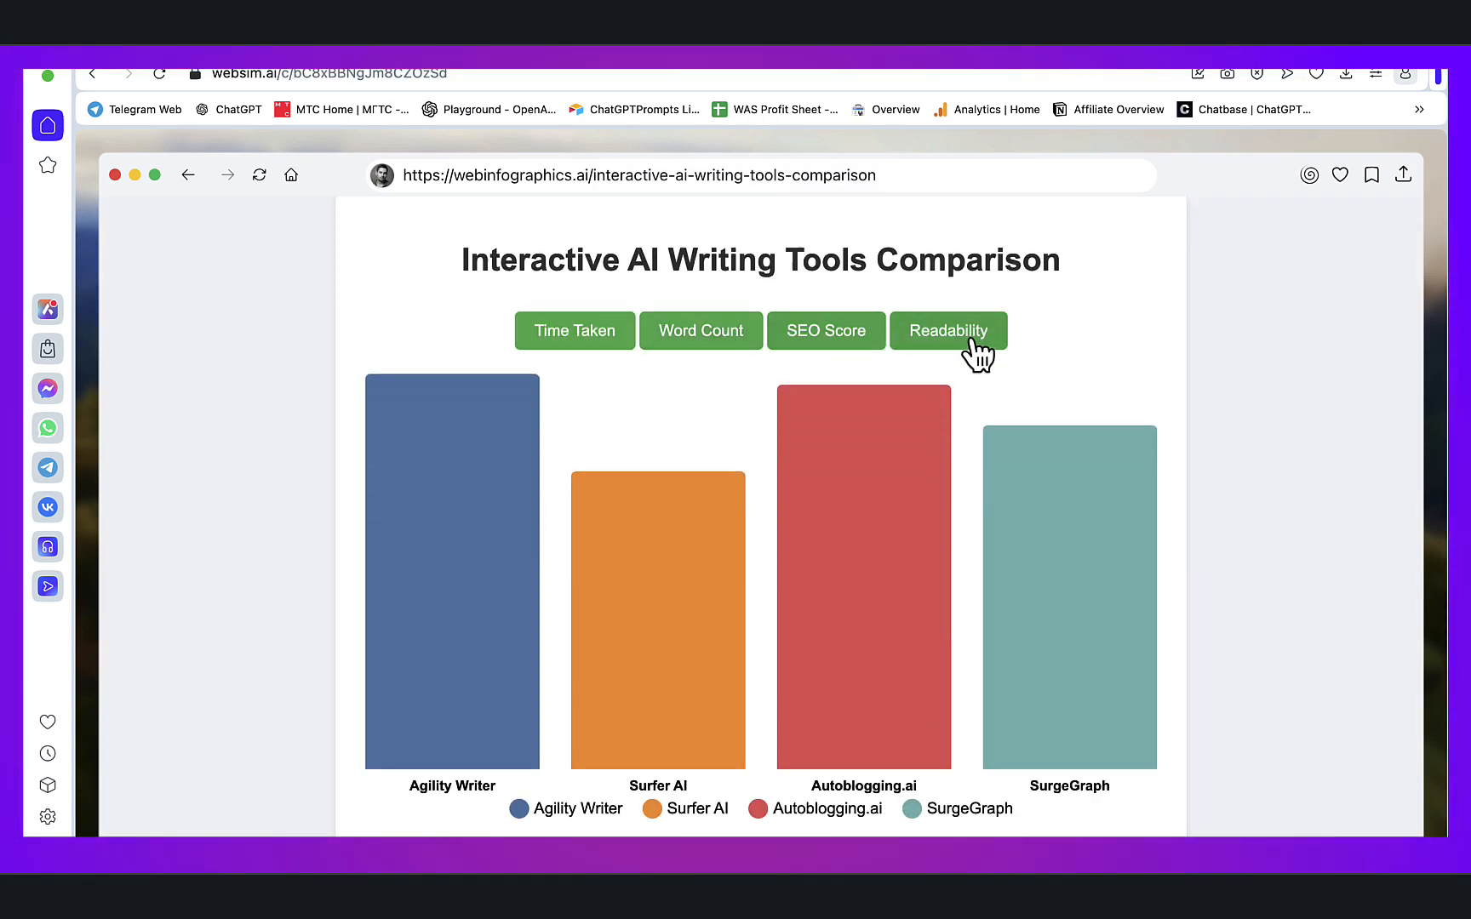
pyautogui.click(700, 330)
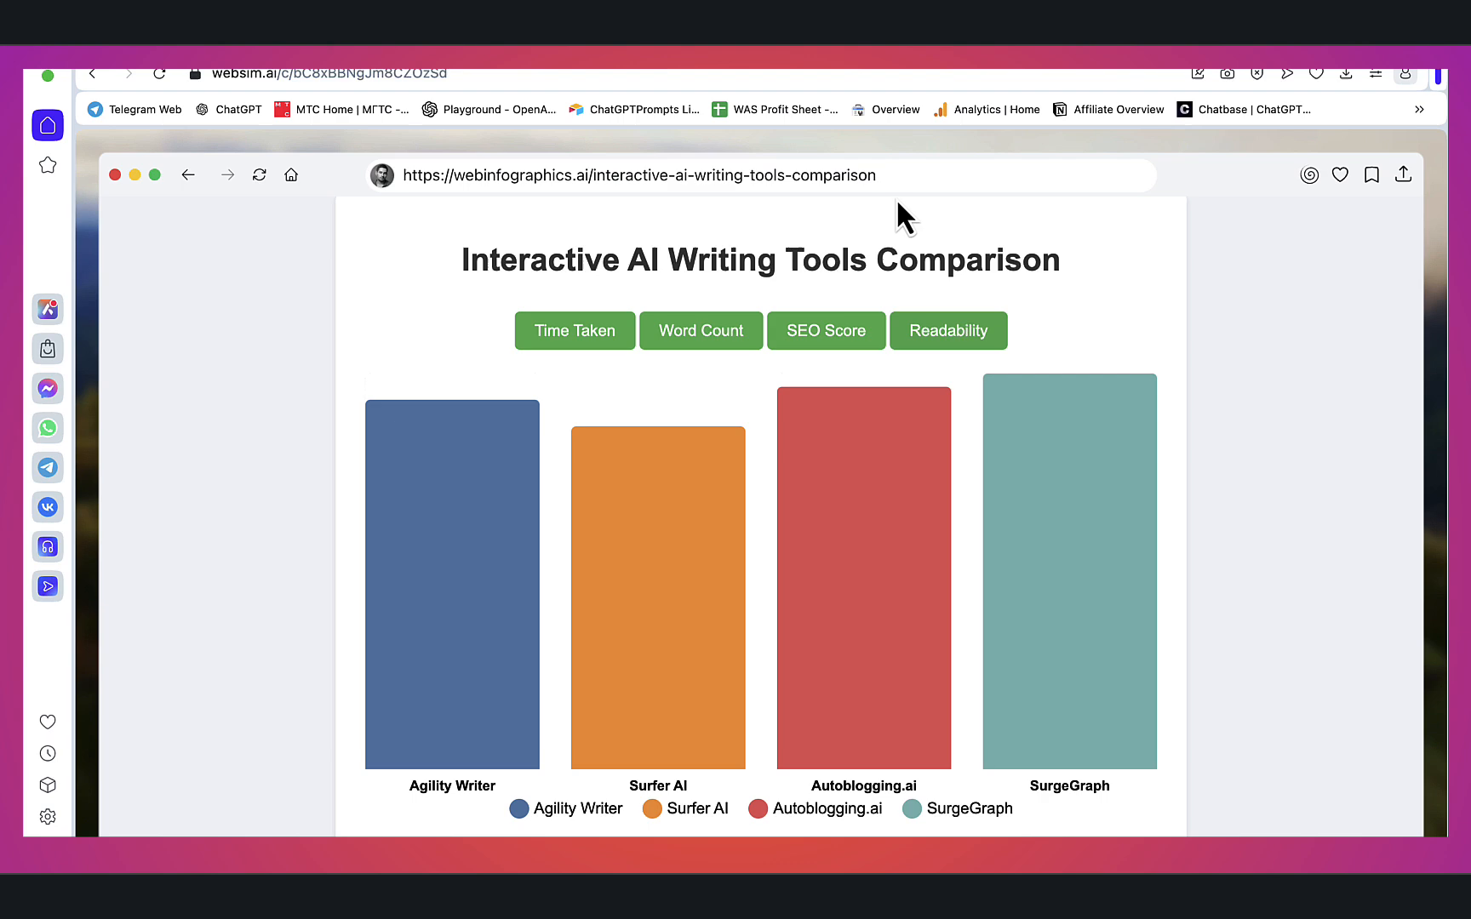
# - Request 'beatify the script to make visually stunning' and test metric switching on the restyled chart
pyautogui.click(638, 174)
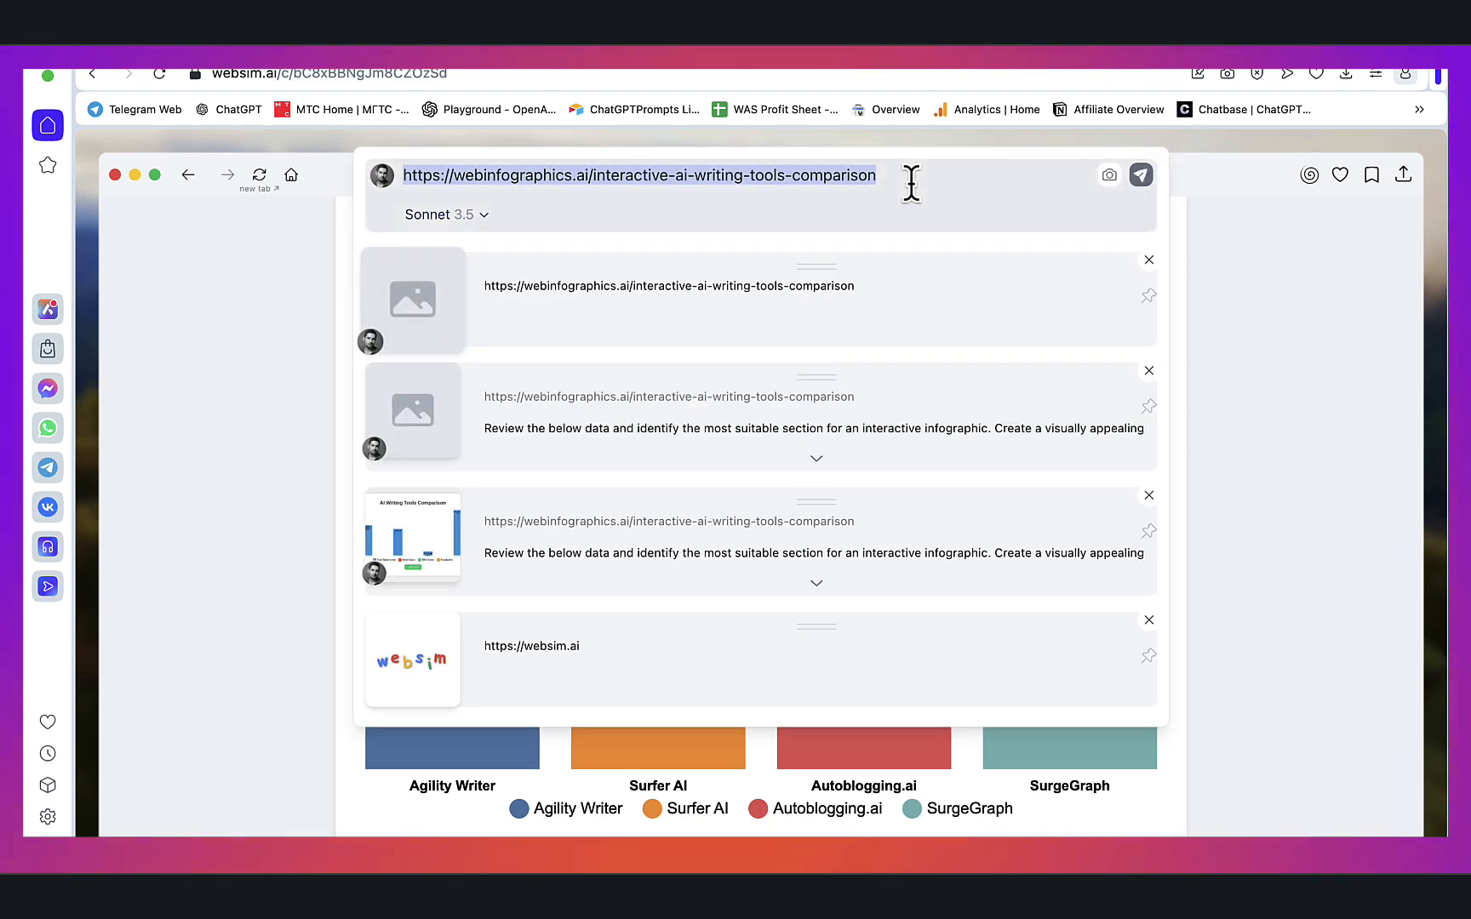
pyautogui.write('beatify the script to make visually stunning')
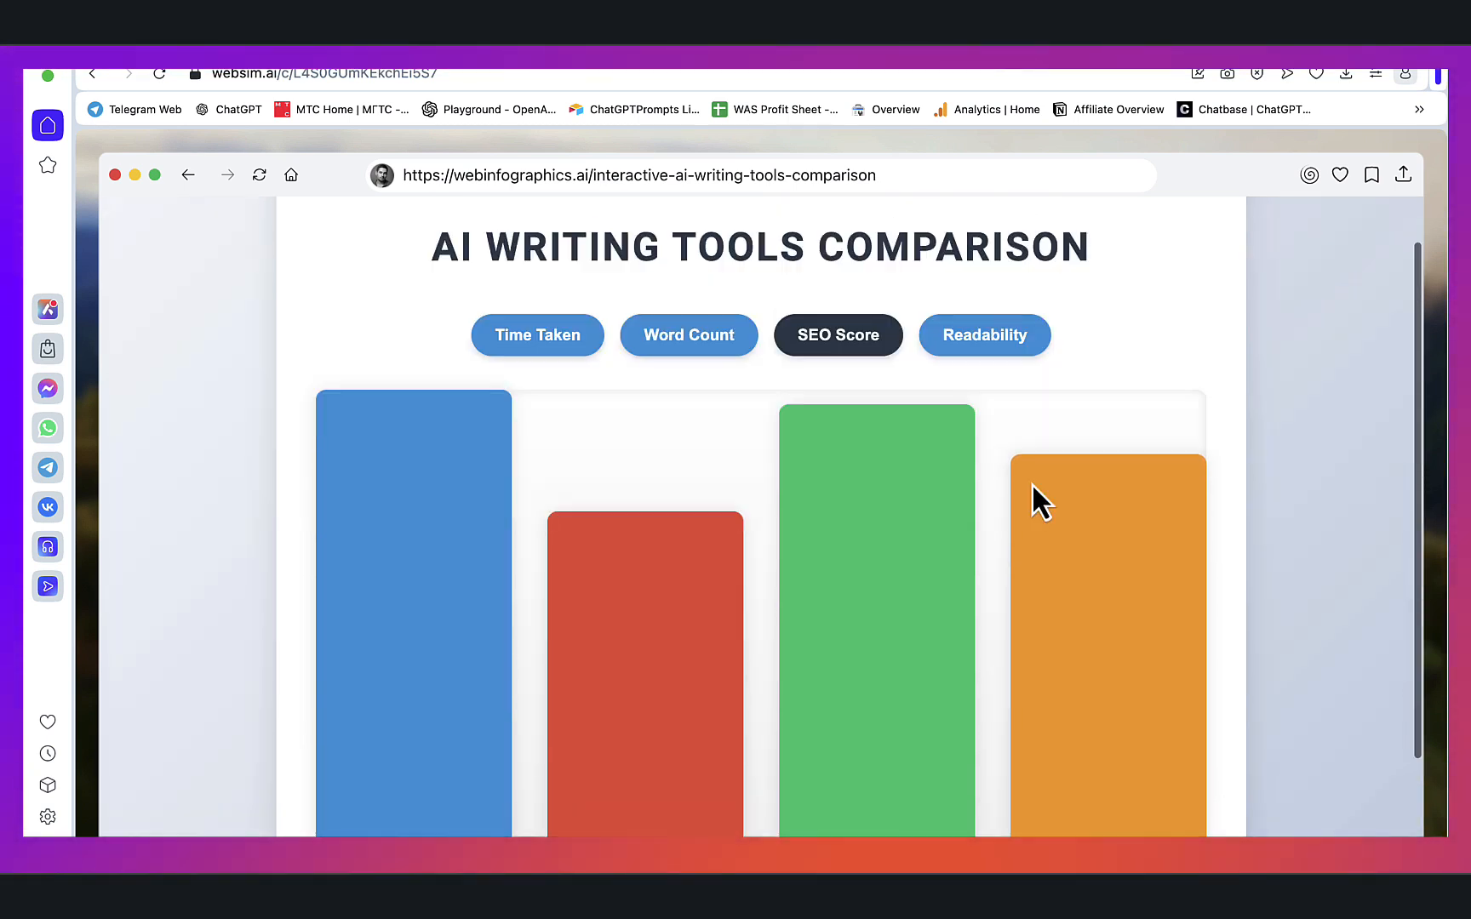
pyautogui.click(984, 336)
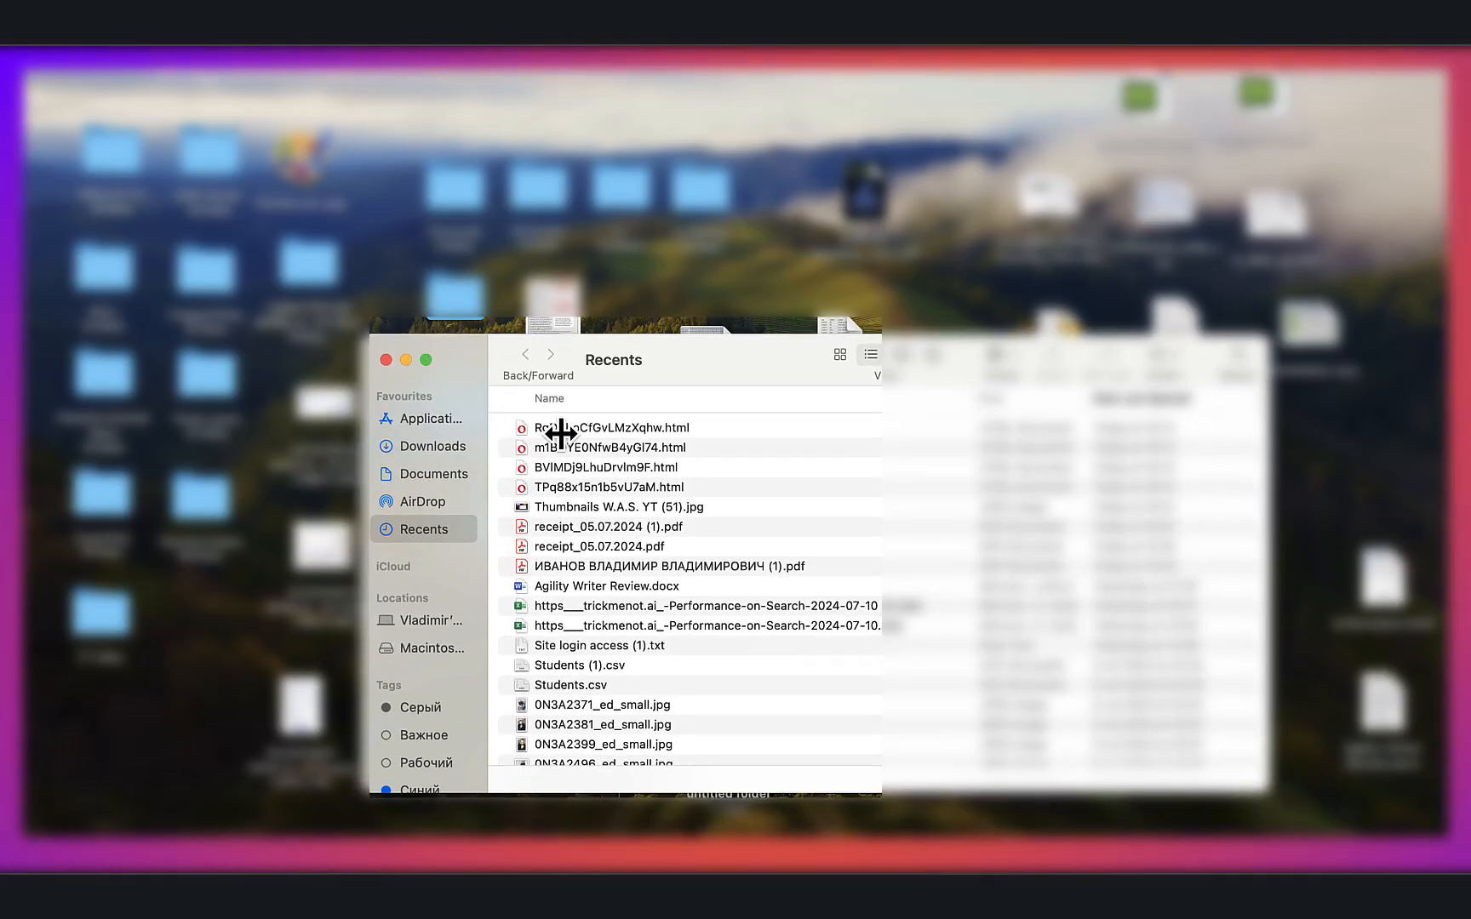
# - Open the downloaded comparison HTML file in TextEdit and select all its code to copy
pyautogui.rightClick(613, 429)
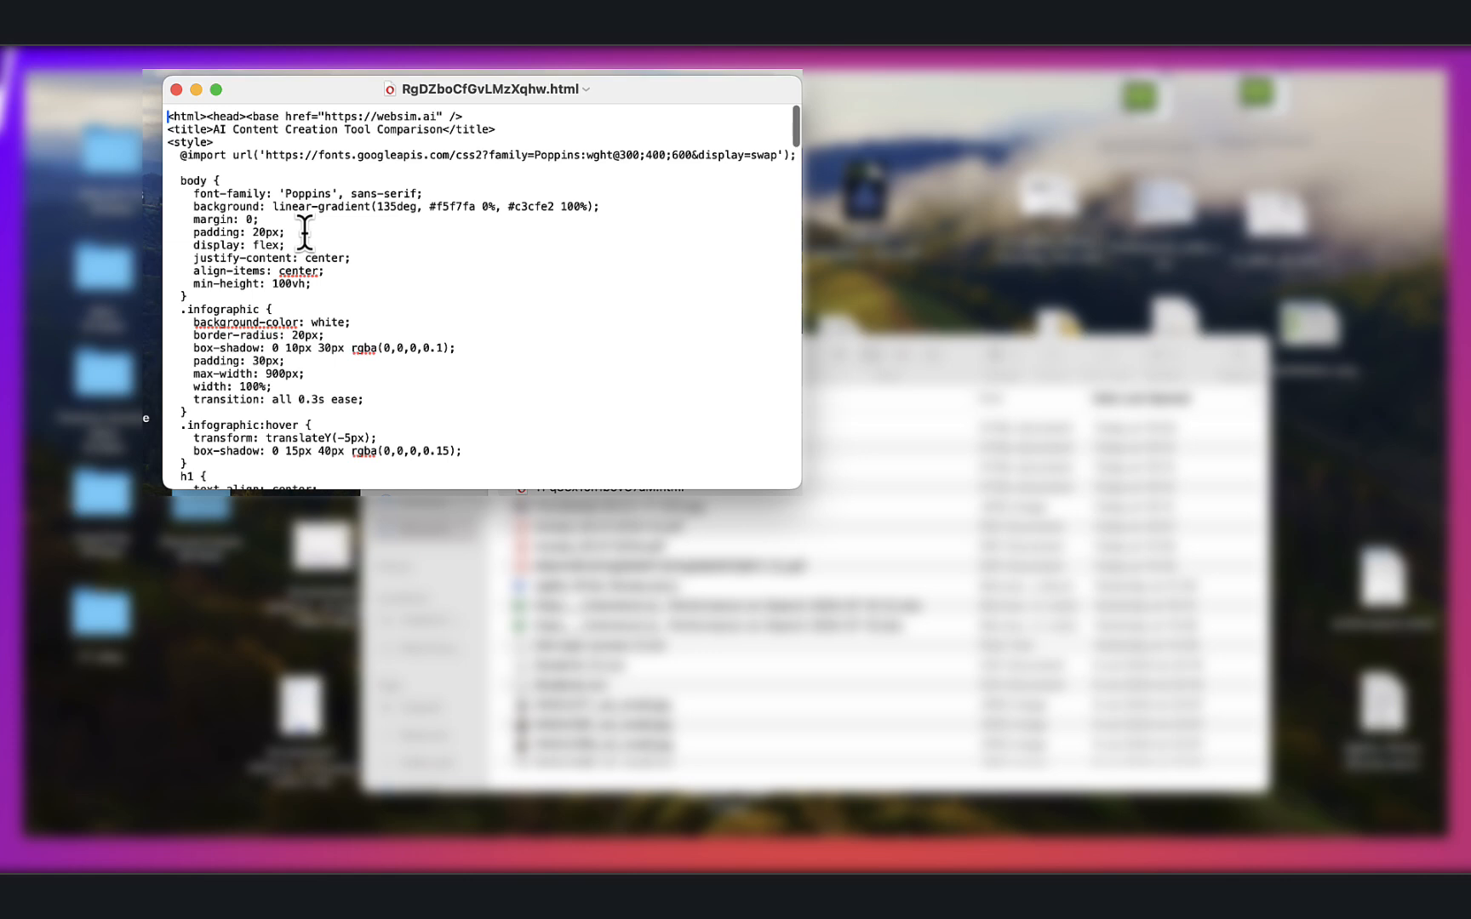
pyautogui.press('cmd+a')
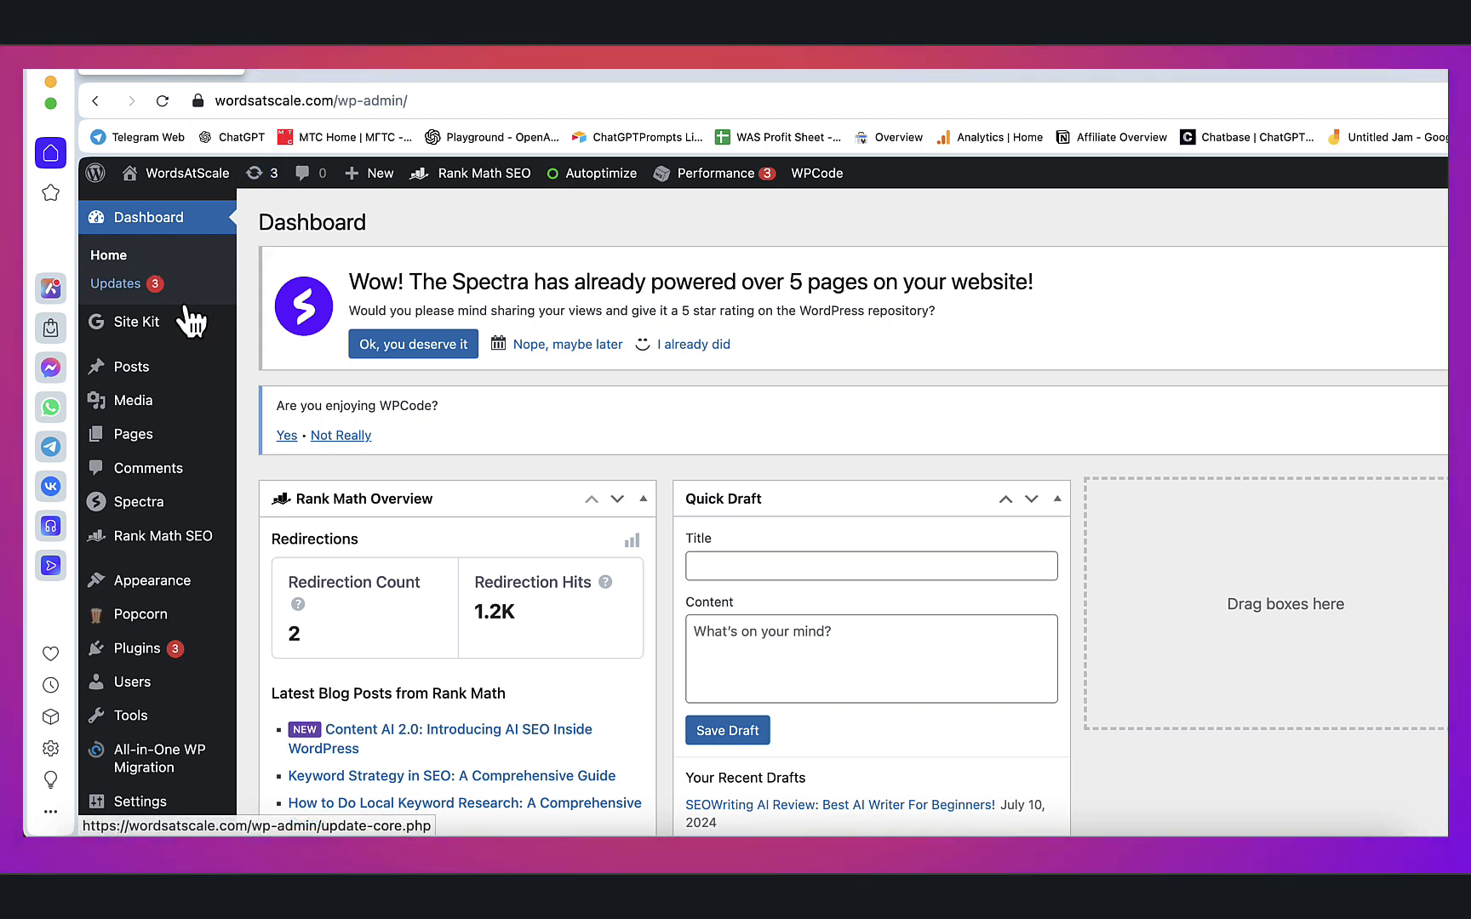
pyautogui.moveTo(126, 434)
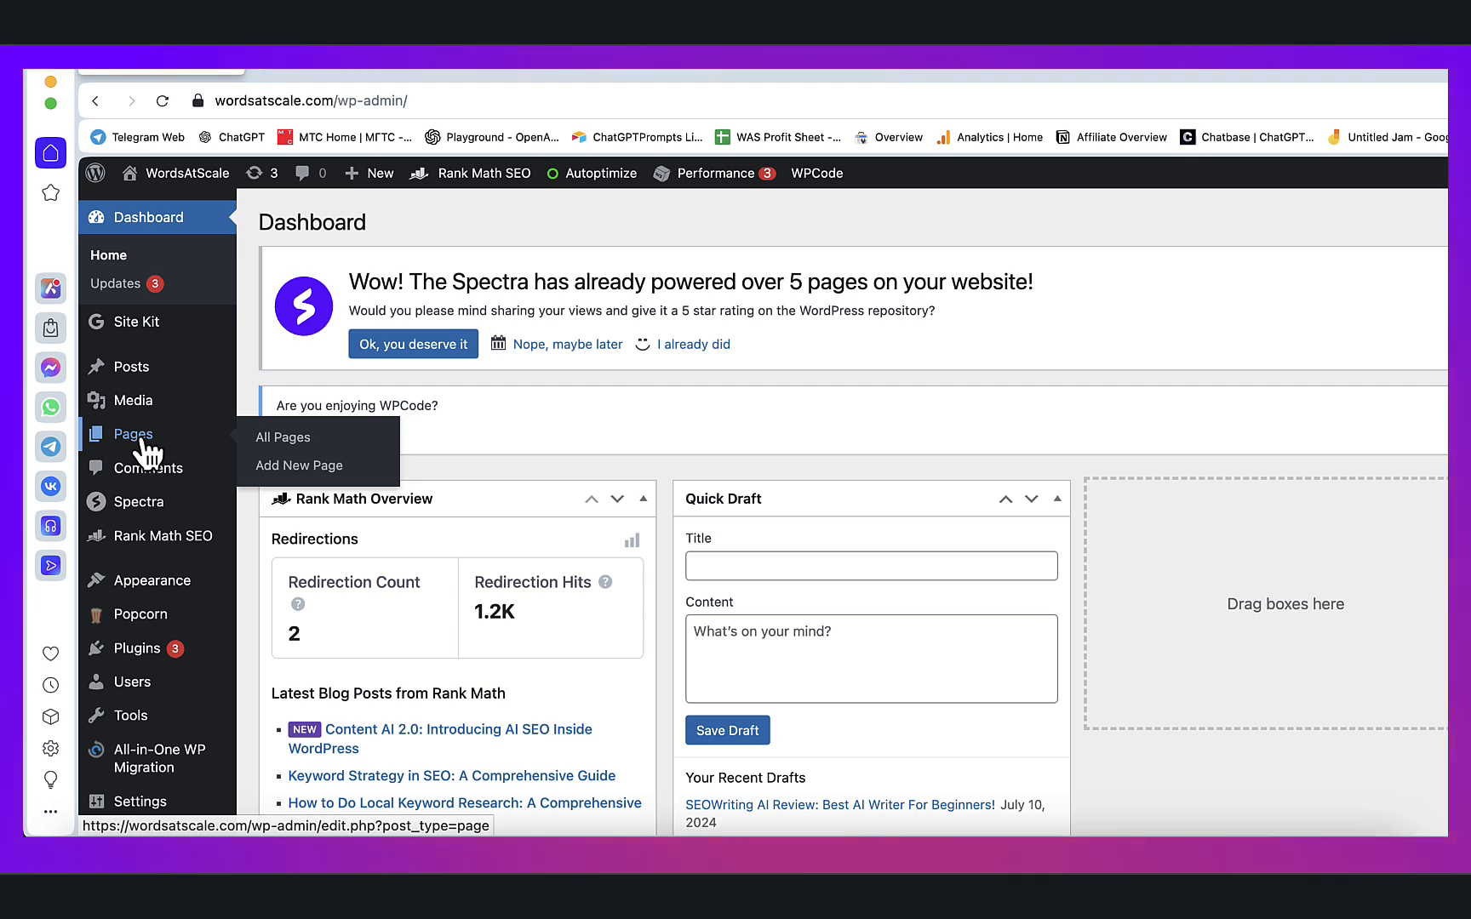
# - Create a new page titled Test App and move into its content area
pyautogui.click(300, 465)
pyautogui.write('Test App')
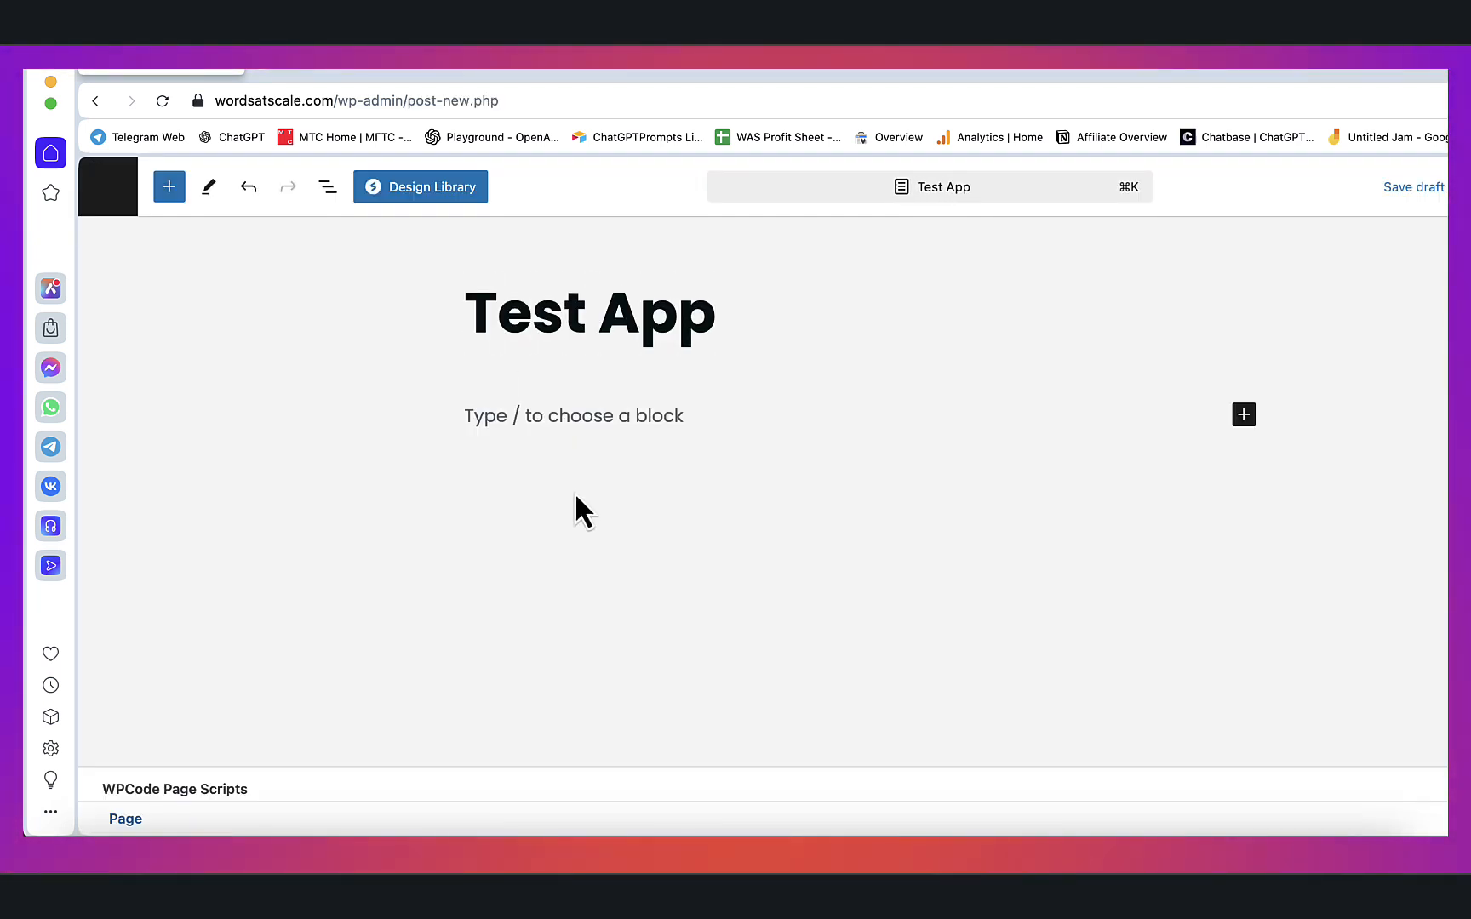
pyautogui.click(571, 416)
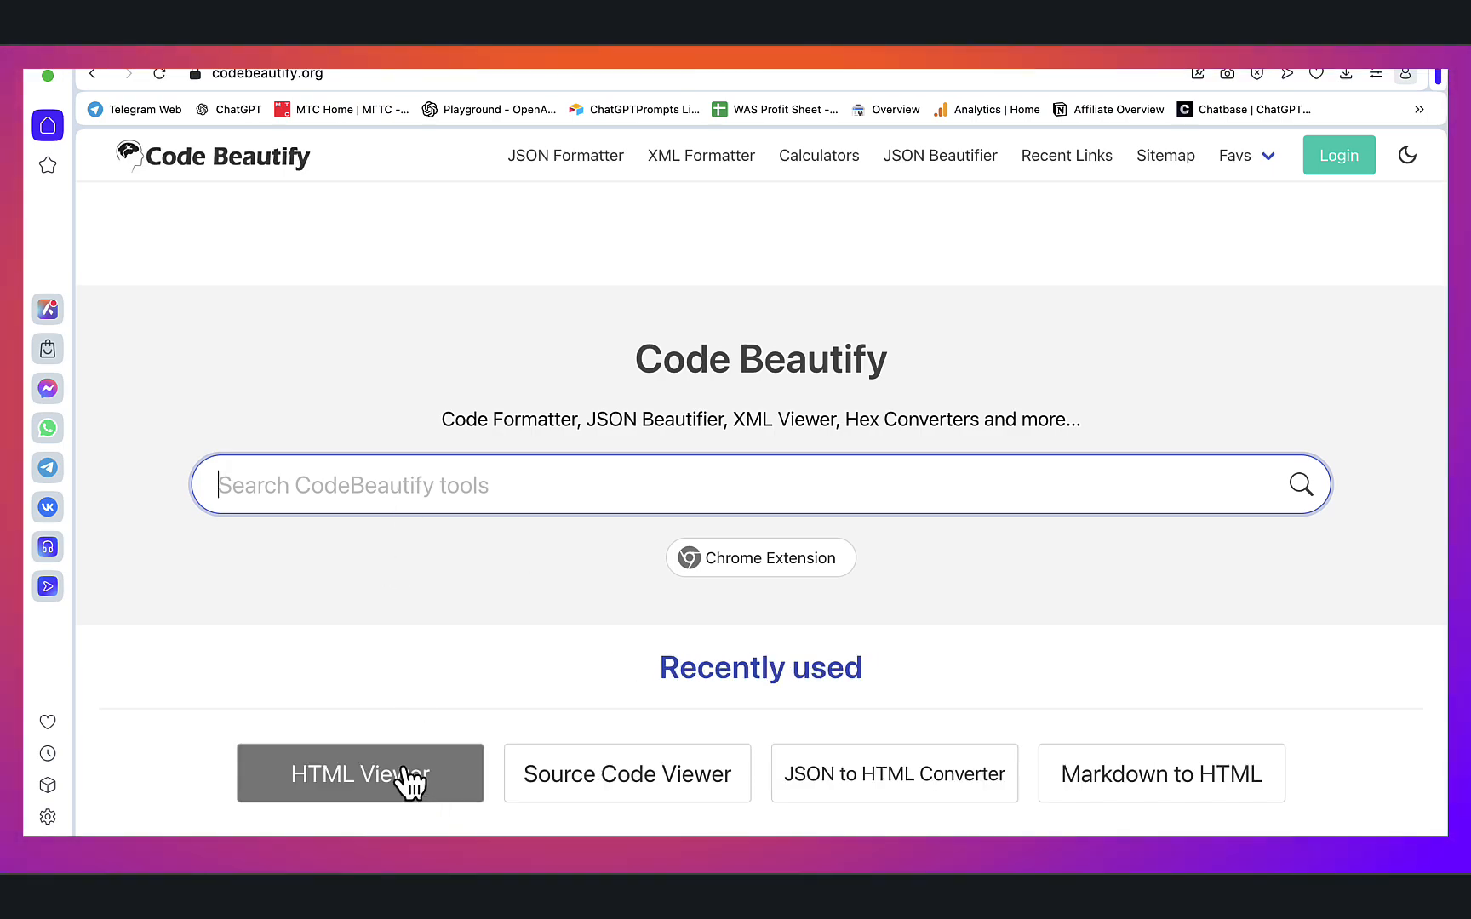
# - Render the infographic code in the HTML Viewer and select it for copying
pyautogui.click(359, 773)
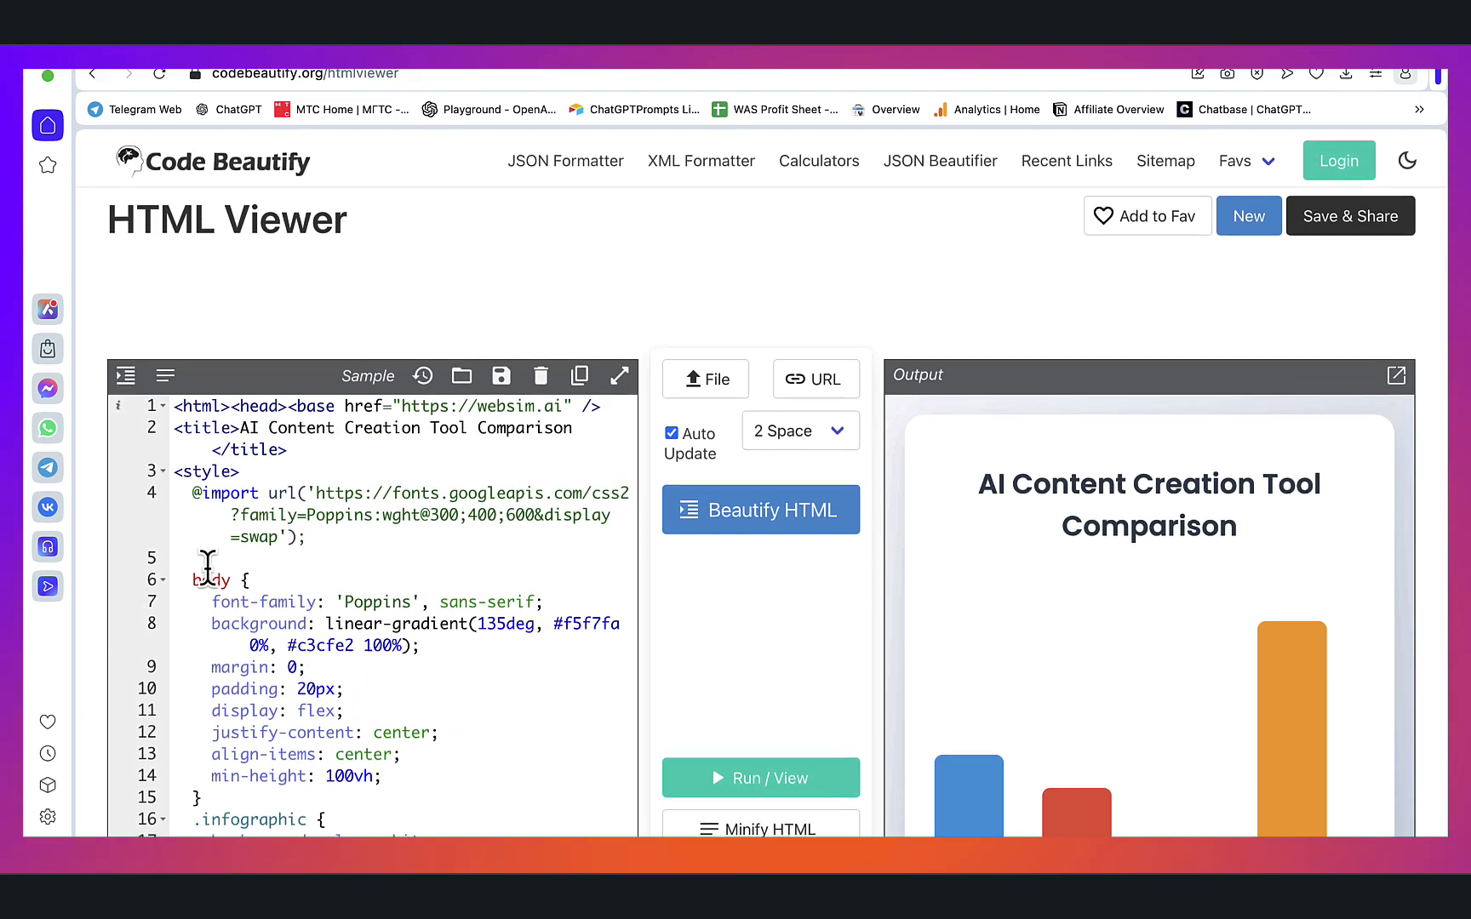
pyautogui.scroll(-3)
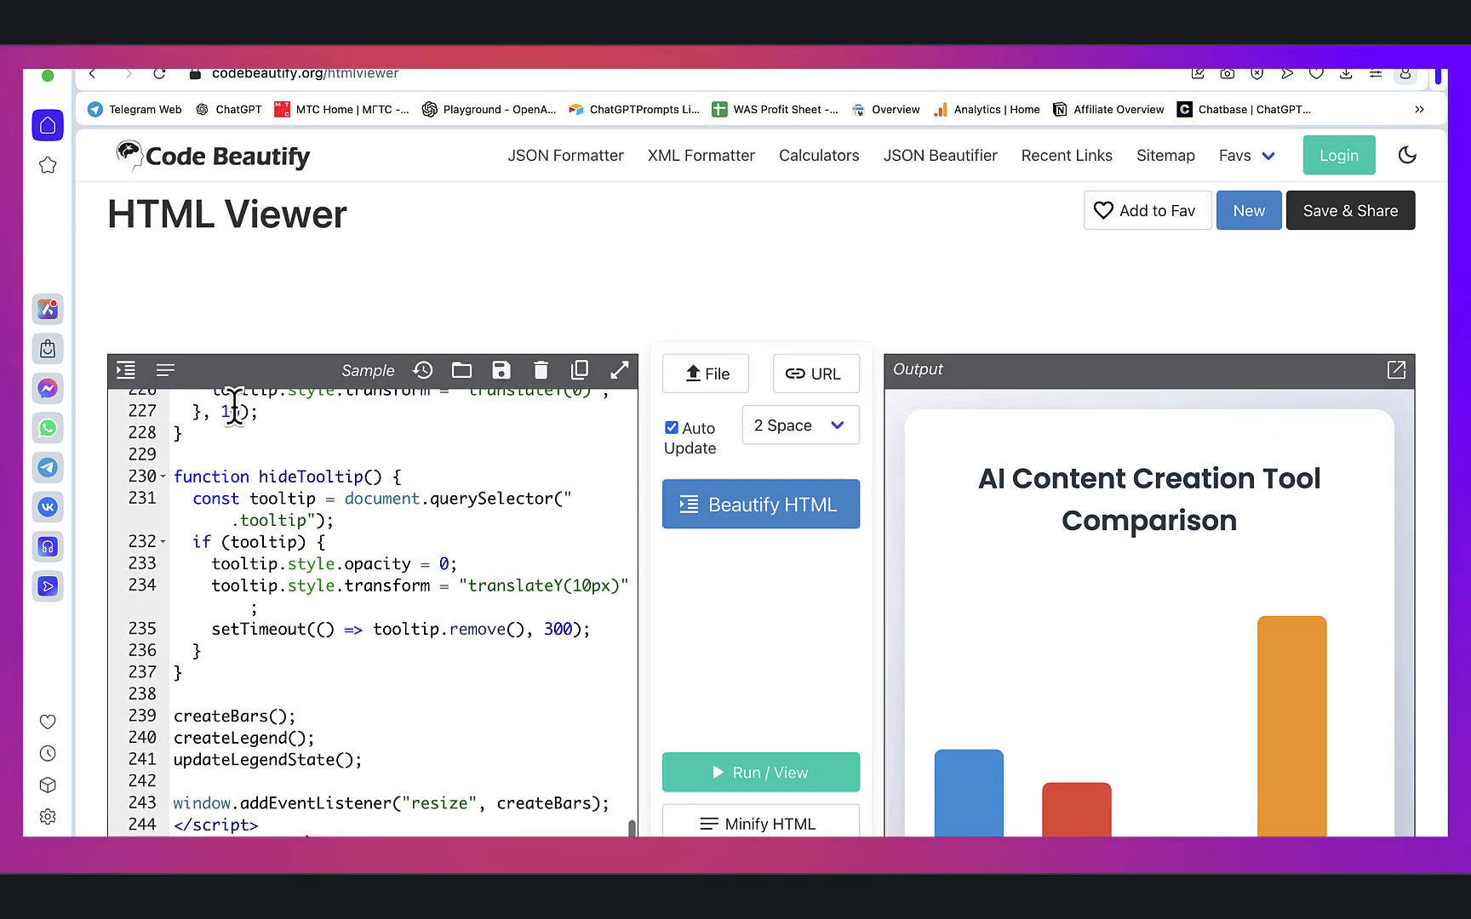
pyautogui.click(578, 369)
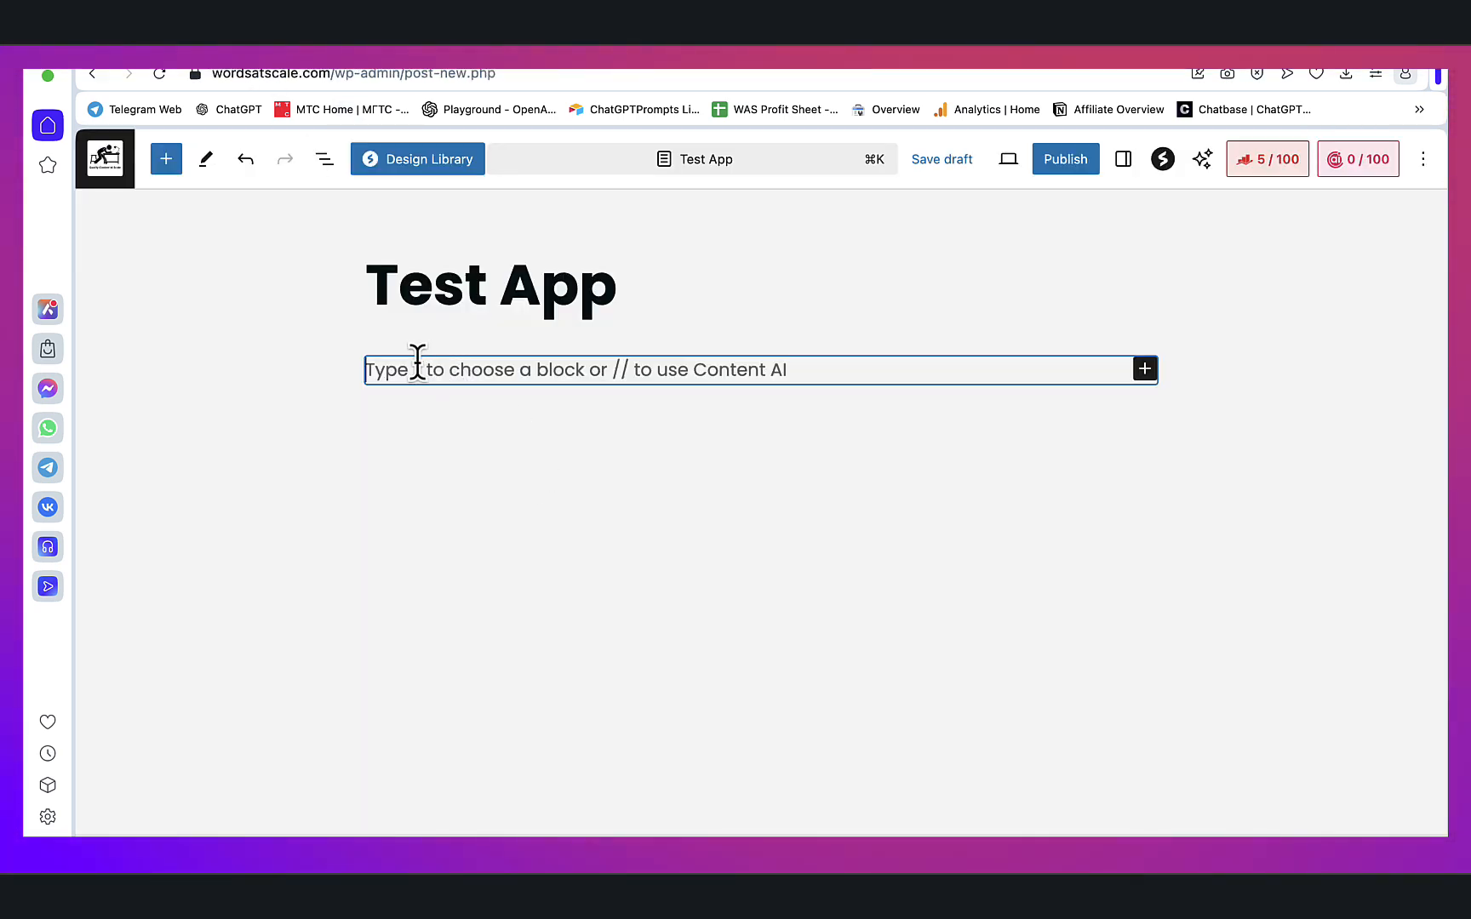
# - Add a Custom HTML block via /custom, paste the infographic code and preview the rendered bar chart
pyautogui.write('/custom')
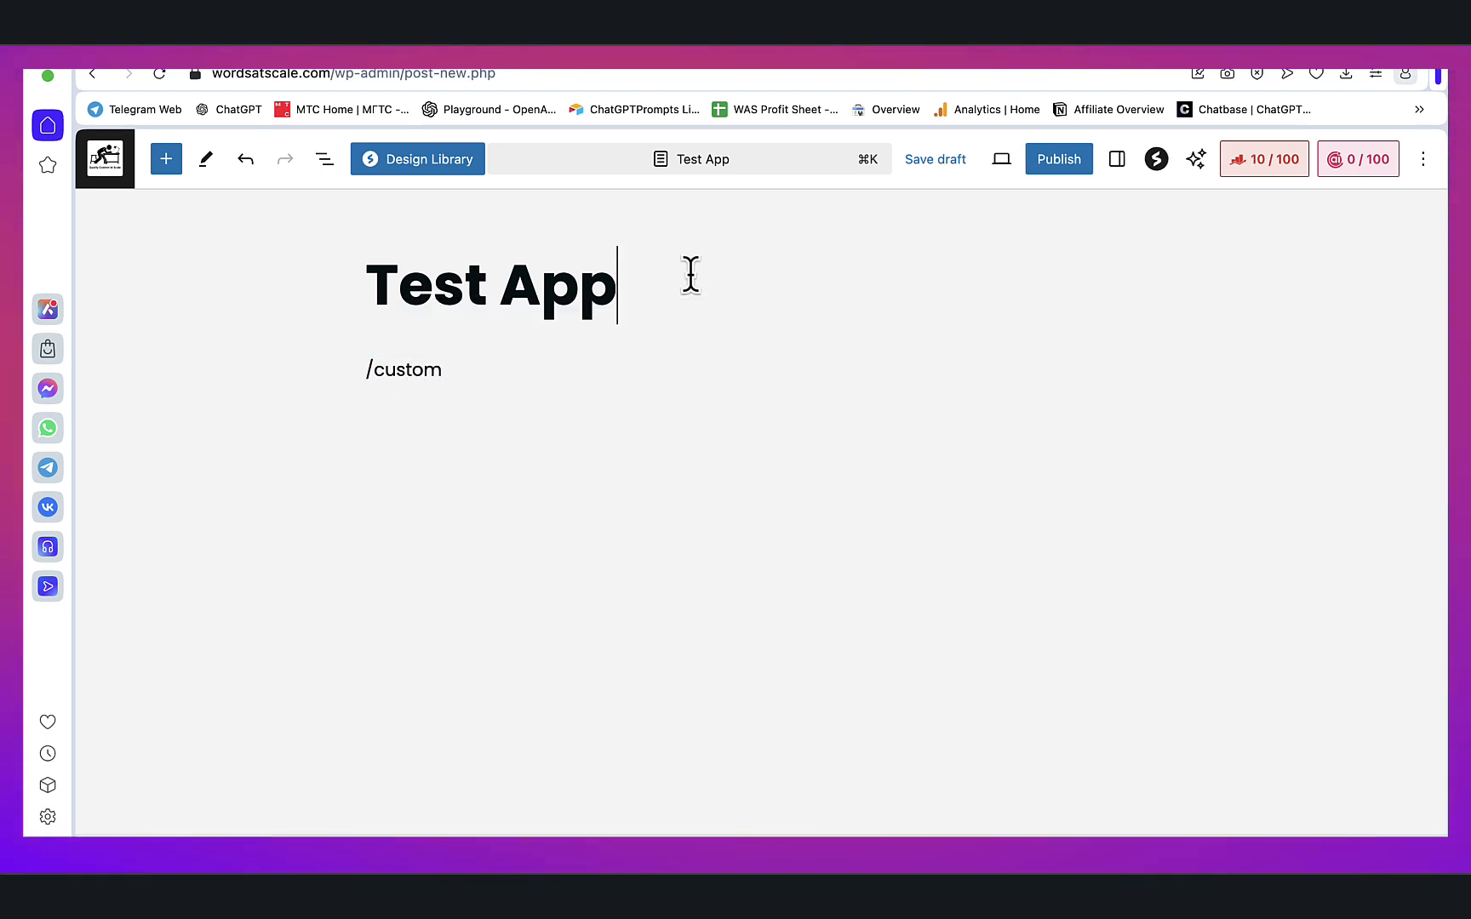
pyautogui.write('dfvb.df .bdf..b')
pyautogui.write("dv'lmdfmv.dfbmdfmb")
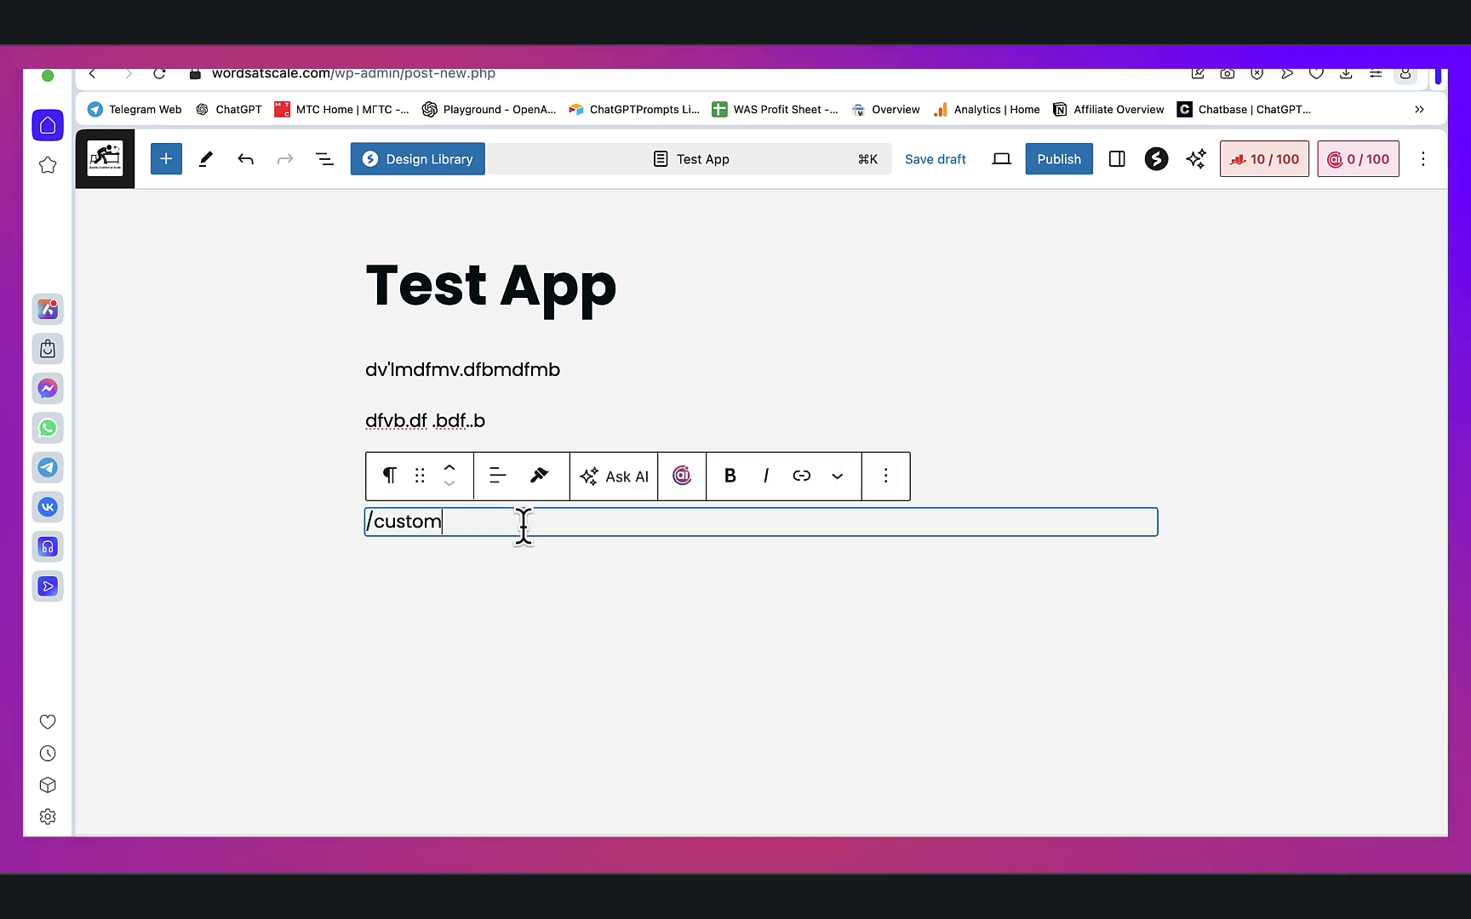
pyautogui.write('custom')
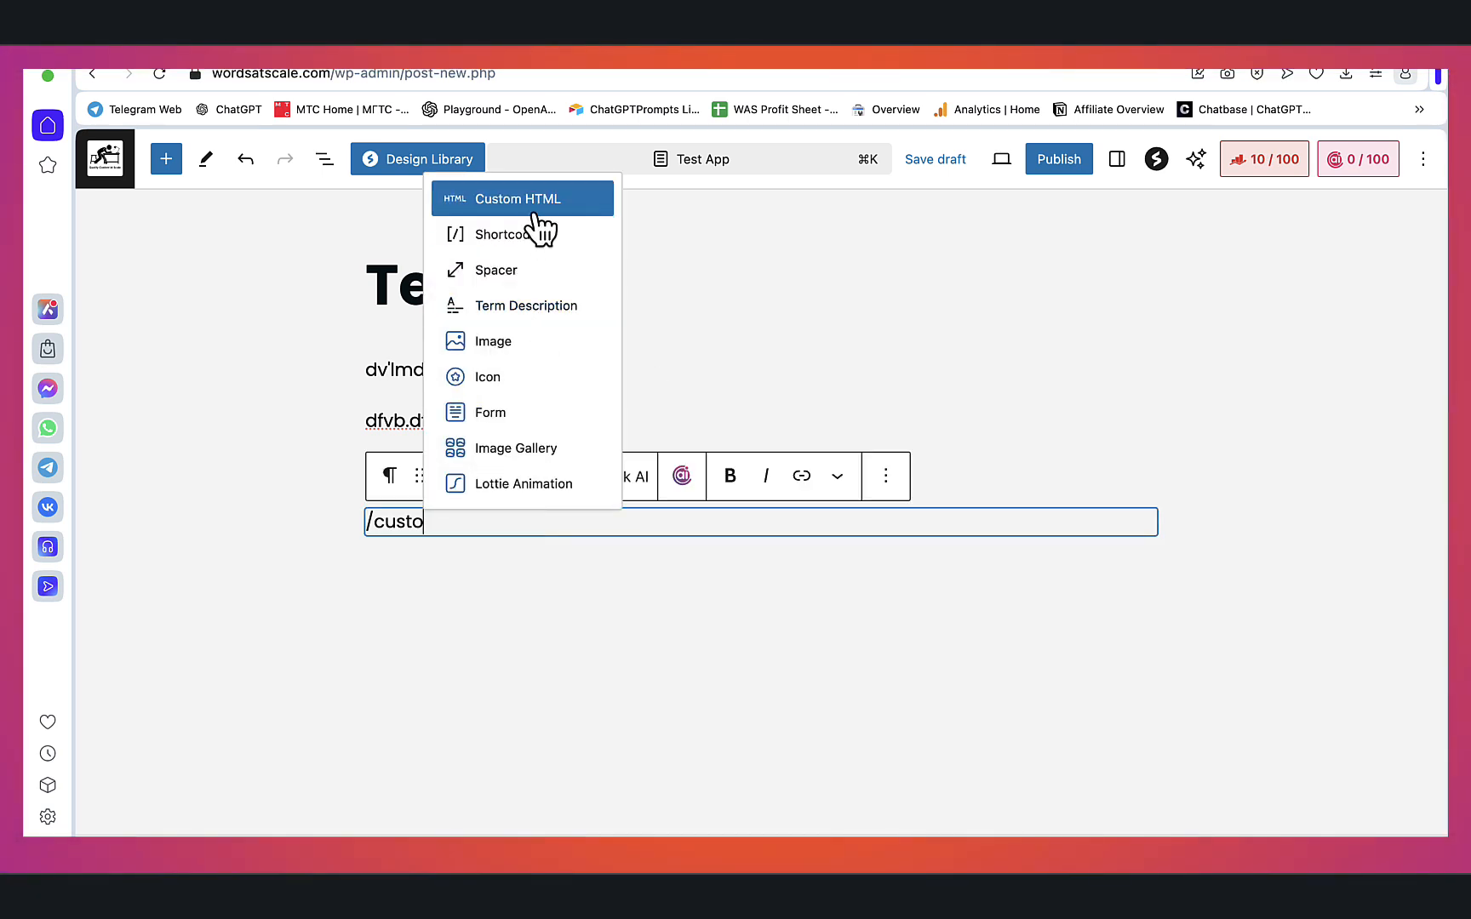
pyautogui.click(517, 199)
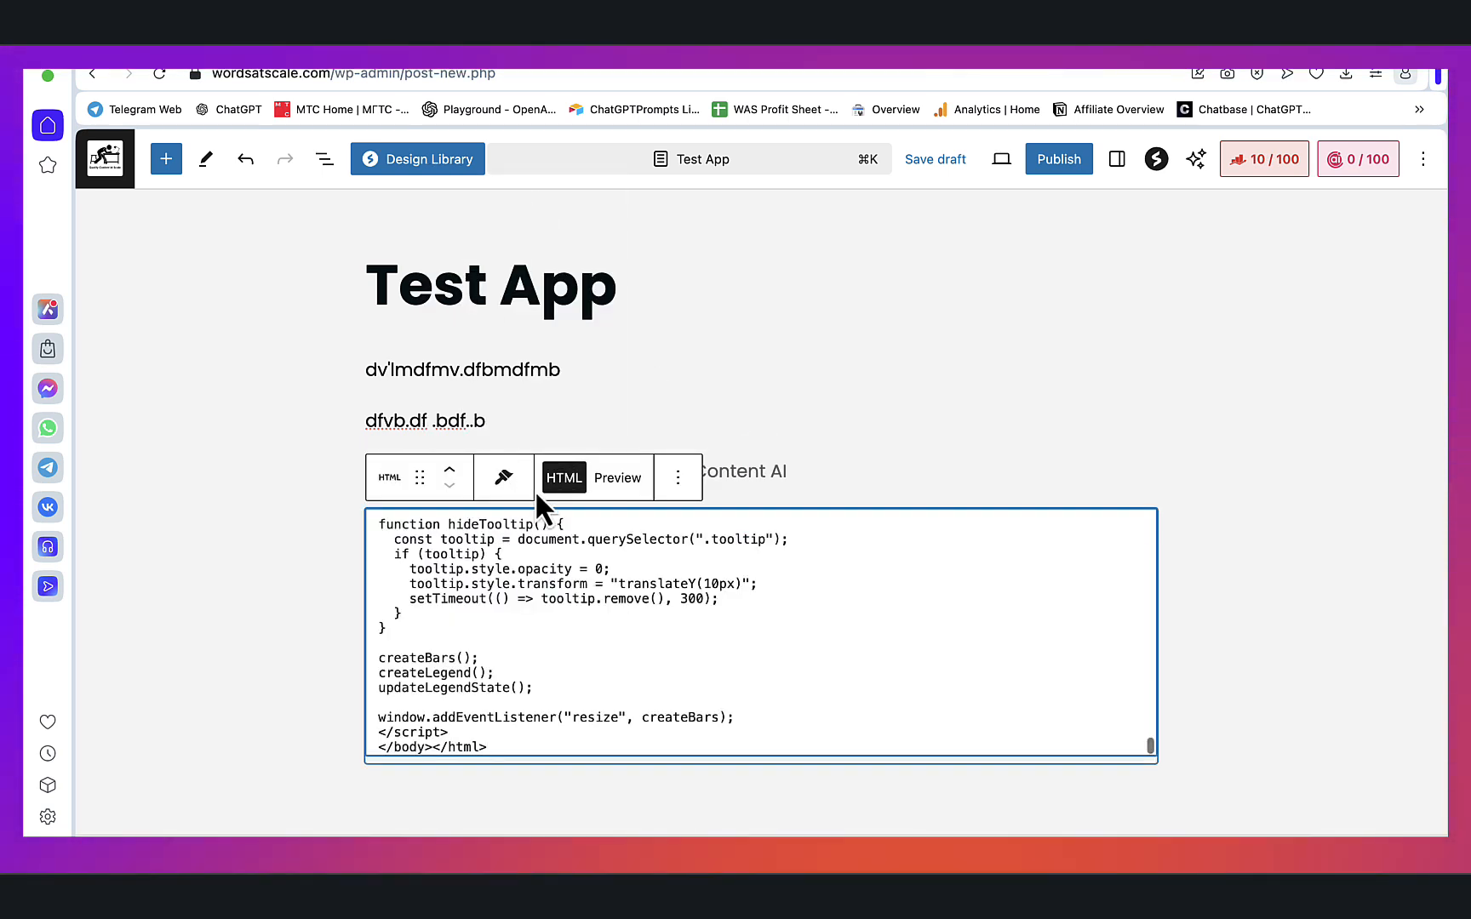
pyautogui.click(618, 478)
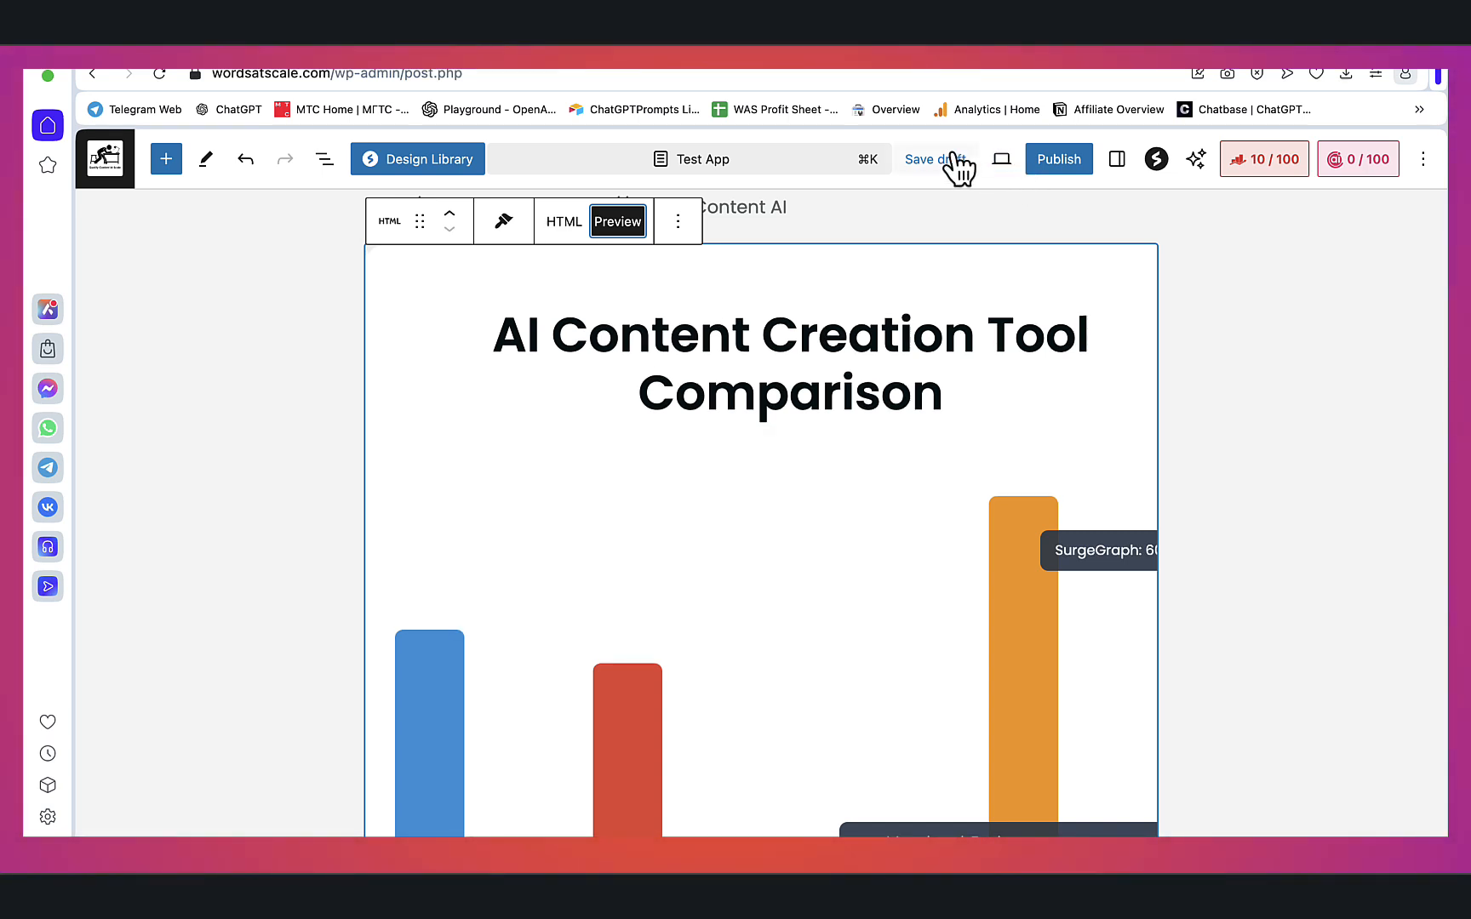
# - Save the Test App page as a draft and view it live, scrolling through the infographic
pyautogui.click(933, 158)
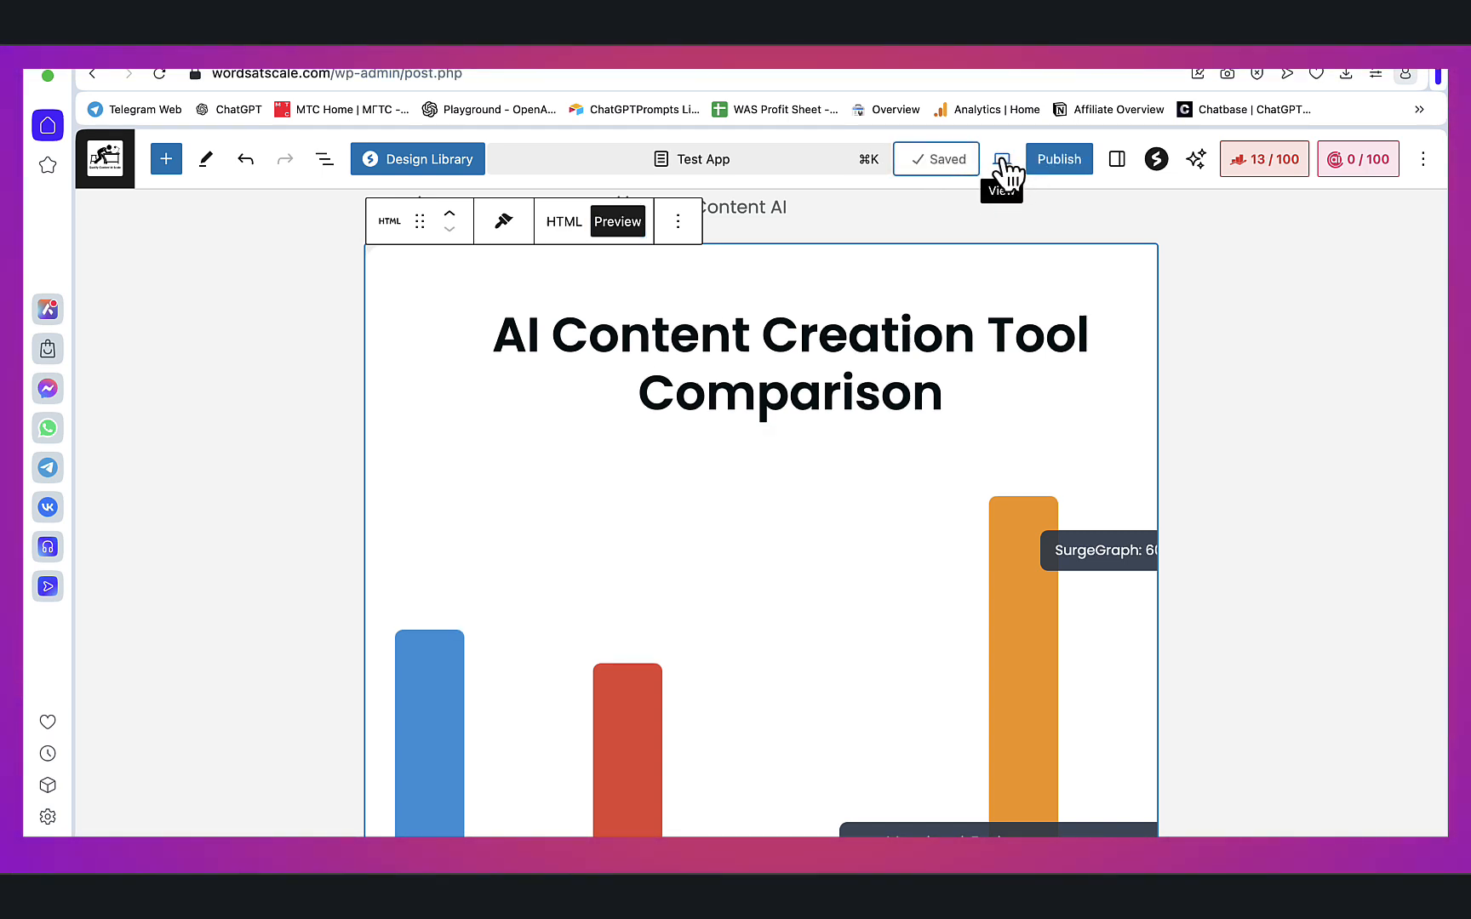
pyautogui.click(1000, 159)
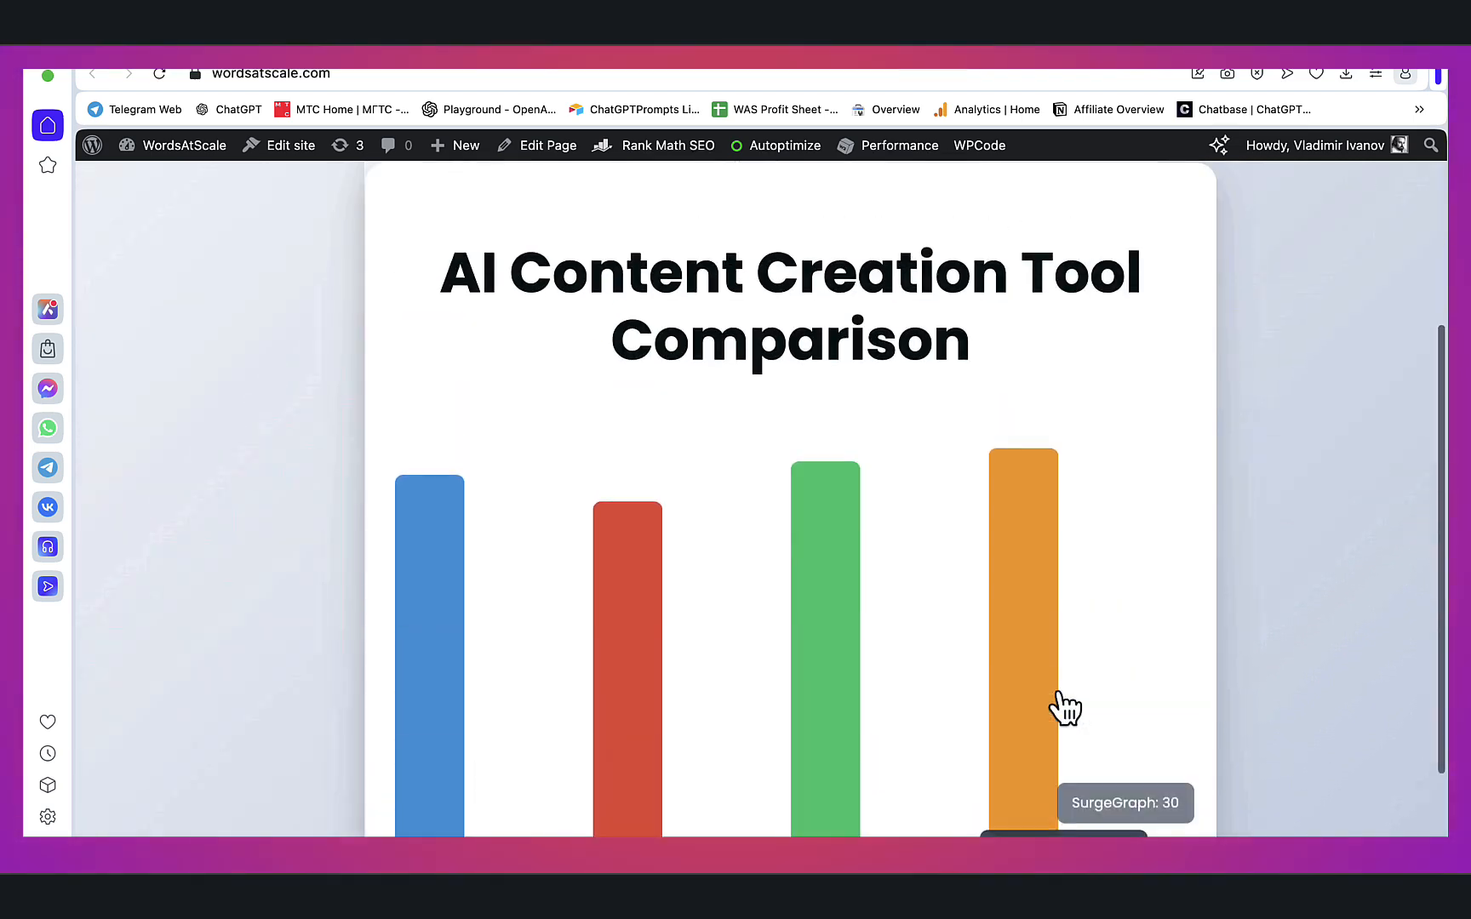
pyautogui.scroll(-3)
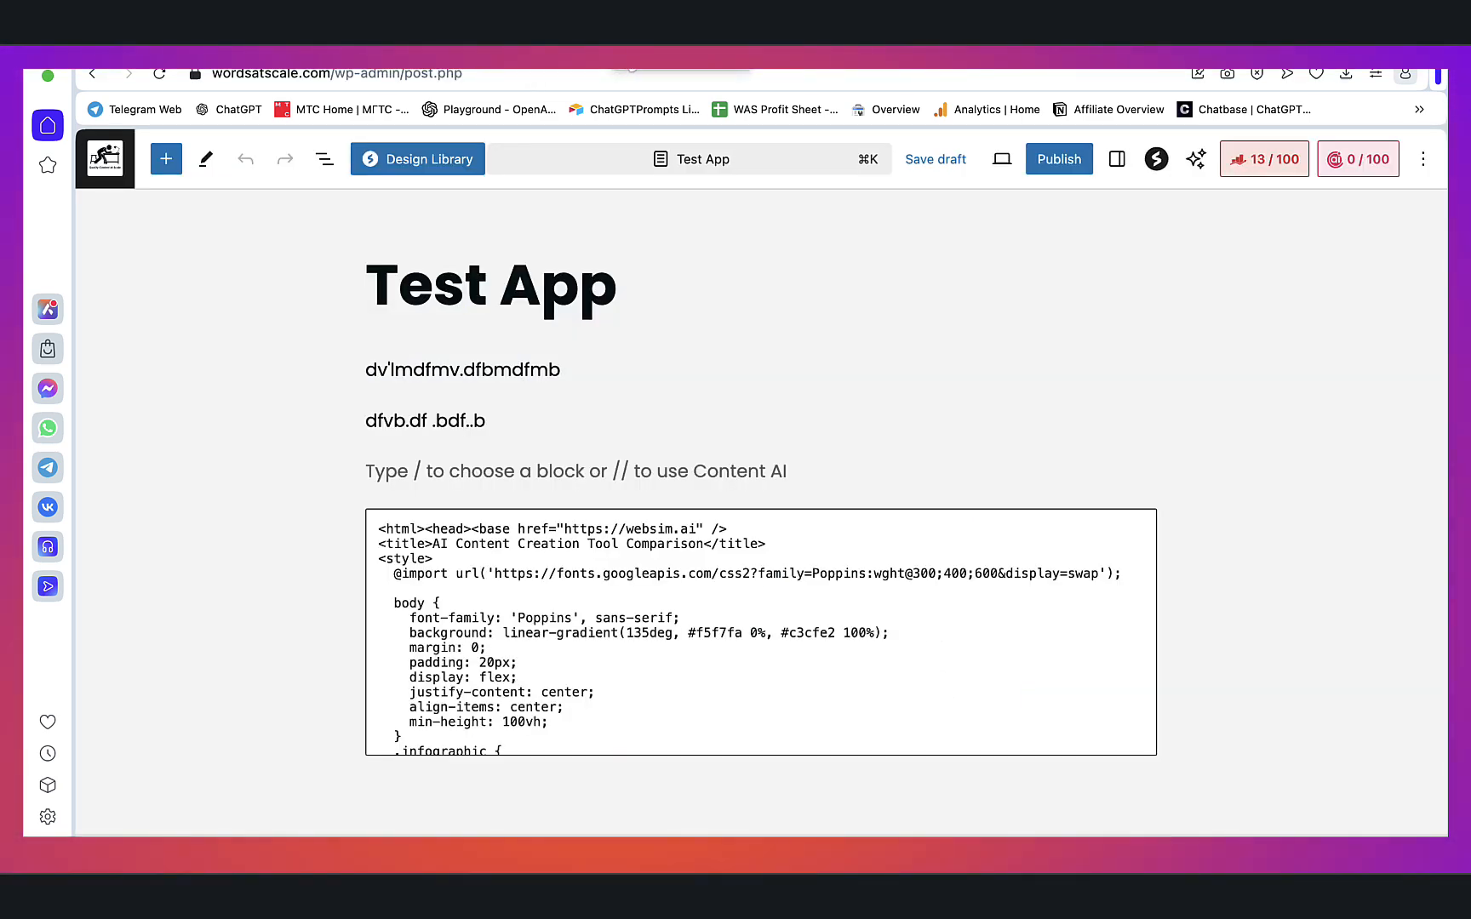
# - Go to claude.ai and start a new chat asking to split the code into HTML, CSS and JS
pyautogui.write('claude.ai')
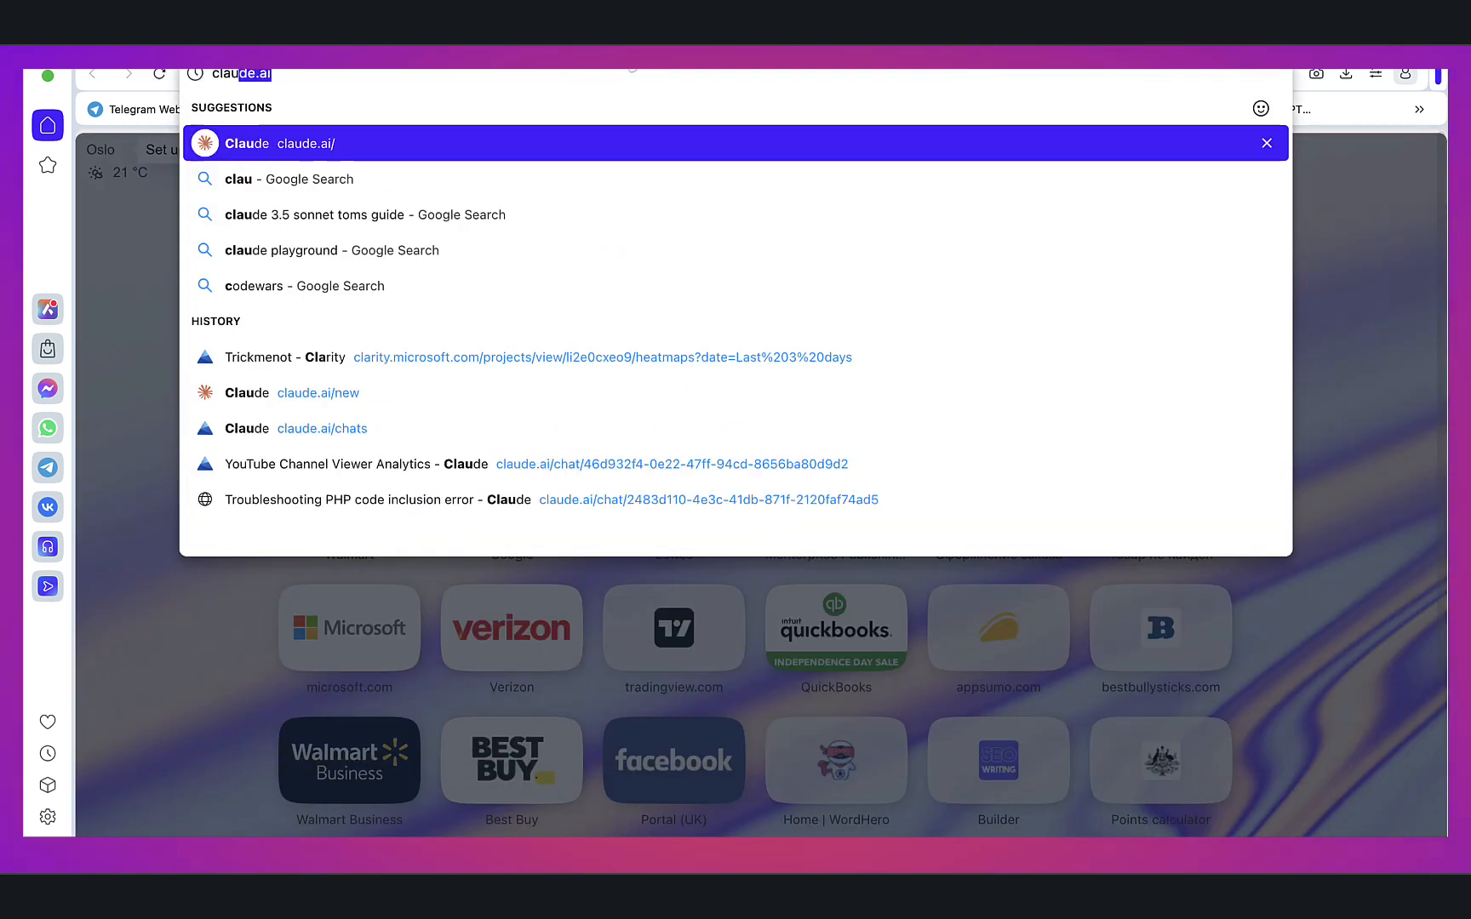
pyautogui.click(247, 143)
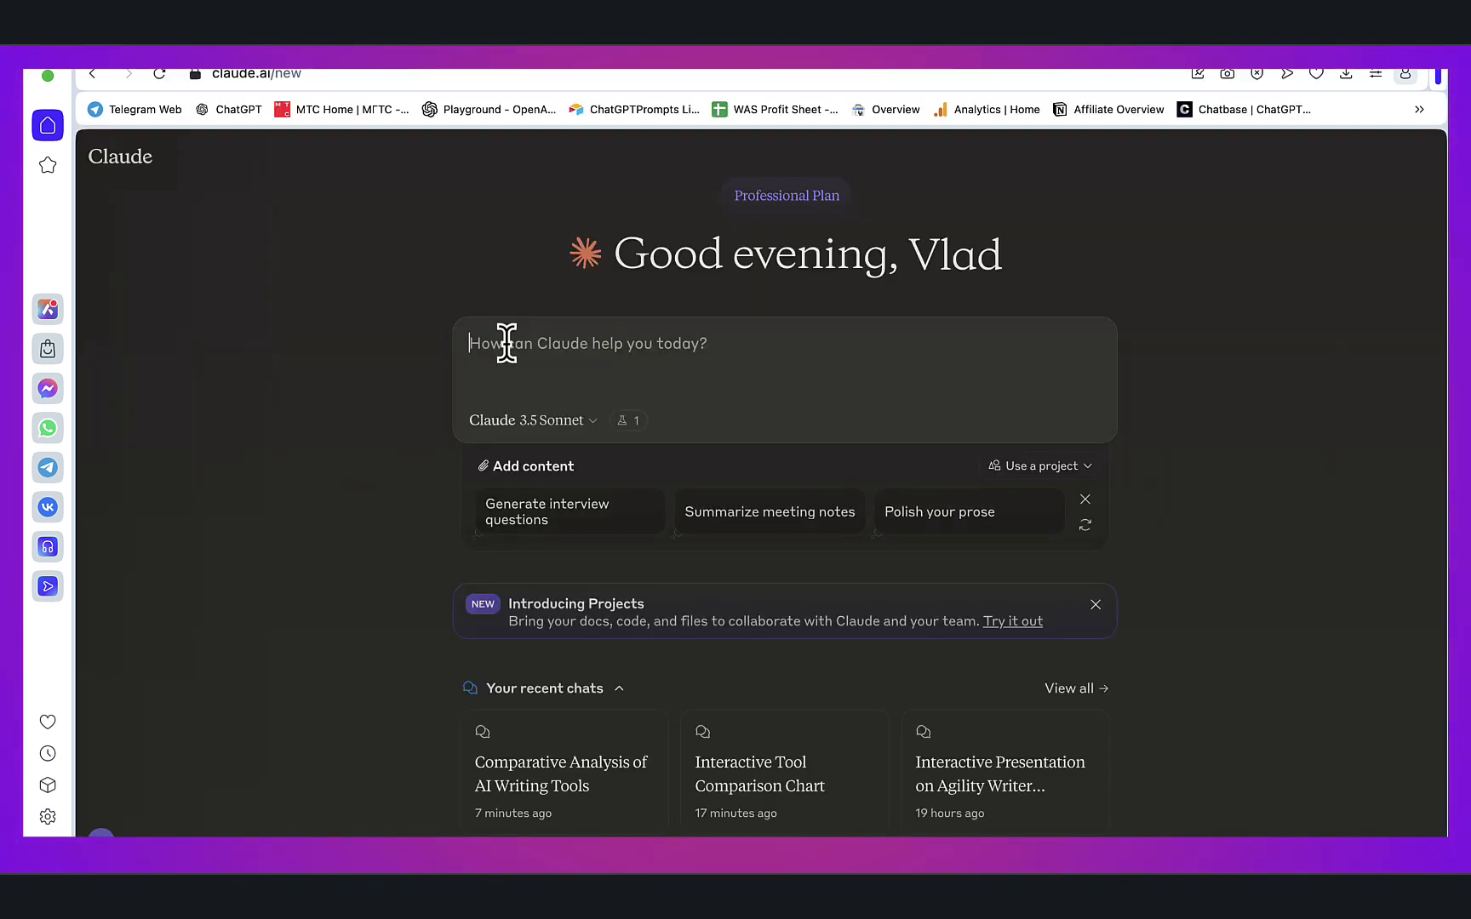
pyautogui.write('split the code')
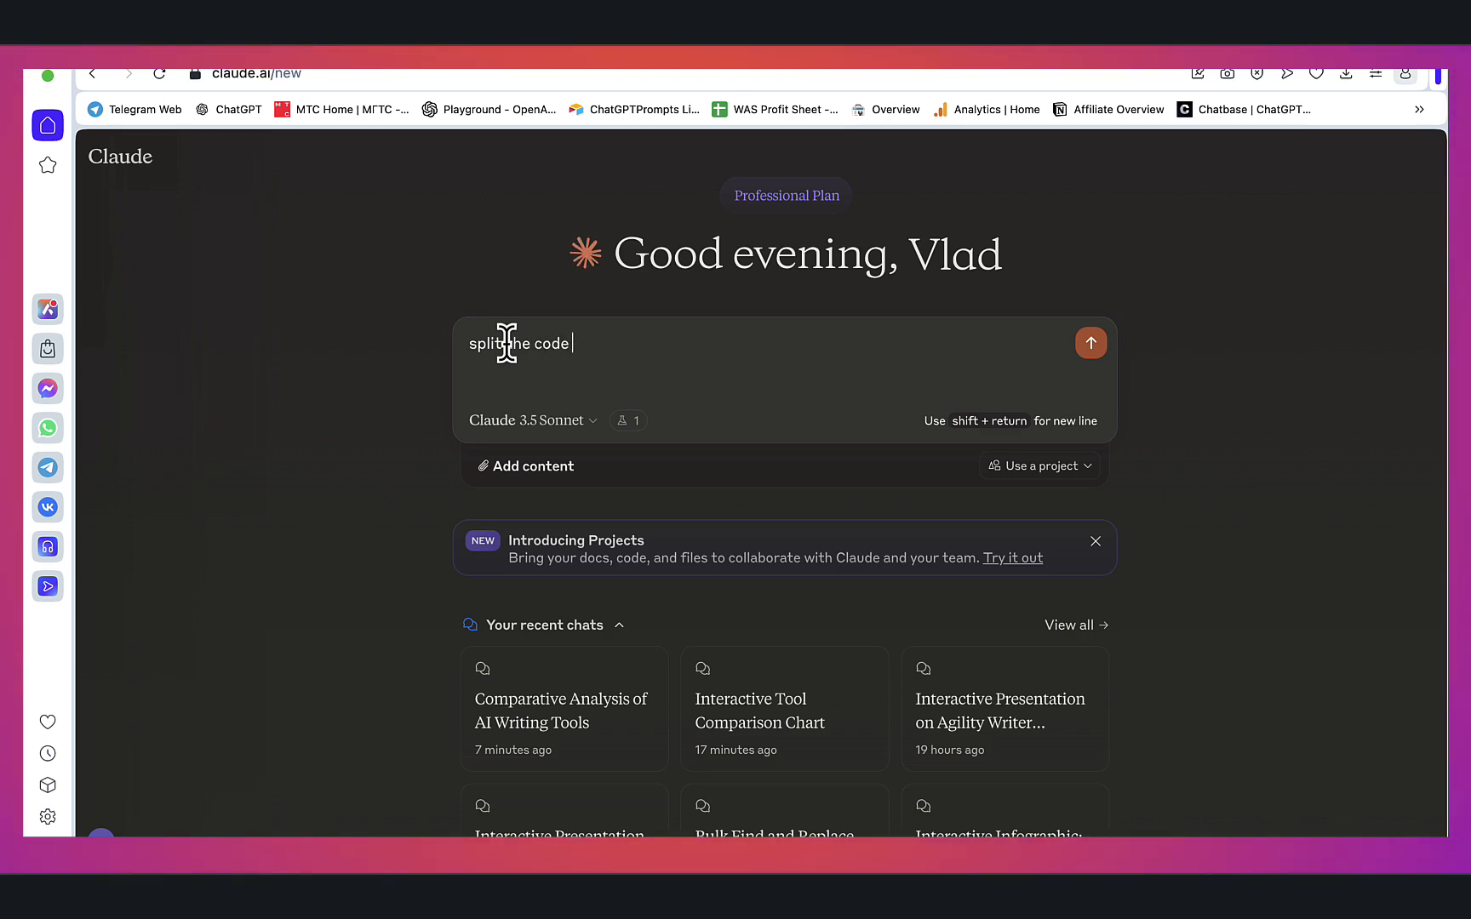
pyautogui.write('into HT')
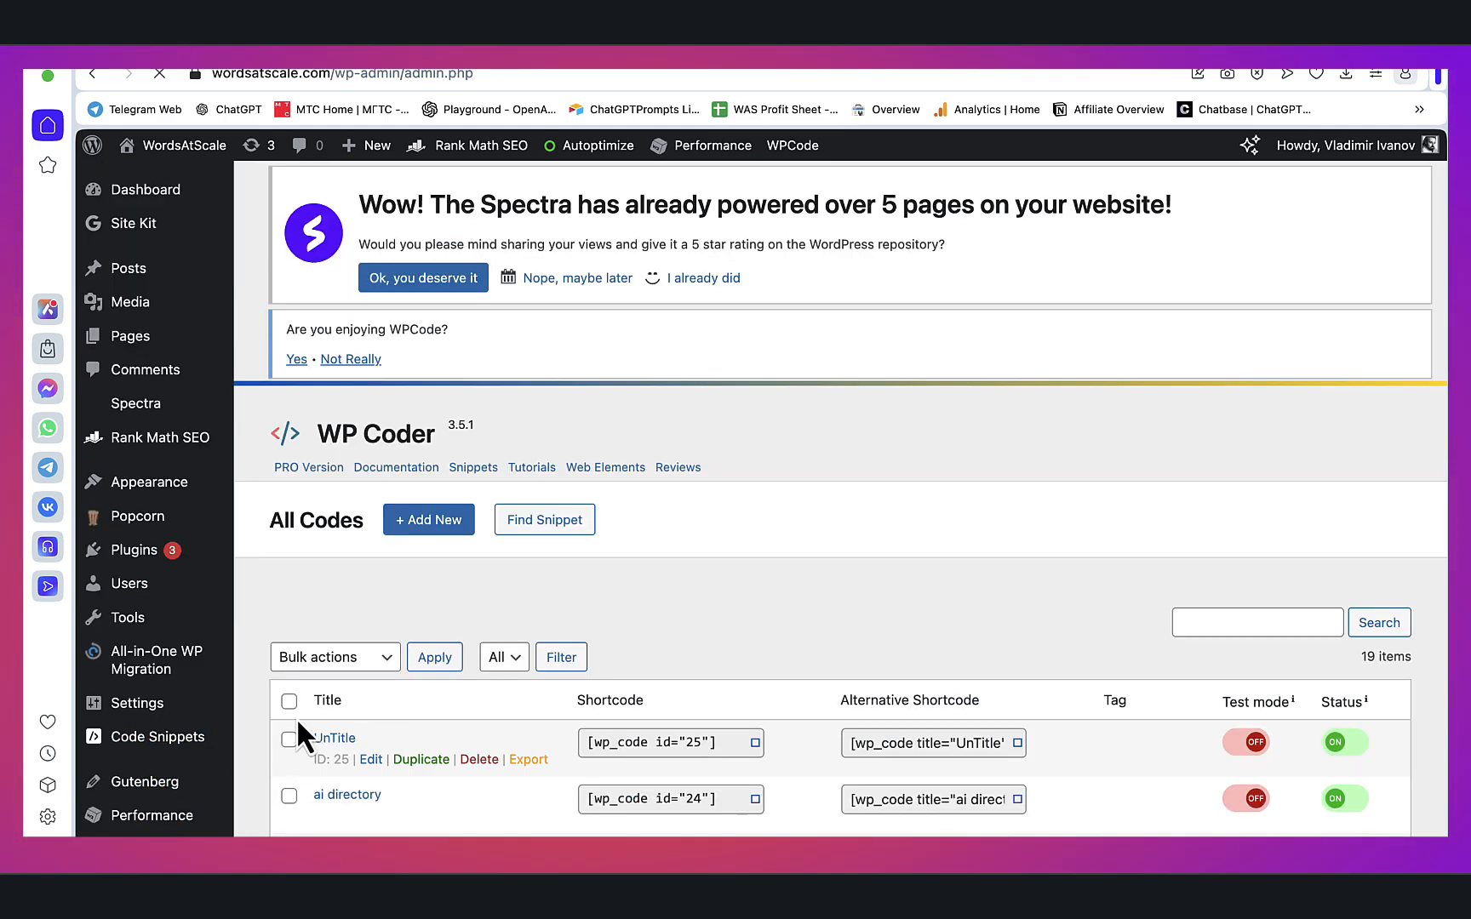
# - Add a new WP Coder snippet named test app with the separated code and save it
pyautogui.scroll(-3)
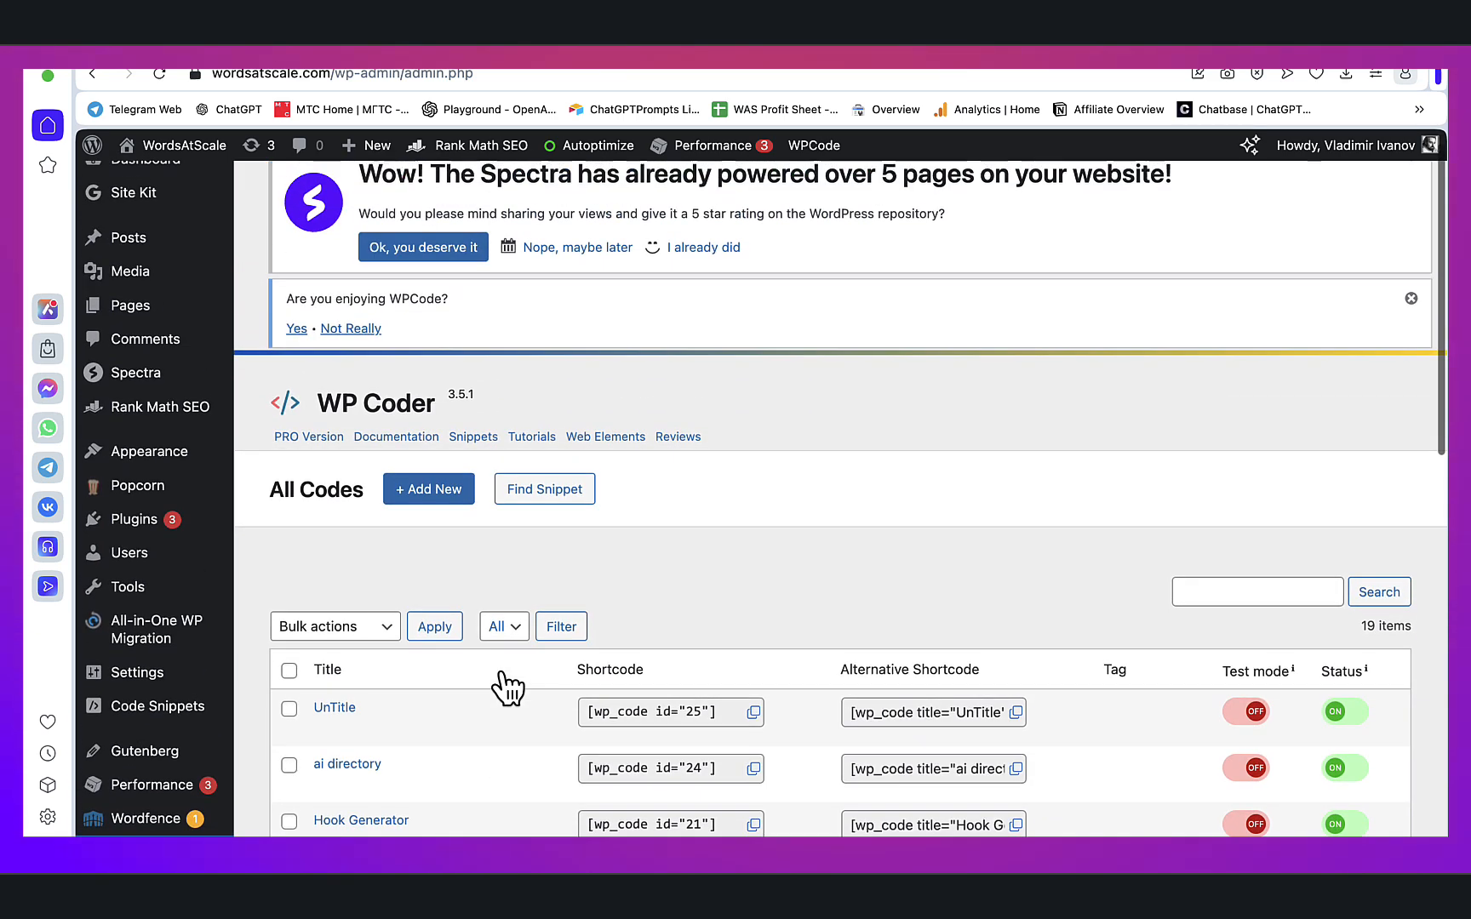
pyautogui.click(428, 488)
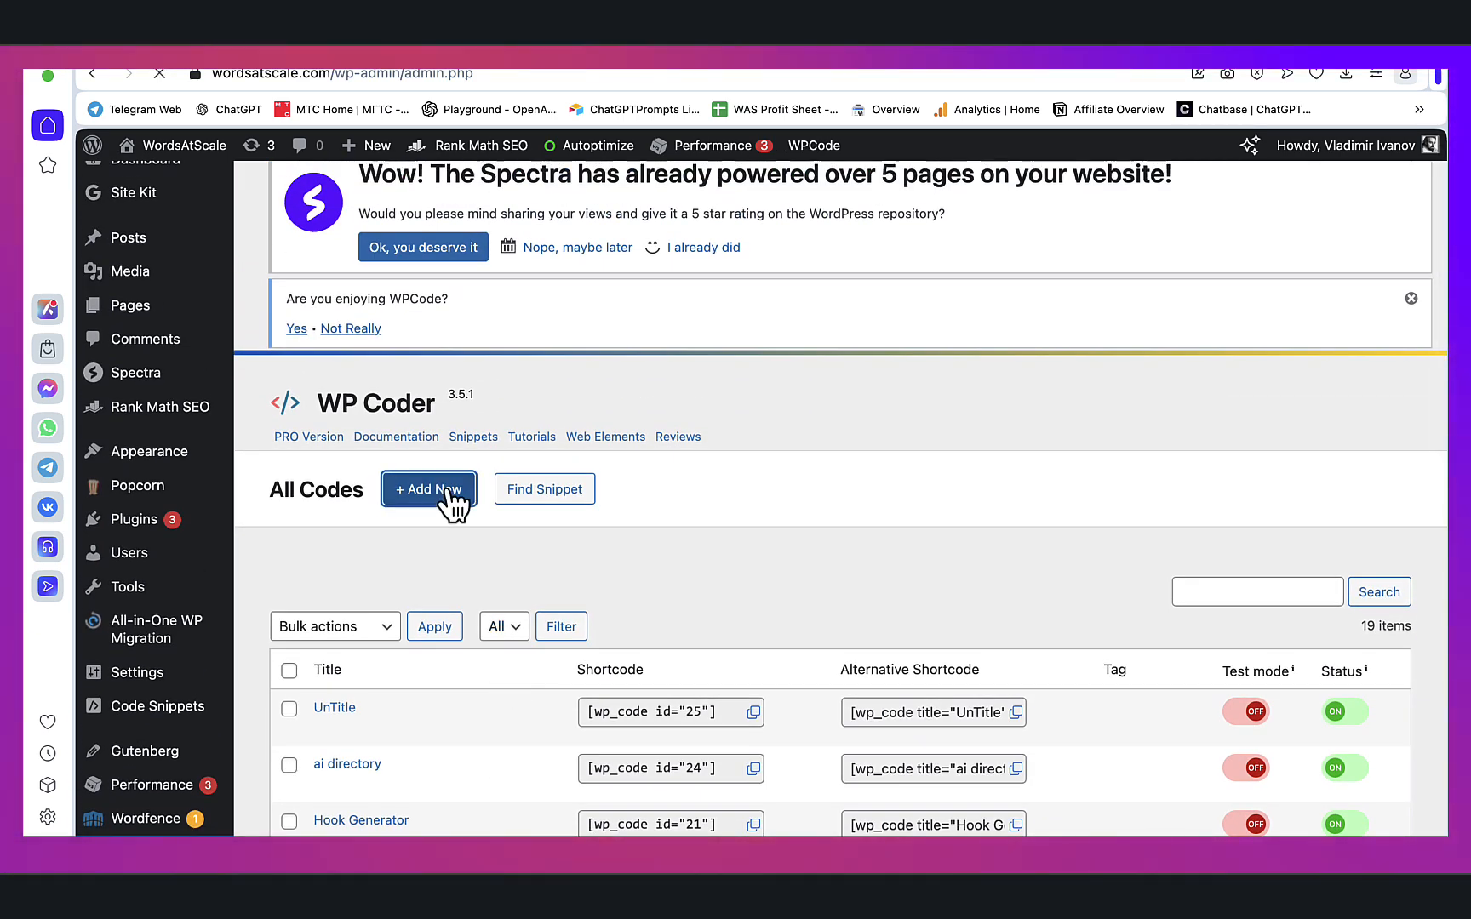
pyautogui.click(427, 488)
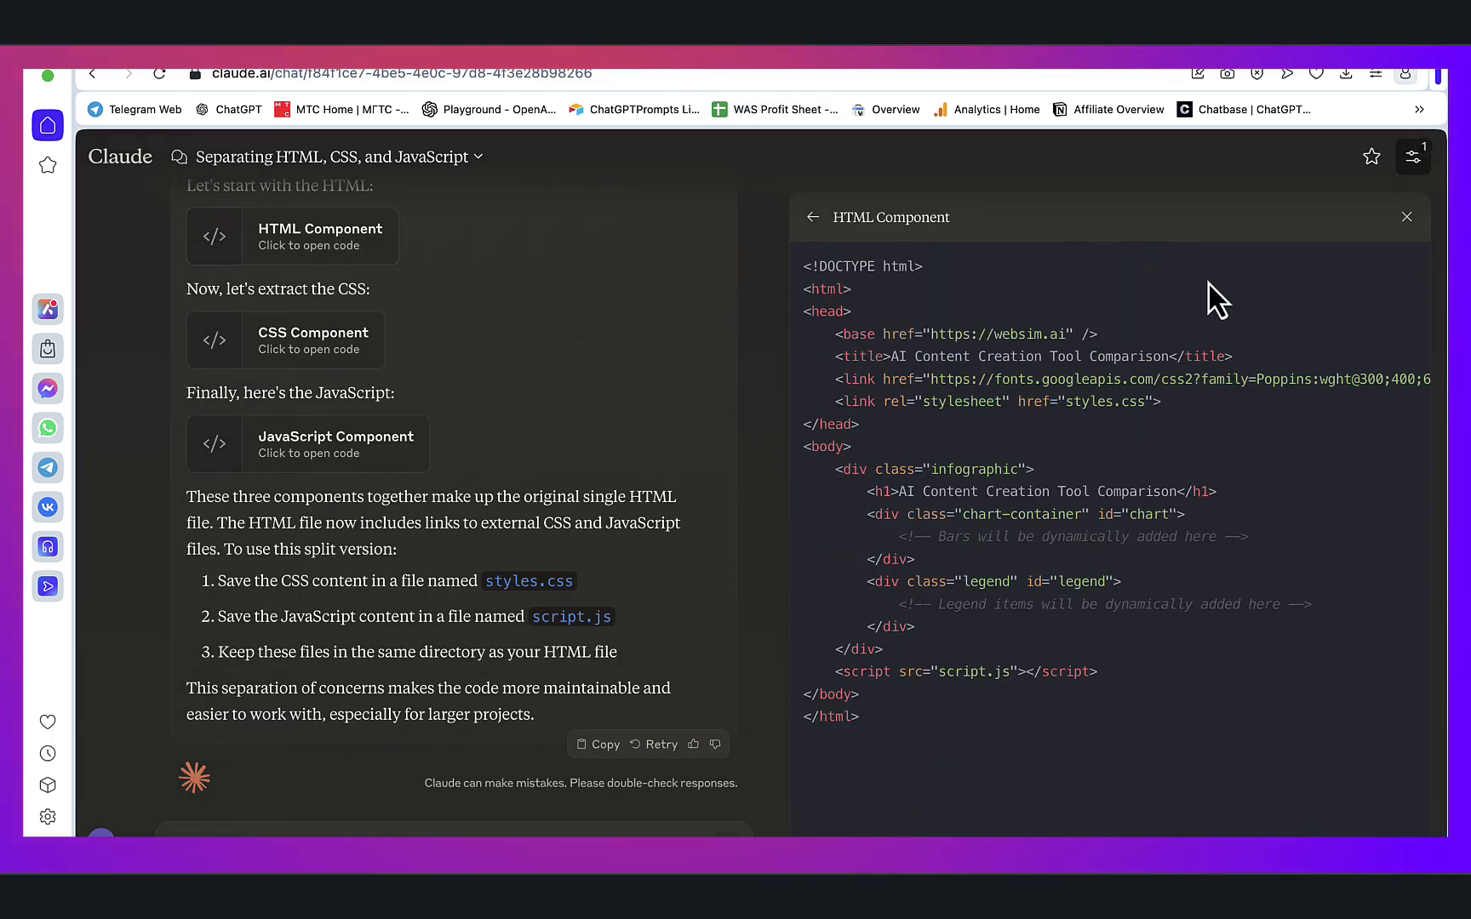
pyautogui.moveTo(851, 282)
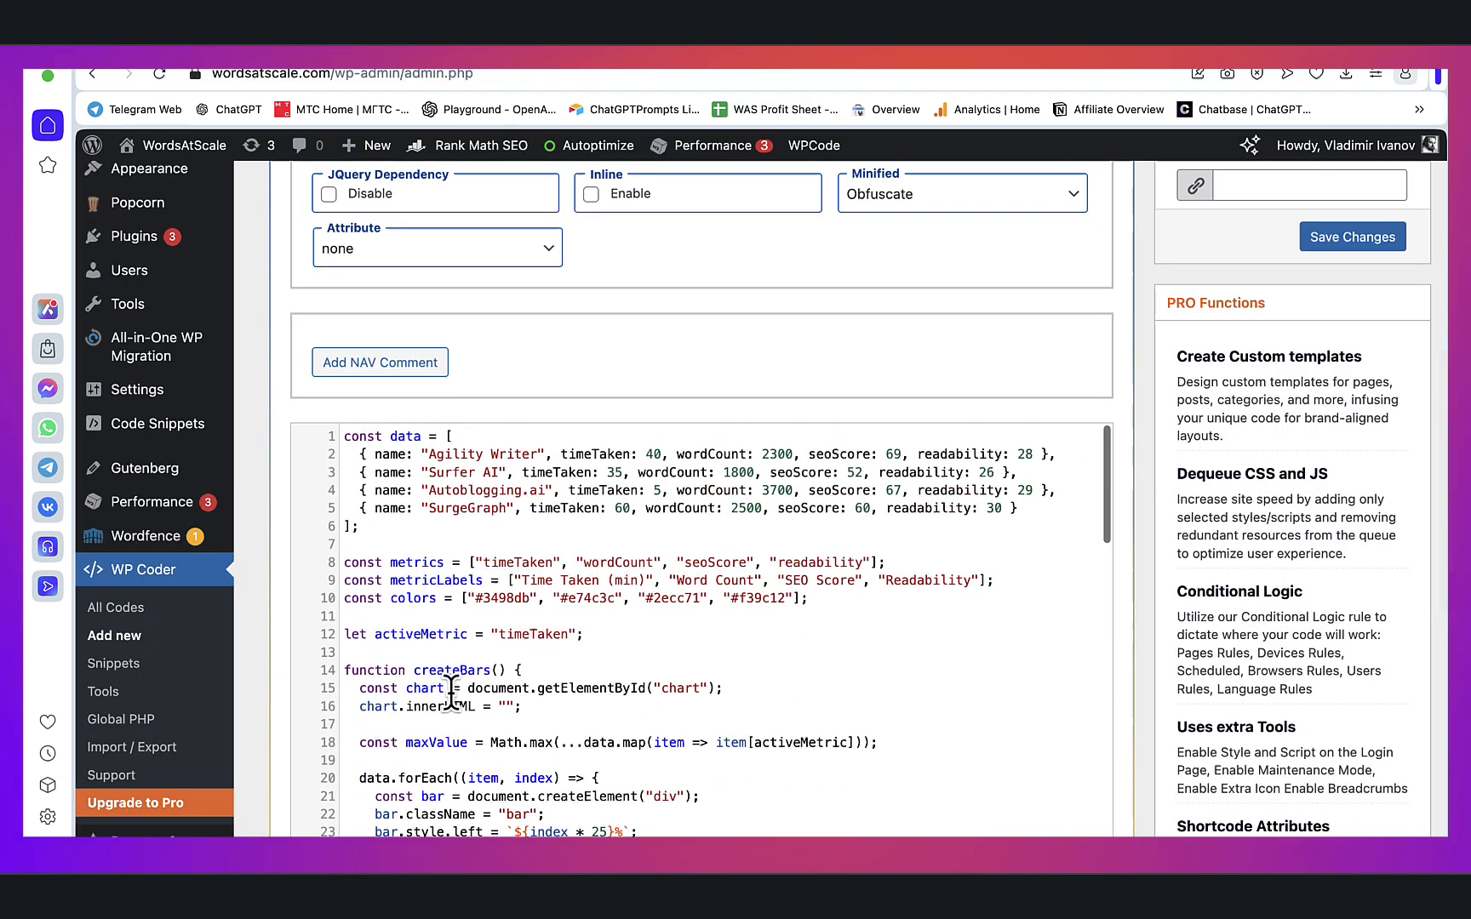
pyautogui.write('test app')
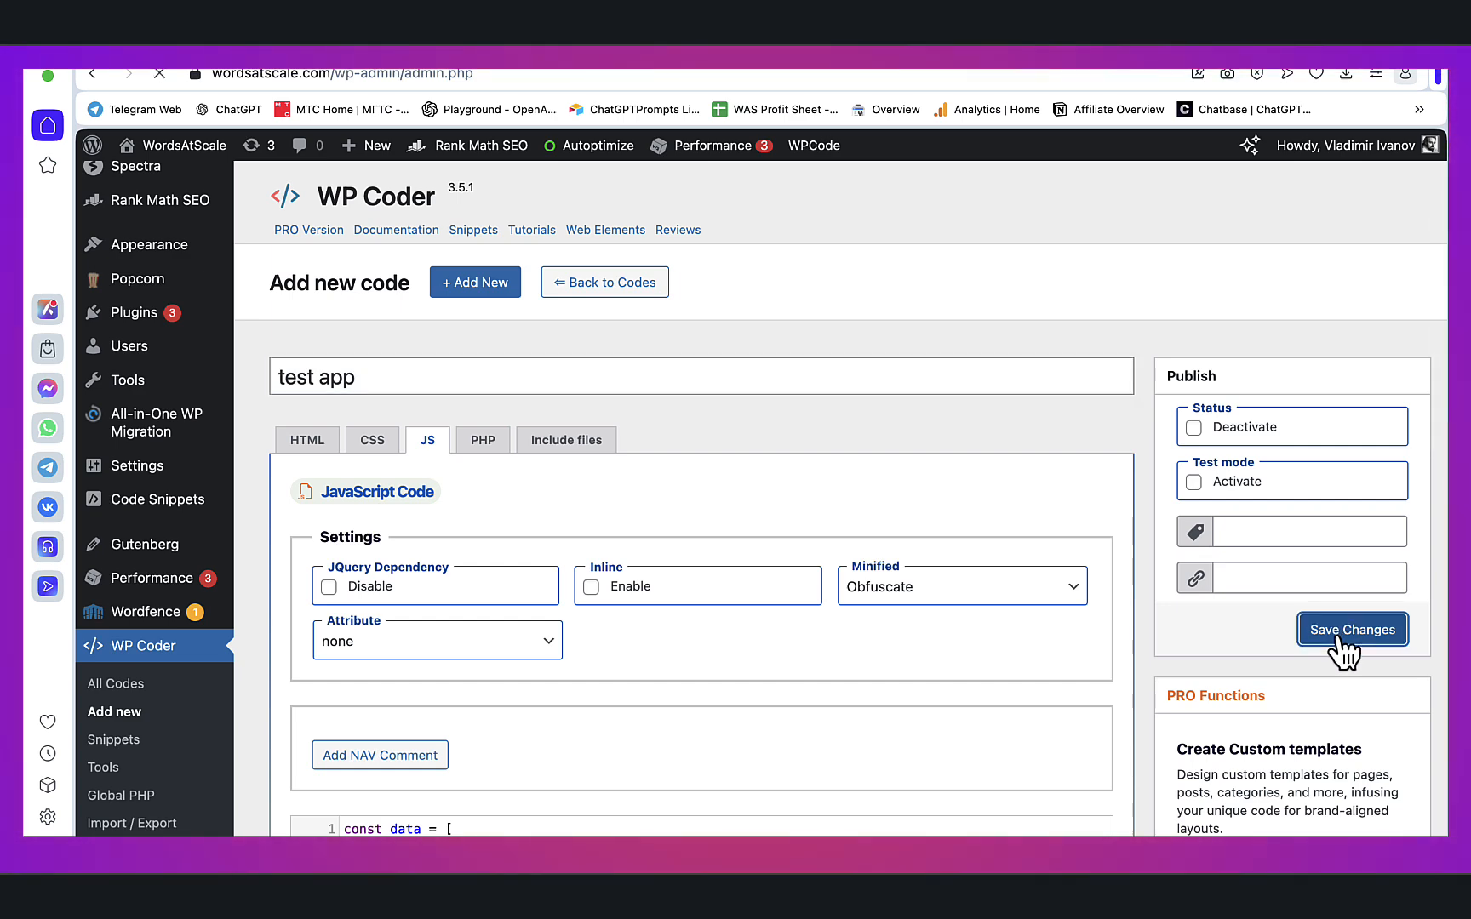
pyautogui.click(1351, 630)
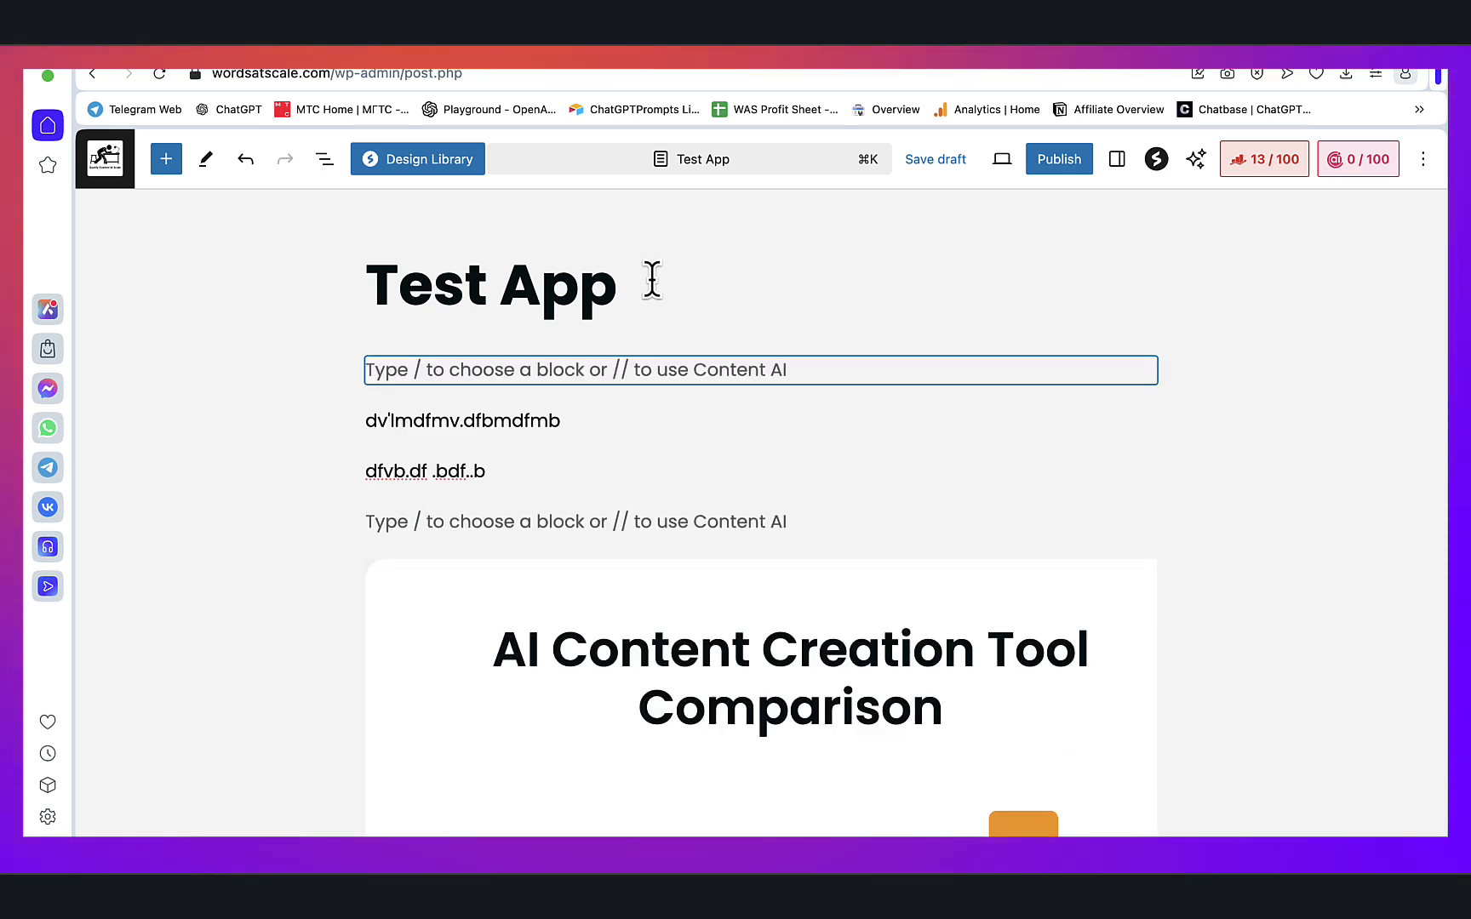
# - Add a Shortcode block containing [wp_code id="27"] and check it against the WP Coder snippet
pyautogui.write('.sh')
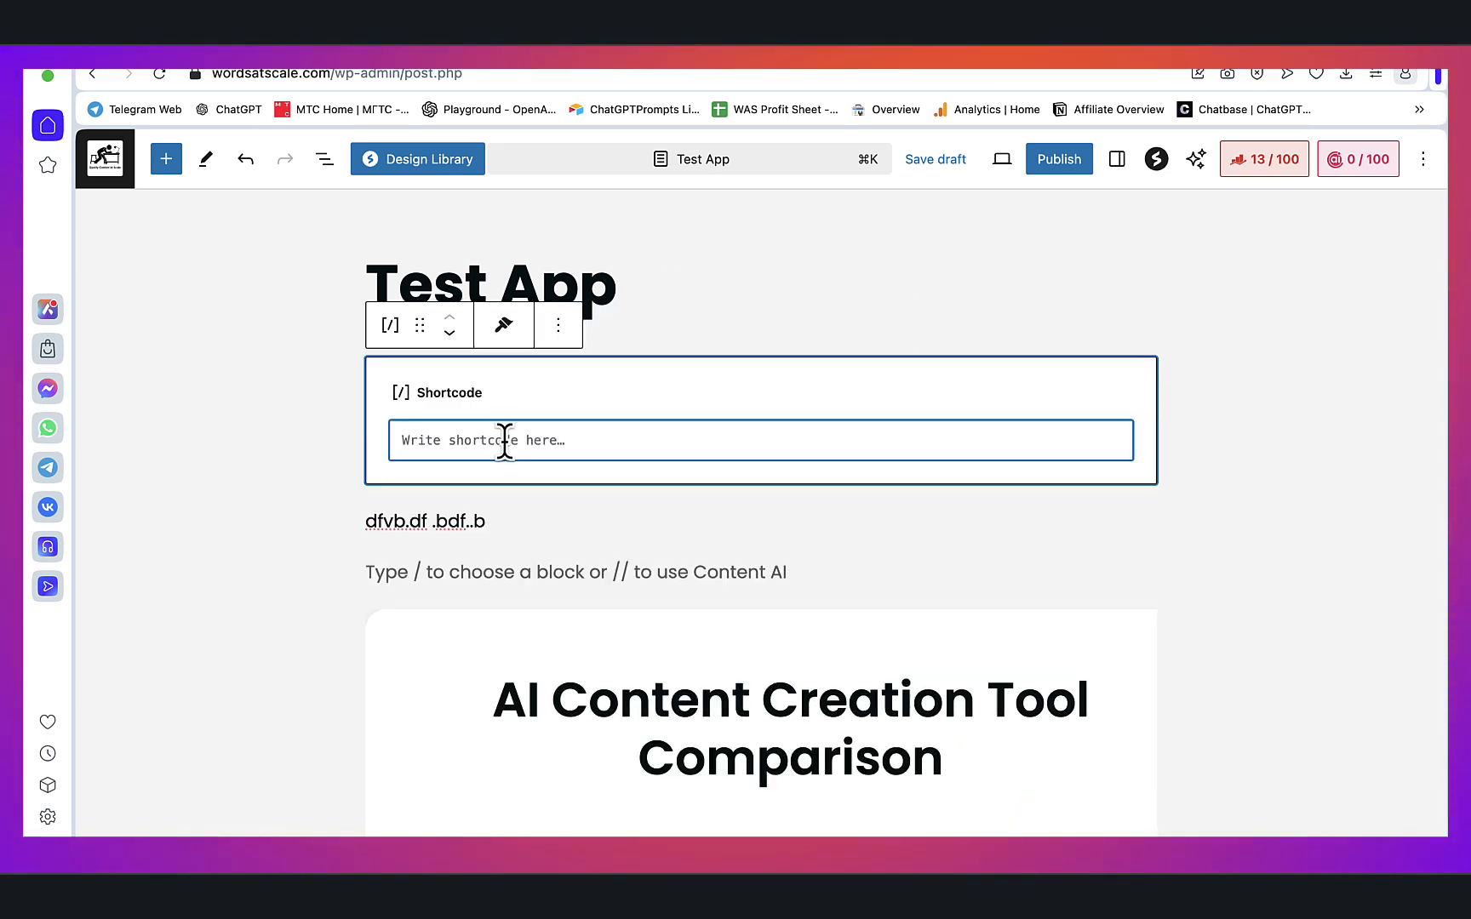
pyautogui.write('[wp_code id="27"]')
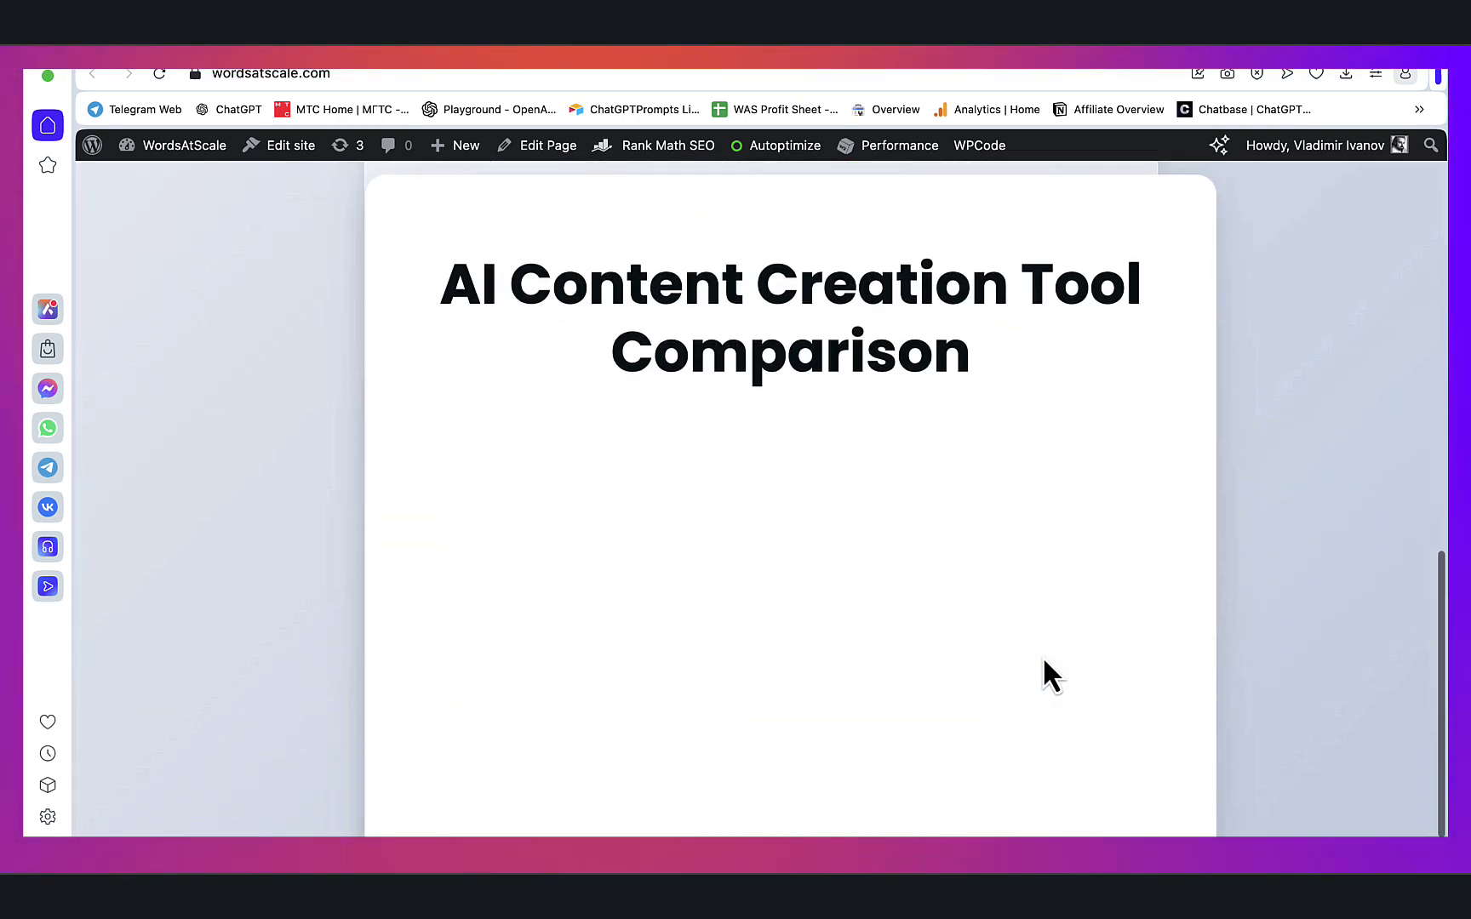
pyautogui.scroll(-3)
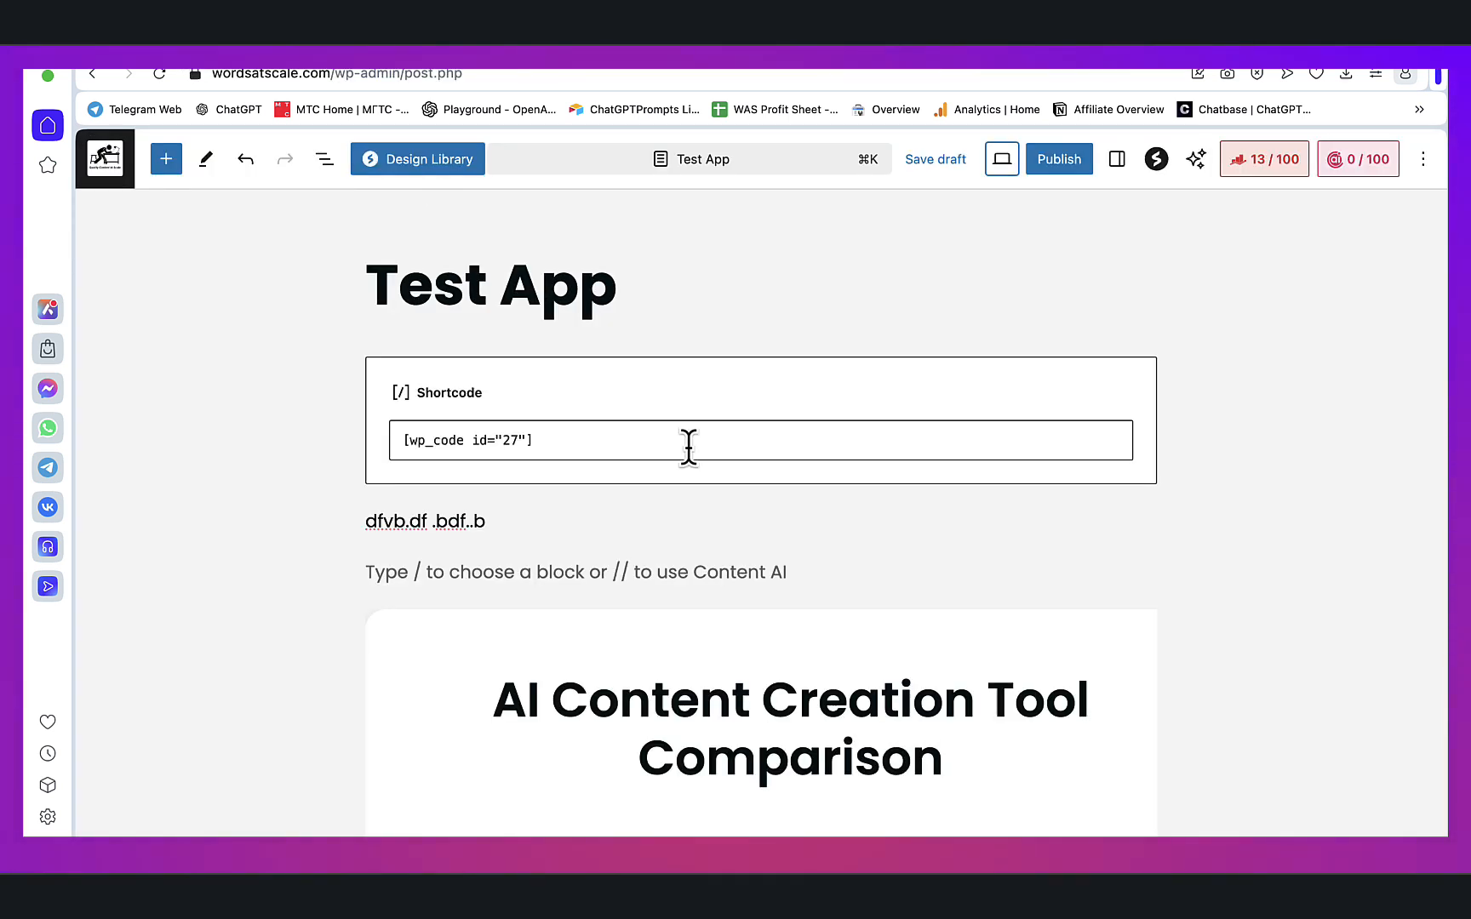
pyautogui.moveTo(457, 424)
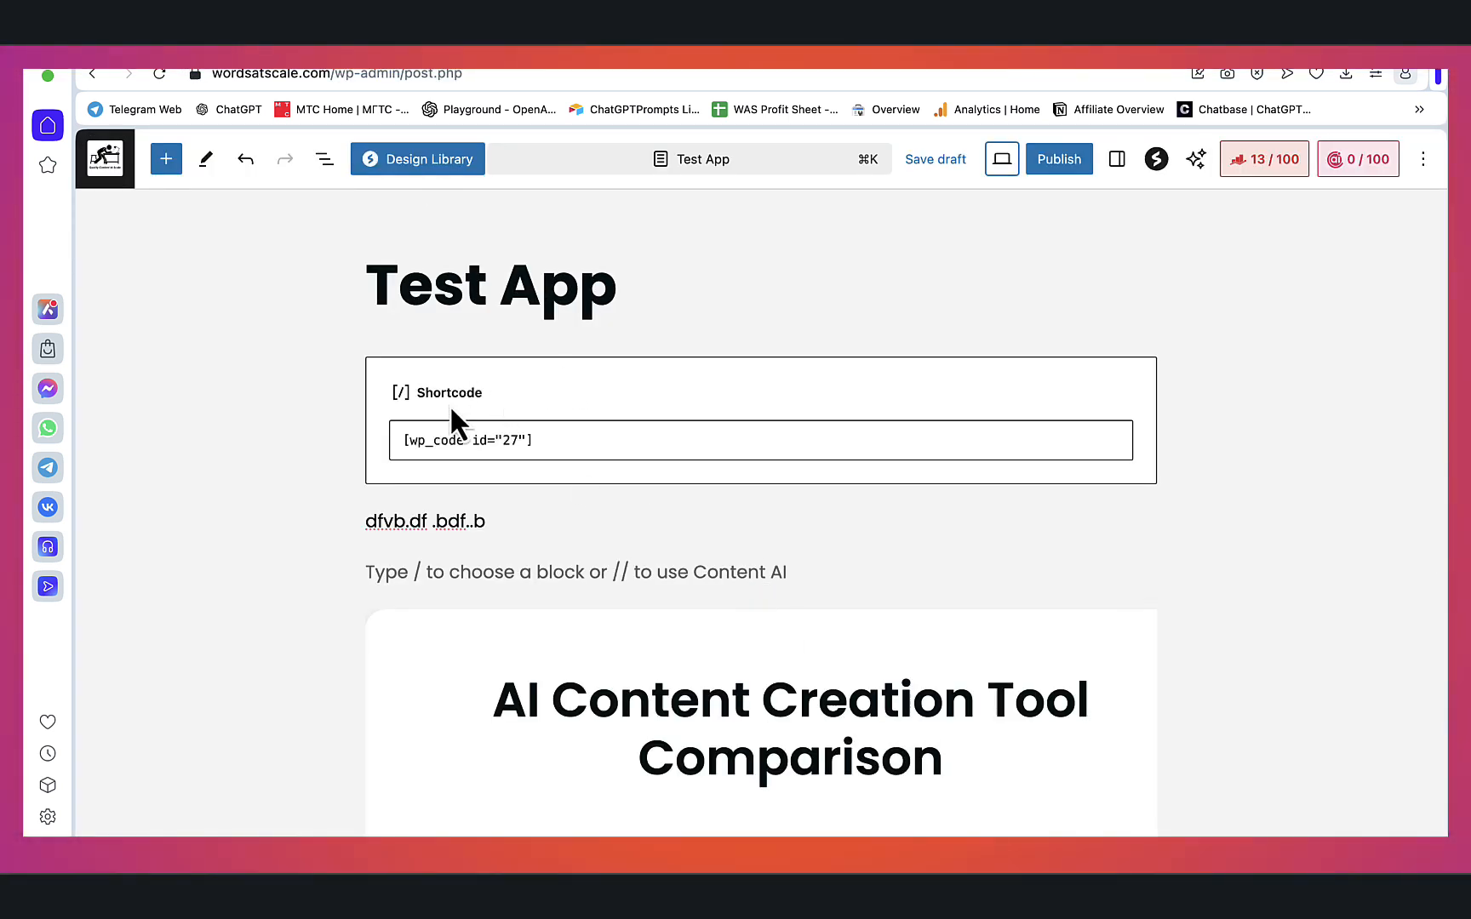
pyautogui.scroll(-3)
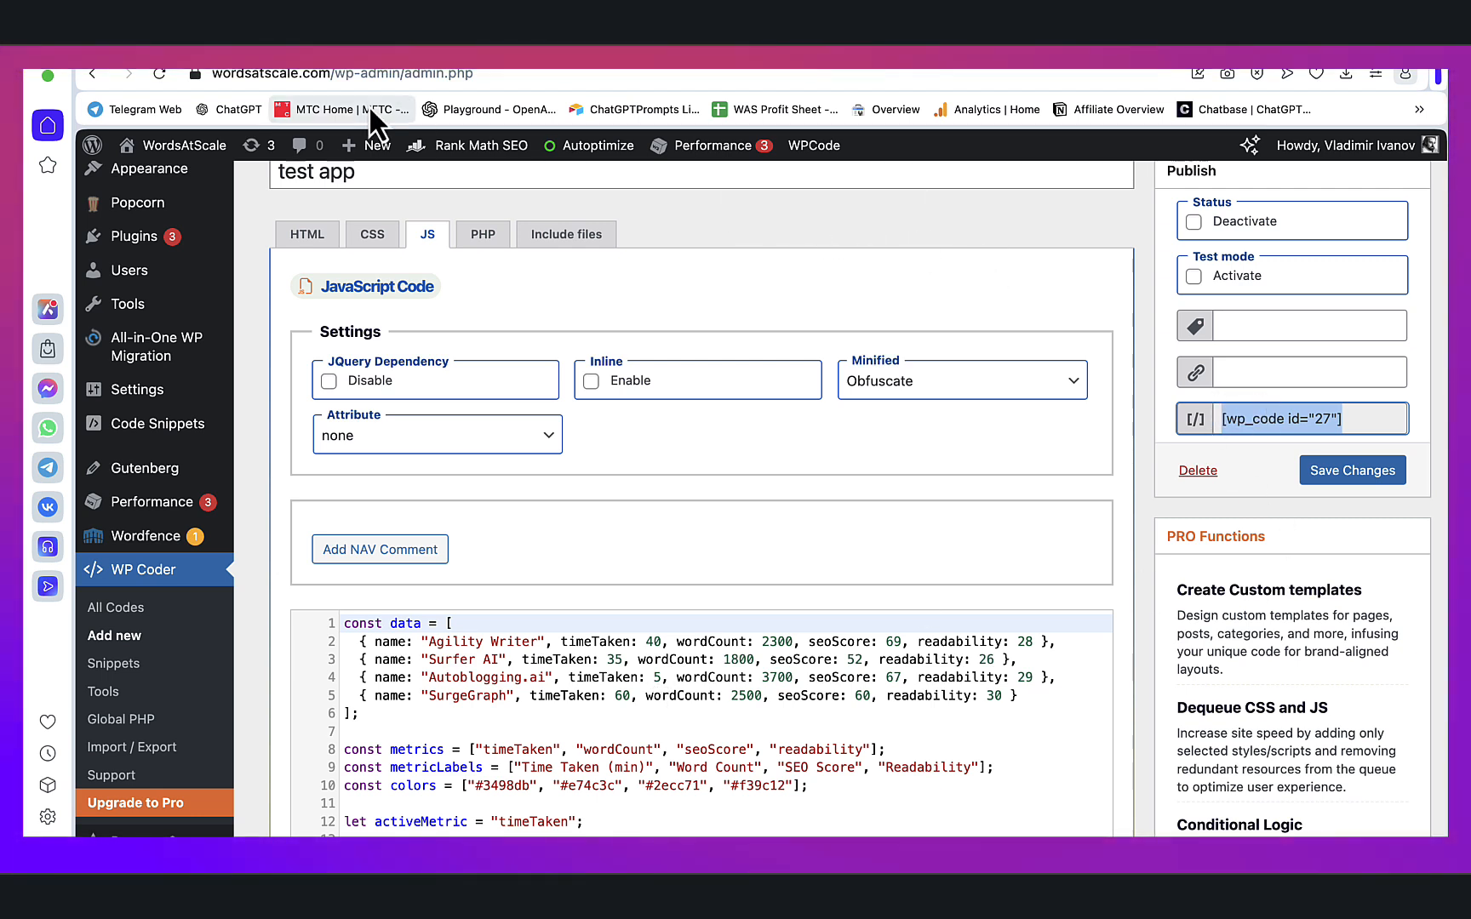
pyautogui.moveTo(526, 321)
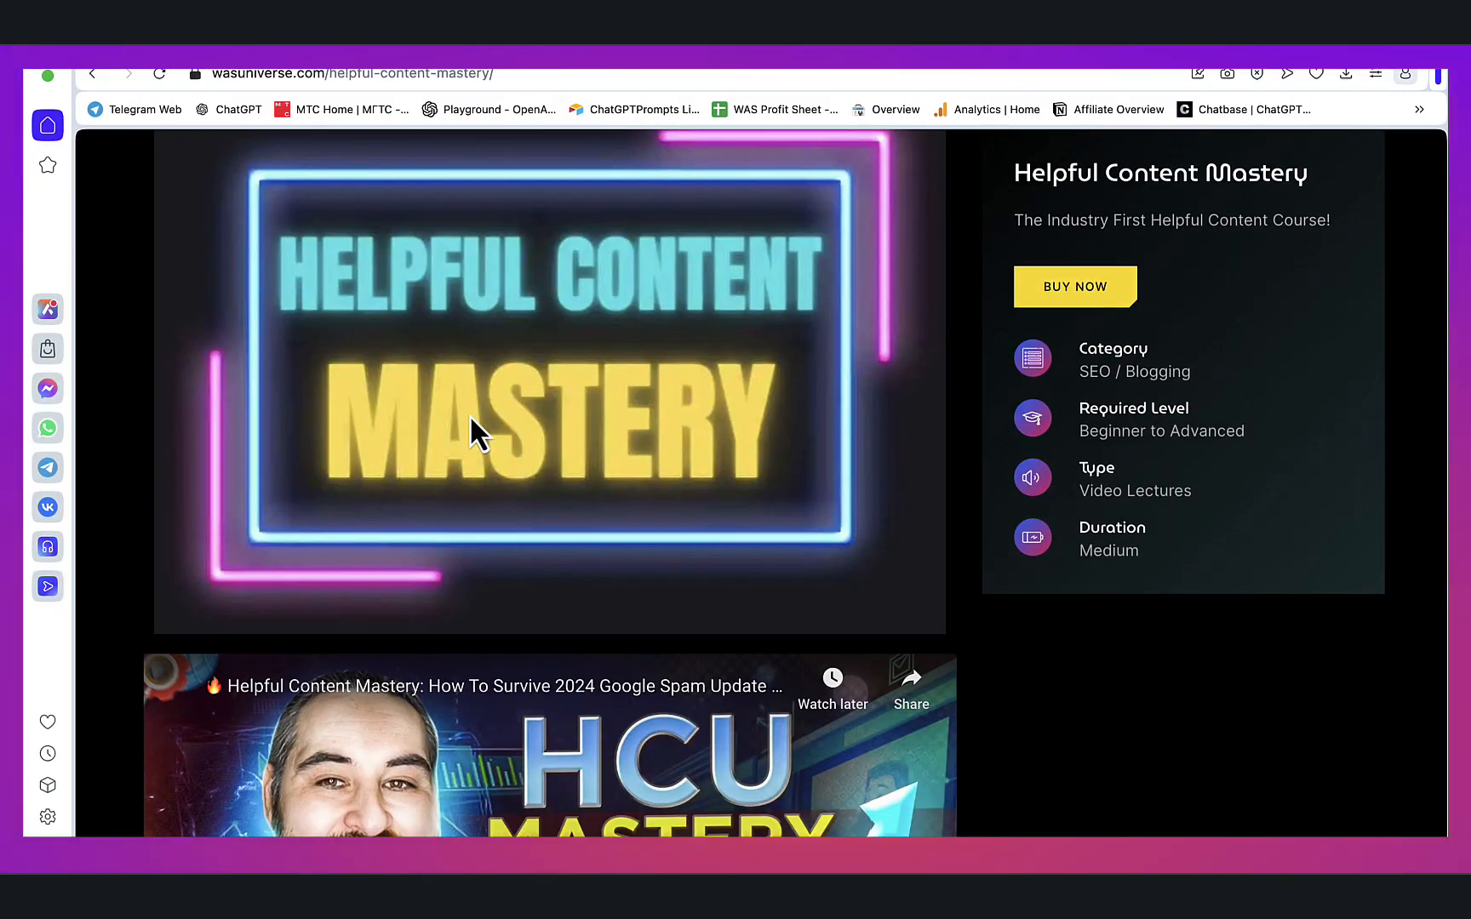
# - Scroll through the Helpful Content Mastery course video, benefits and special bonuses on wasuniverse.com
pyautogui.scroll(-3)
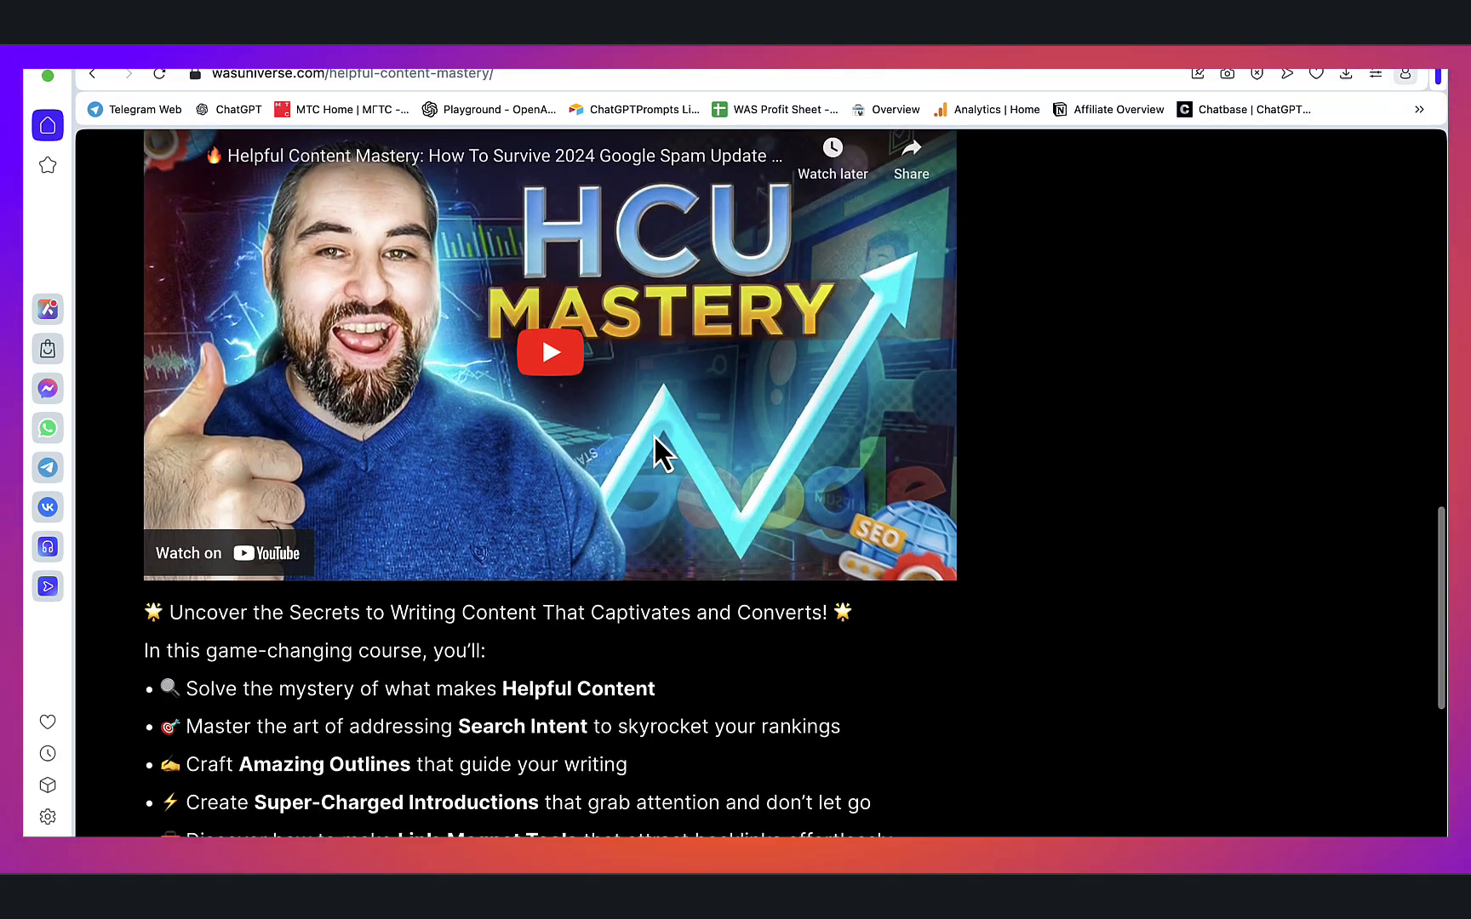
pyautogui.scroll(-3)
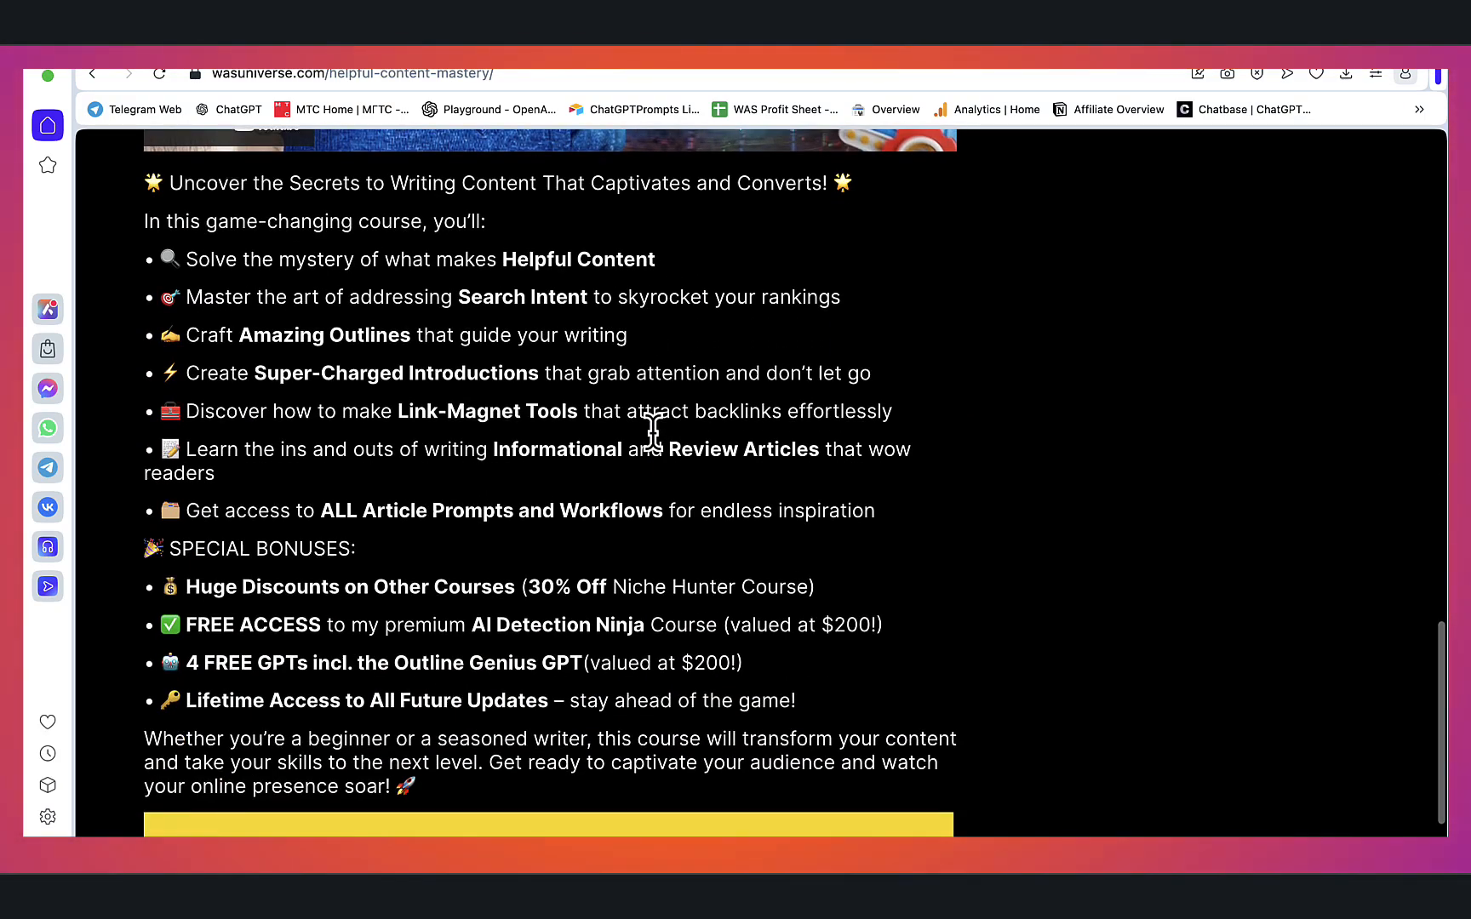
pyautogui.scroll(-3)
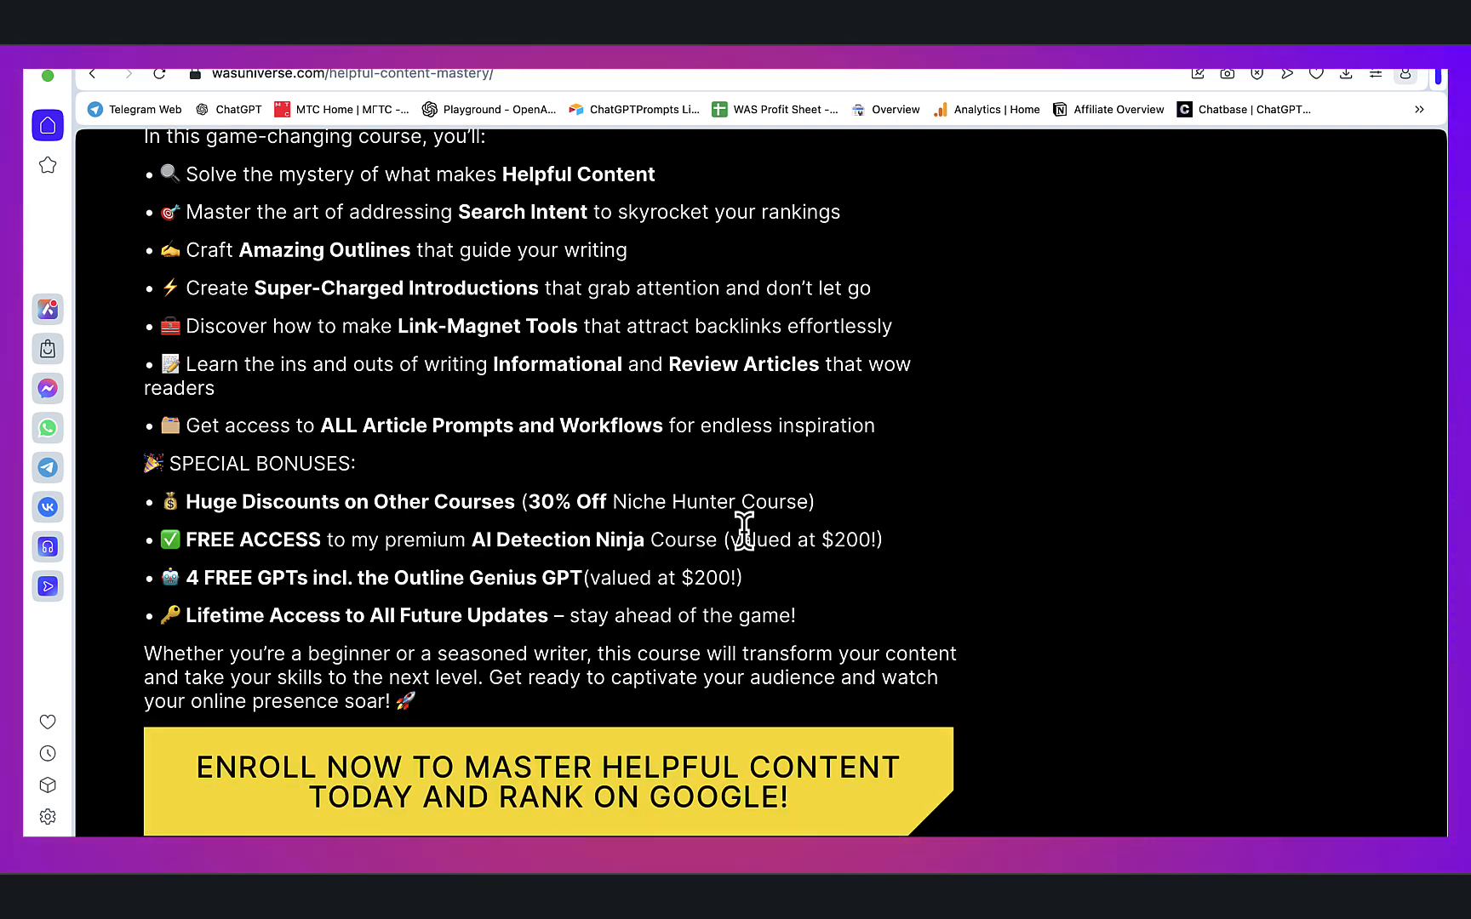
pyautogui.moveTo(236, 350)
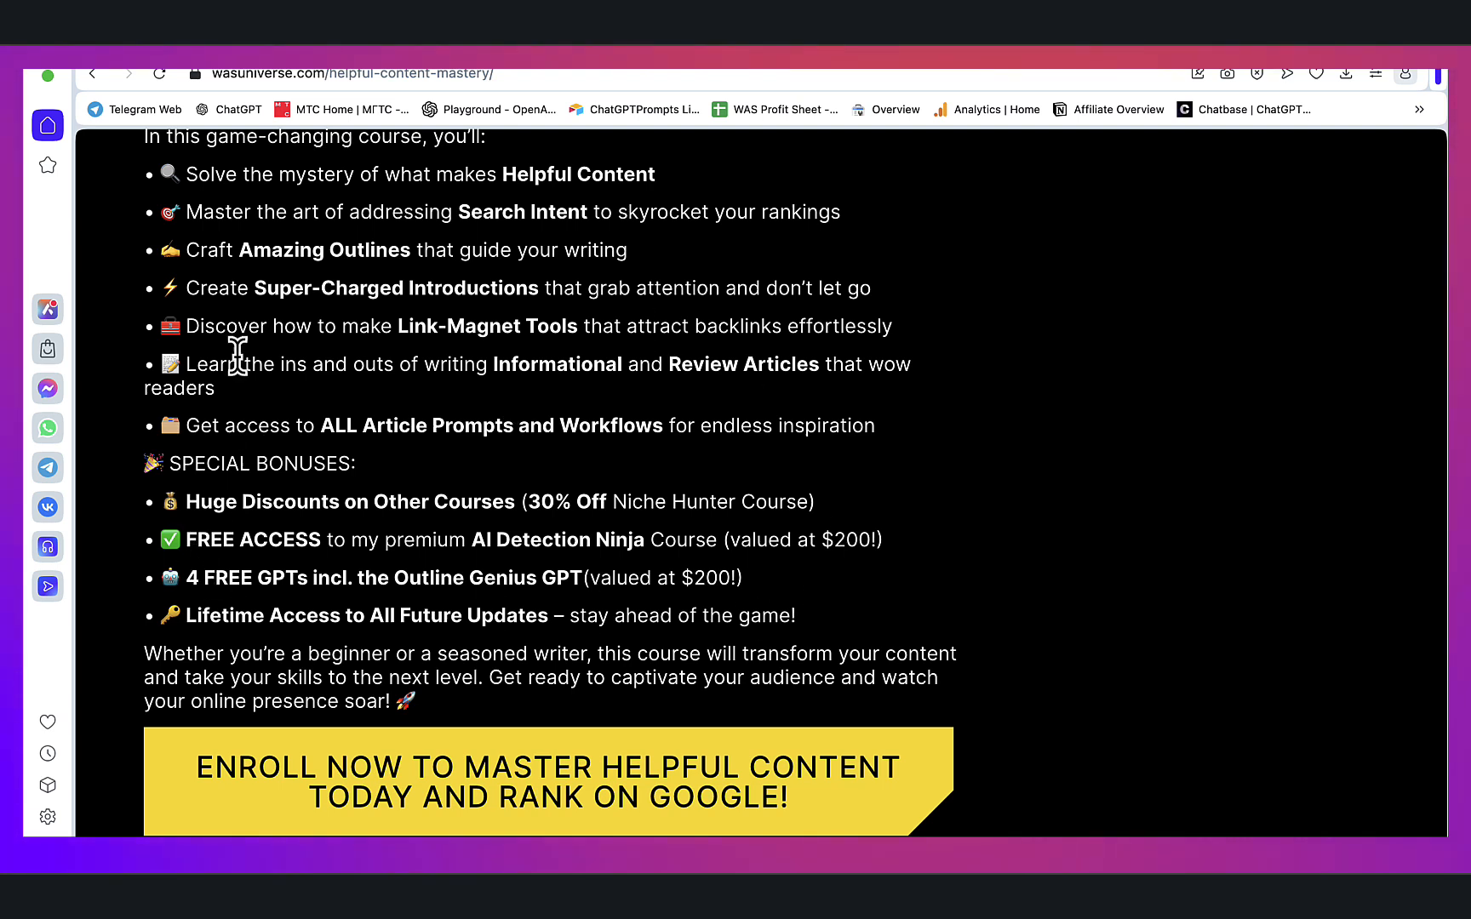
pyautogui.moveTo(660, 722)
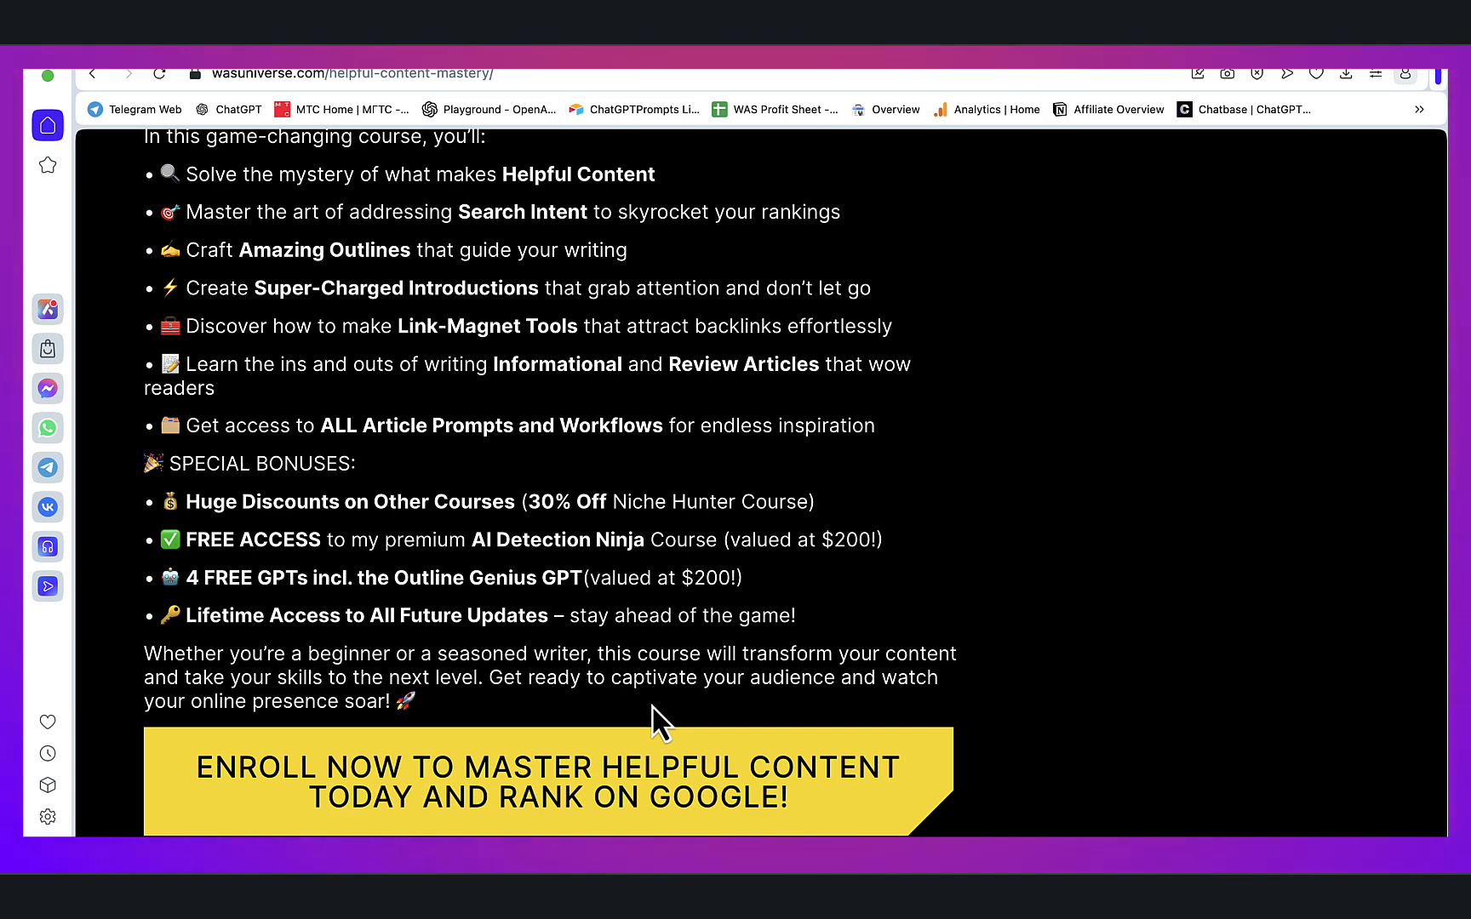
pyautogui.scroll(-3)
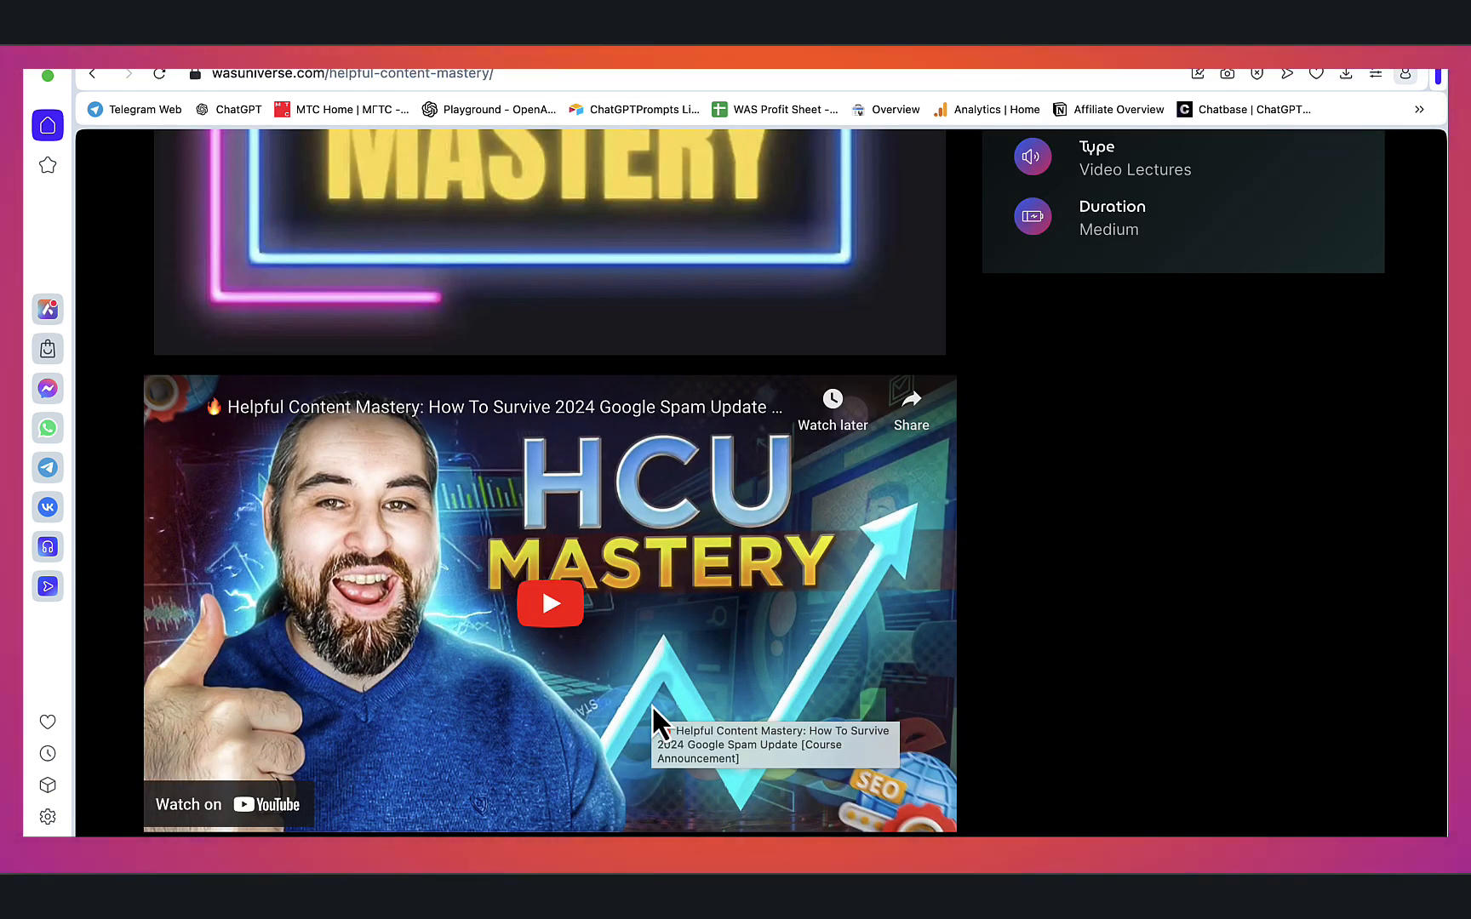